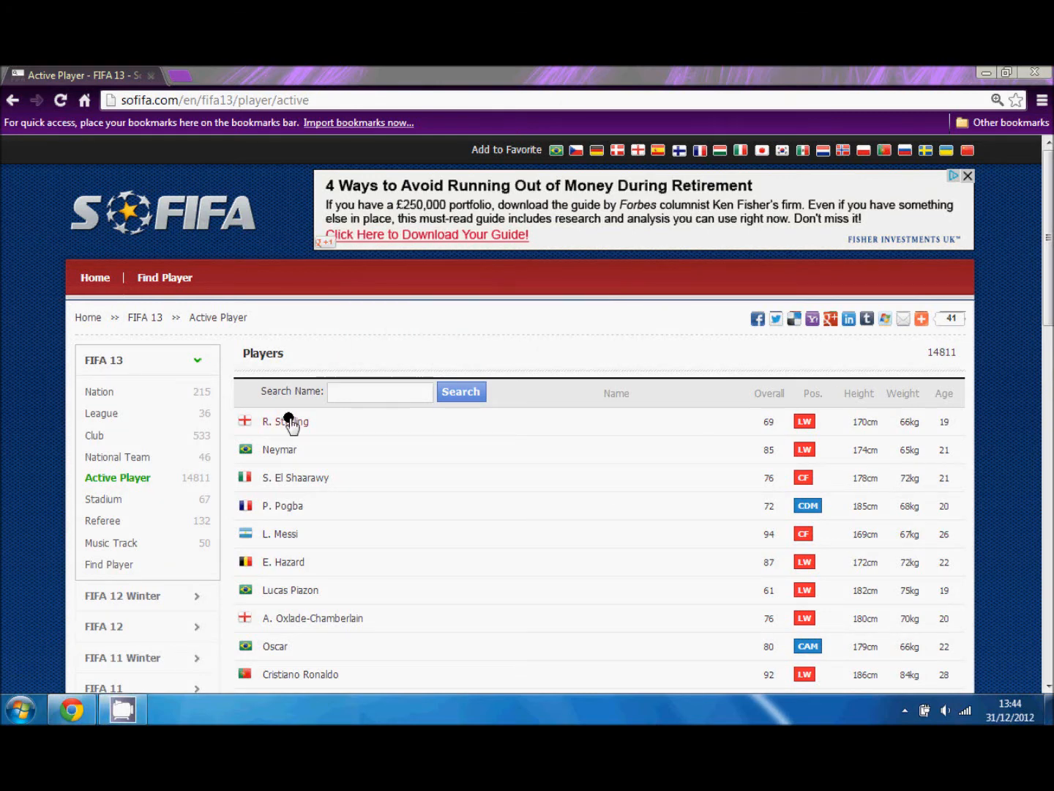
{"action": "mouse_move", "coordinate": [281, 447]}
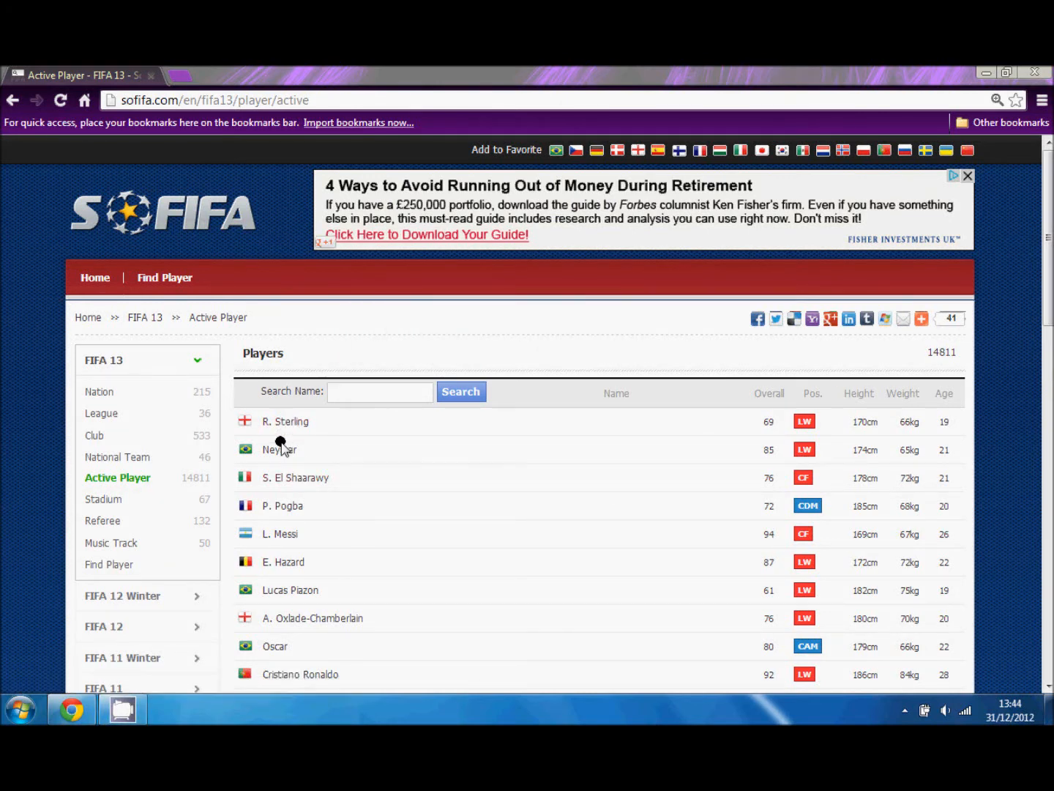
{"action": "mouse_move", "coordinate": [284, 505]}
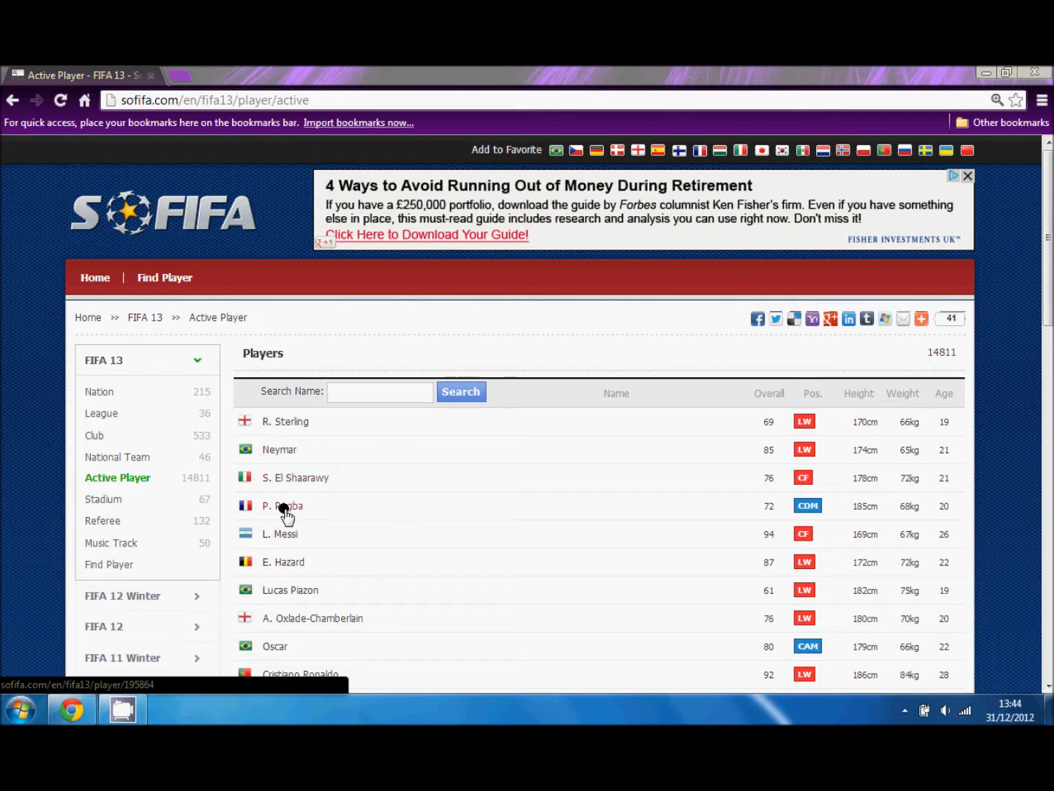
{"action": "mouse_move", "coordinate": [282, 567]}
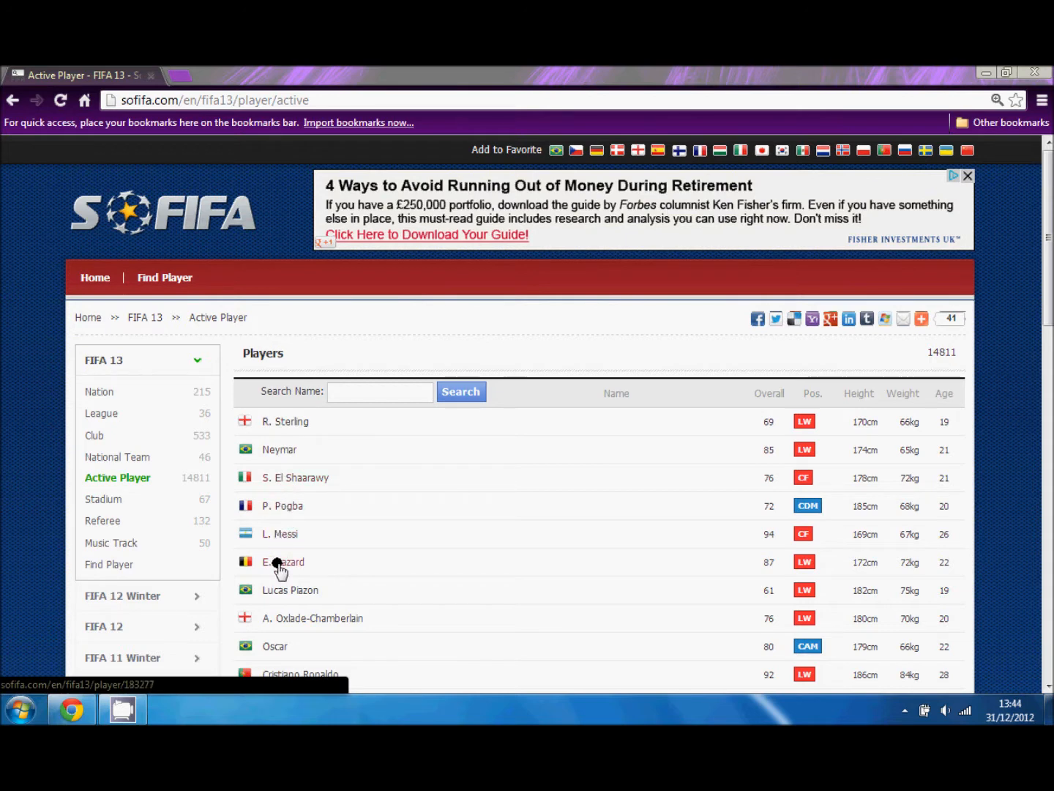
{"action": "mouse_move", "coordinate": [276, 649]}
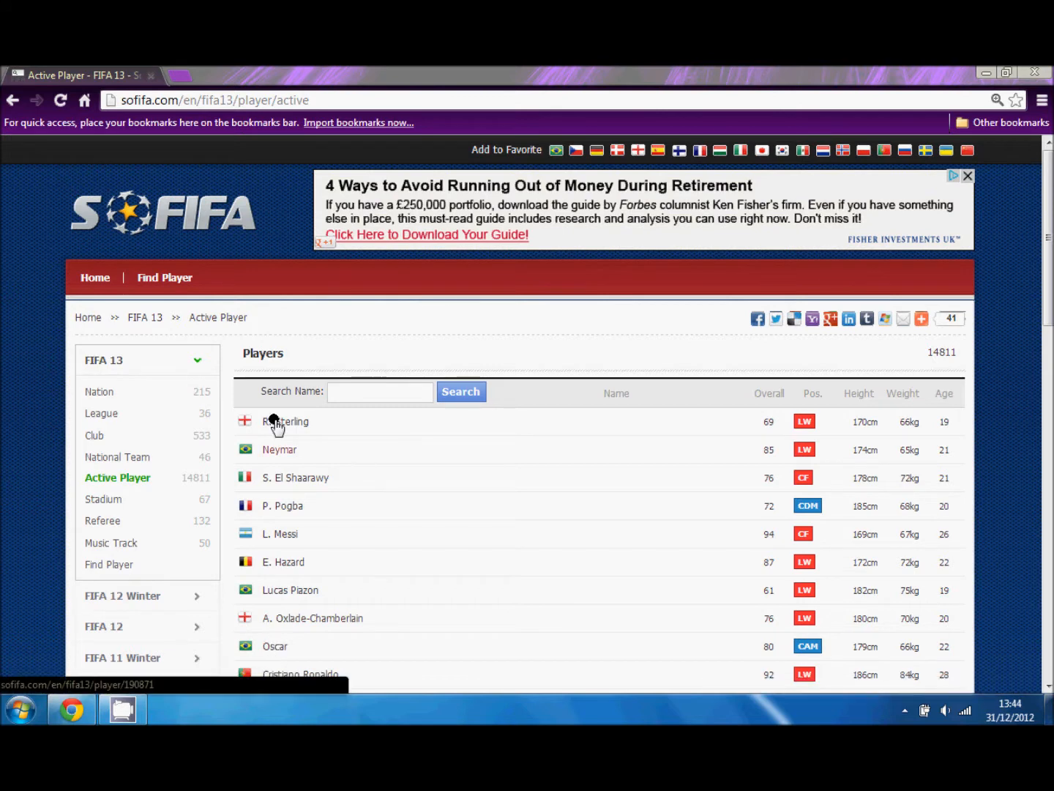
Open Raheem Sterling's FIFA 13 page and review his attributes, potential and traits.
{"action": "left_click", "coordinate": [285, 421]}
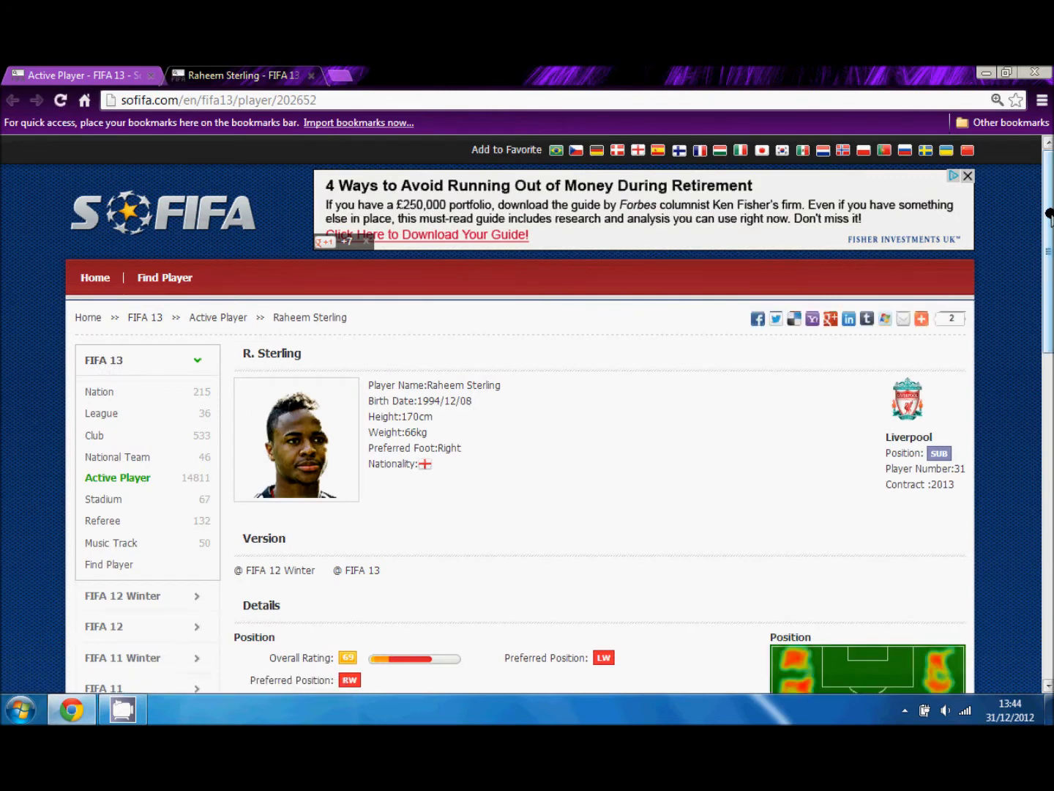
{"action": "scroll", "scroll_direction": "down", "scroll_amount": 3}
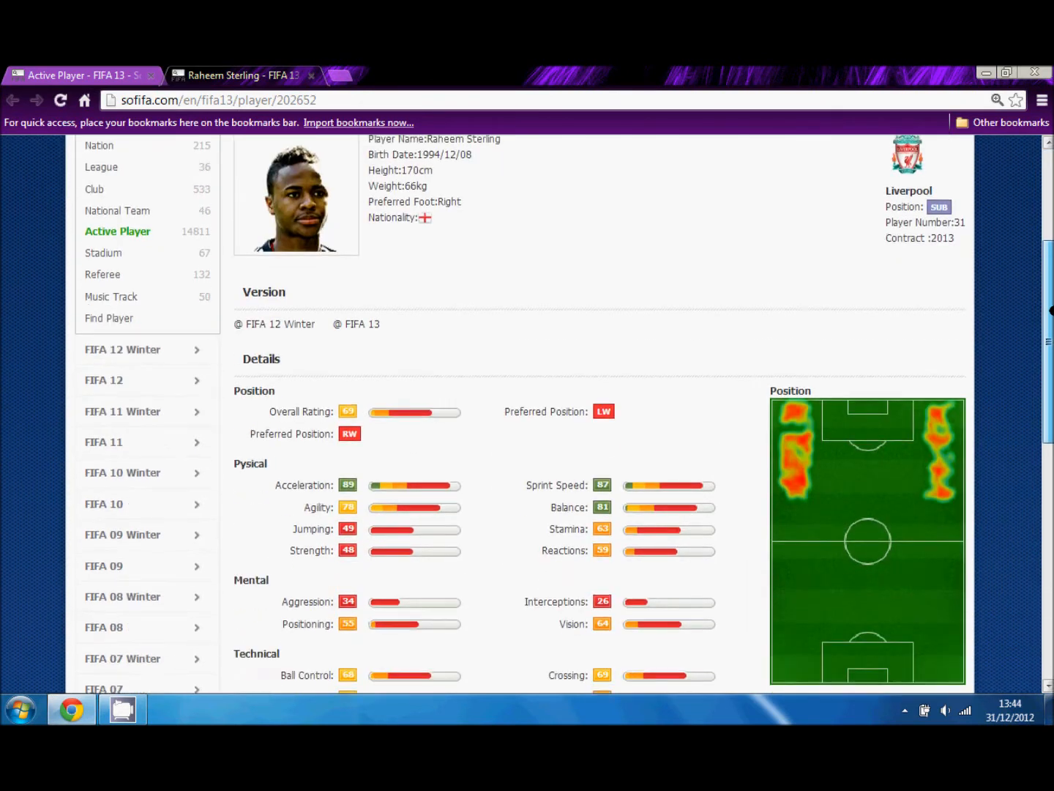
{"action": "scroll", "scroll_direction": "down", "scroll_amount": 3}
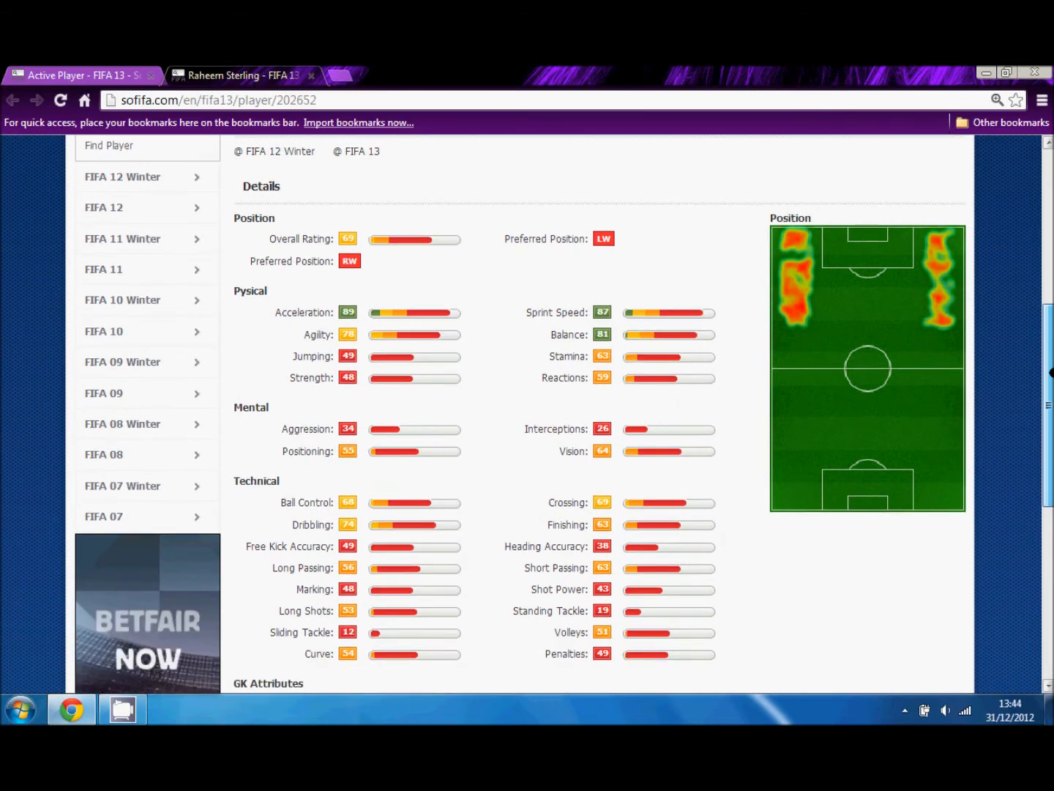
{"action": "scroll", "scroll_direction": "down", "scroll_amount": 3}
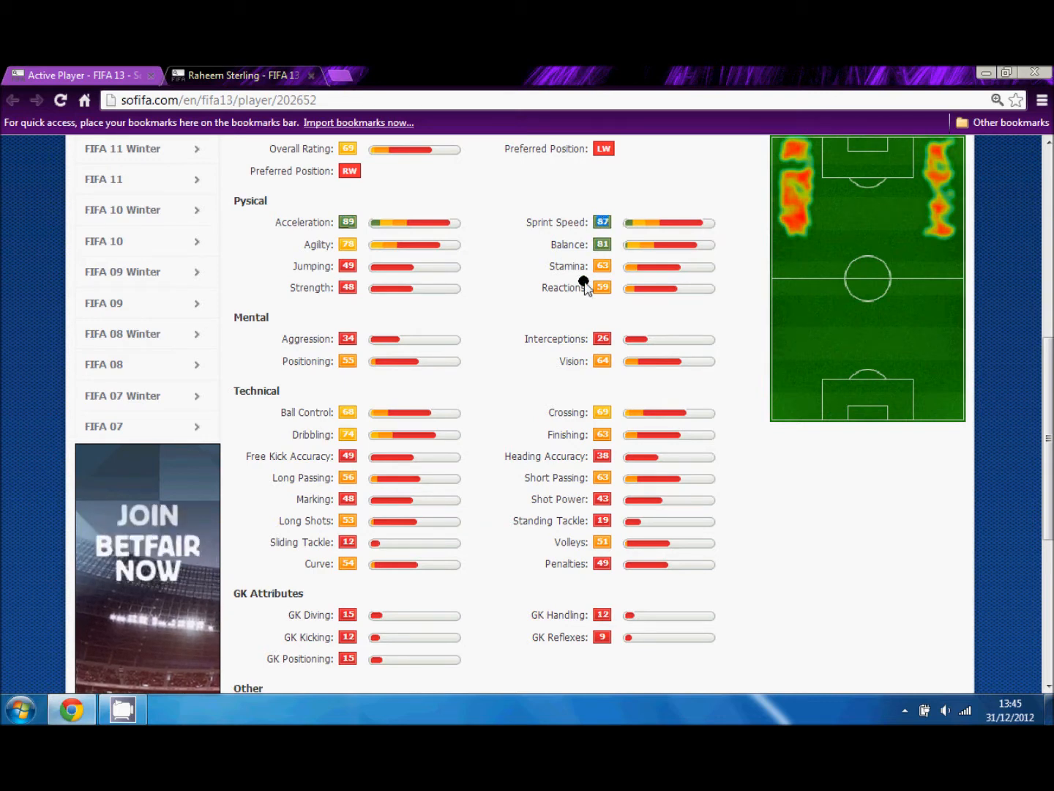
{"action": "mouse_move", "coordinate": [1003, 376]}
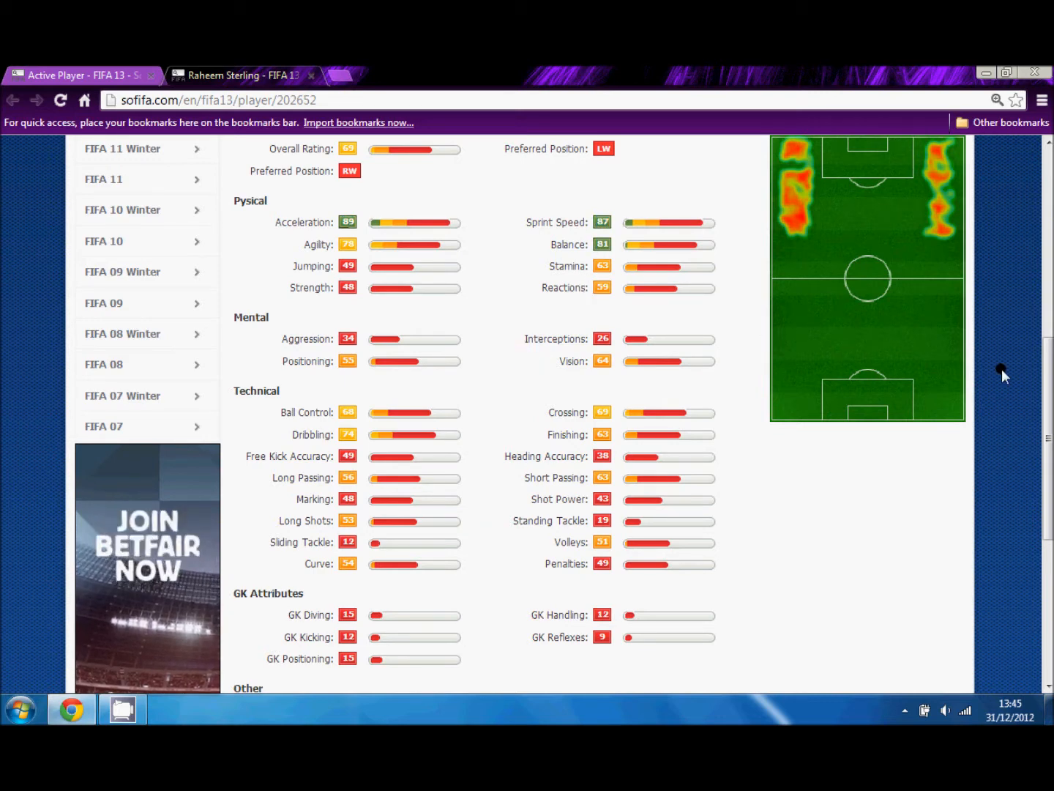
{"action": "scroll", "scroll_direction": "down", "scroll_amount": 3}
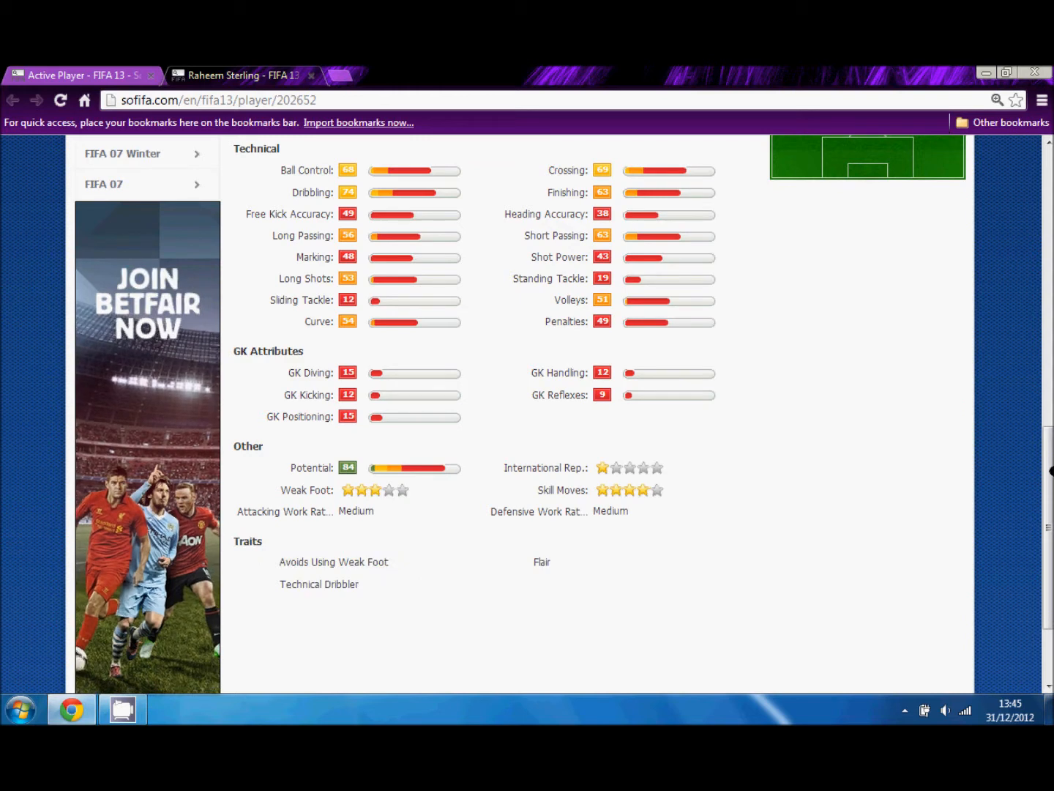
{"action": "scroll", "scroll_direction": "up", "scroll_amount": 3}
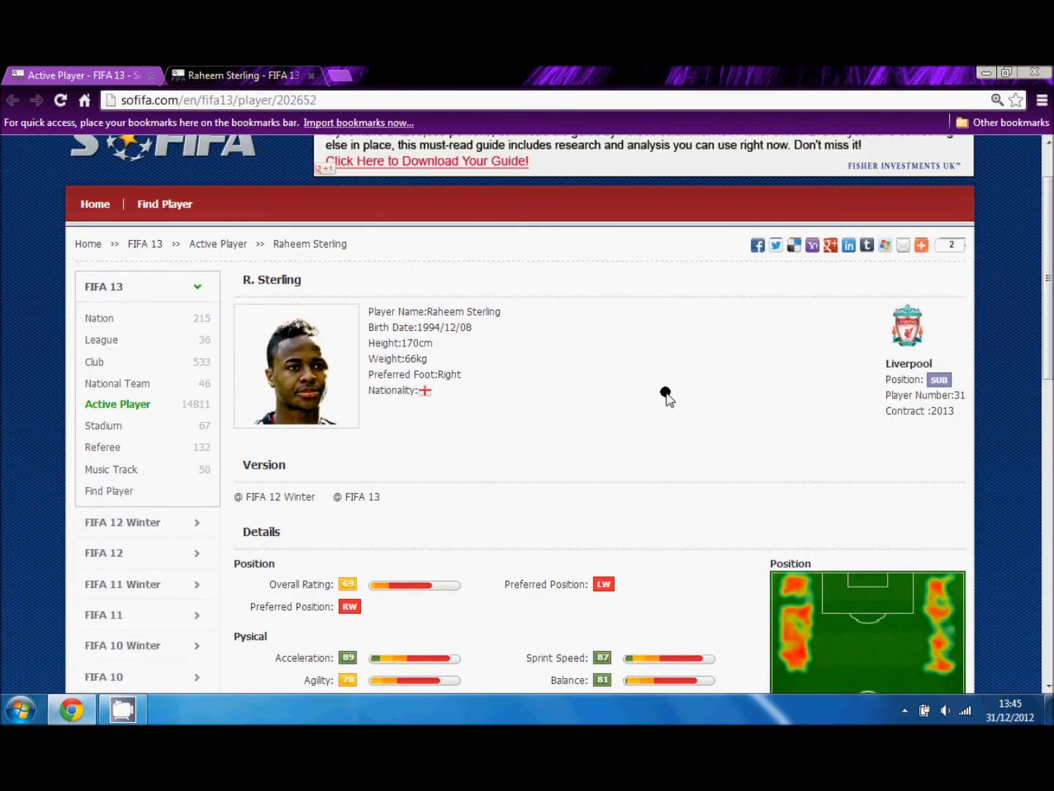
Open the Find Player search form from the sidebar.
{"action": "left_click", "coordinate": [109, 491]}
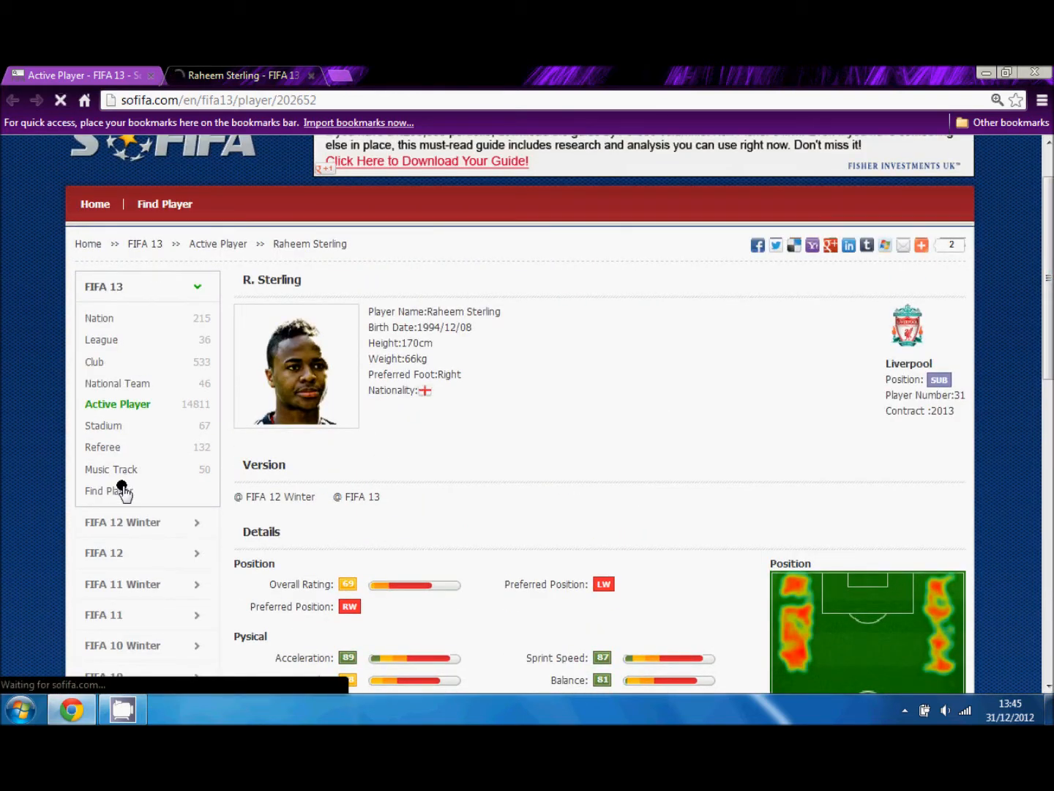
{"action": "left_click", "coordinate": [108, 490]}
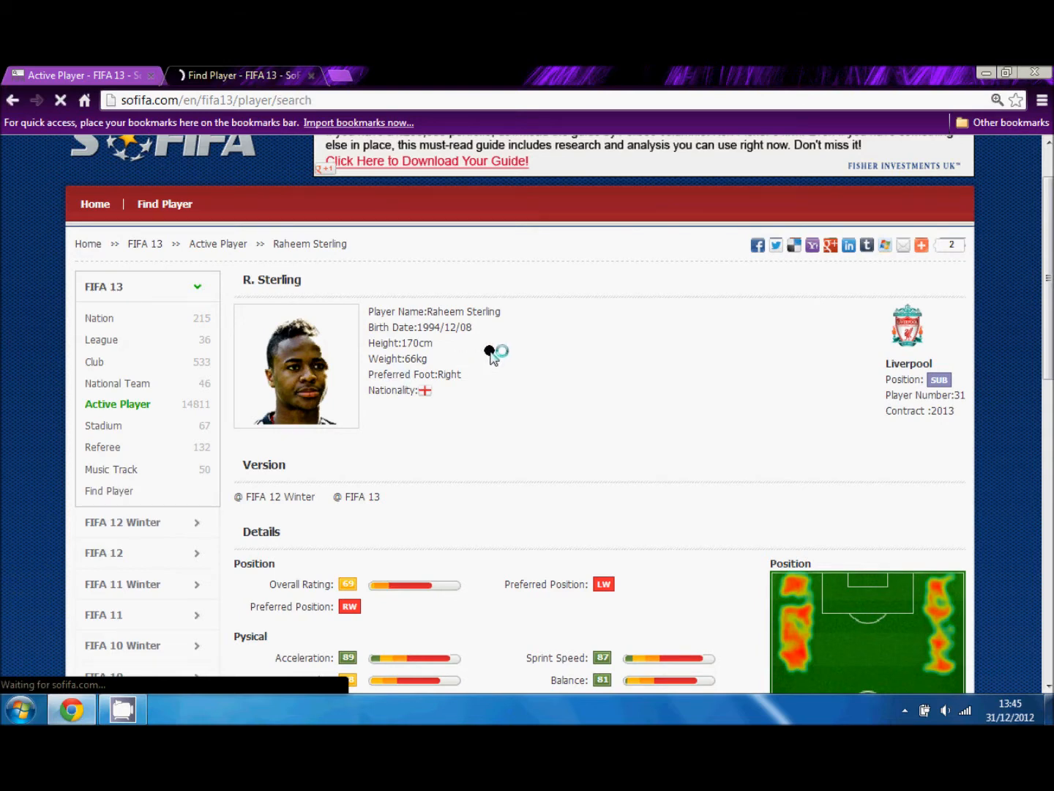
{"action": "left_click", "coordinate": [109, 491]}
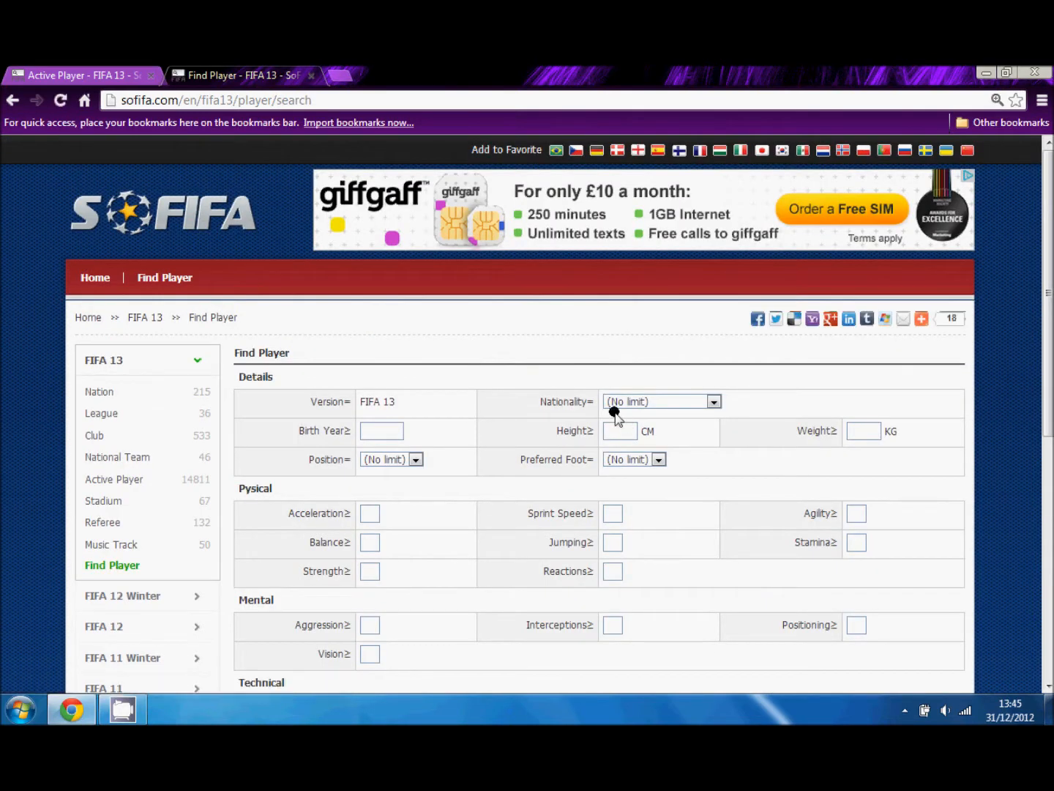
Browse the Nationality choices, then enter 1993 as the minimum birth year.
{"action": "left_click", "coordinate": [713, 401]}
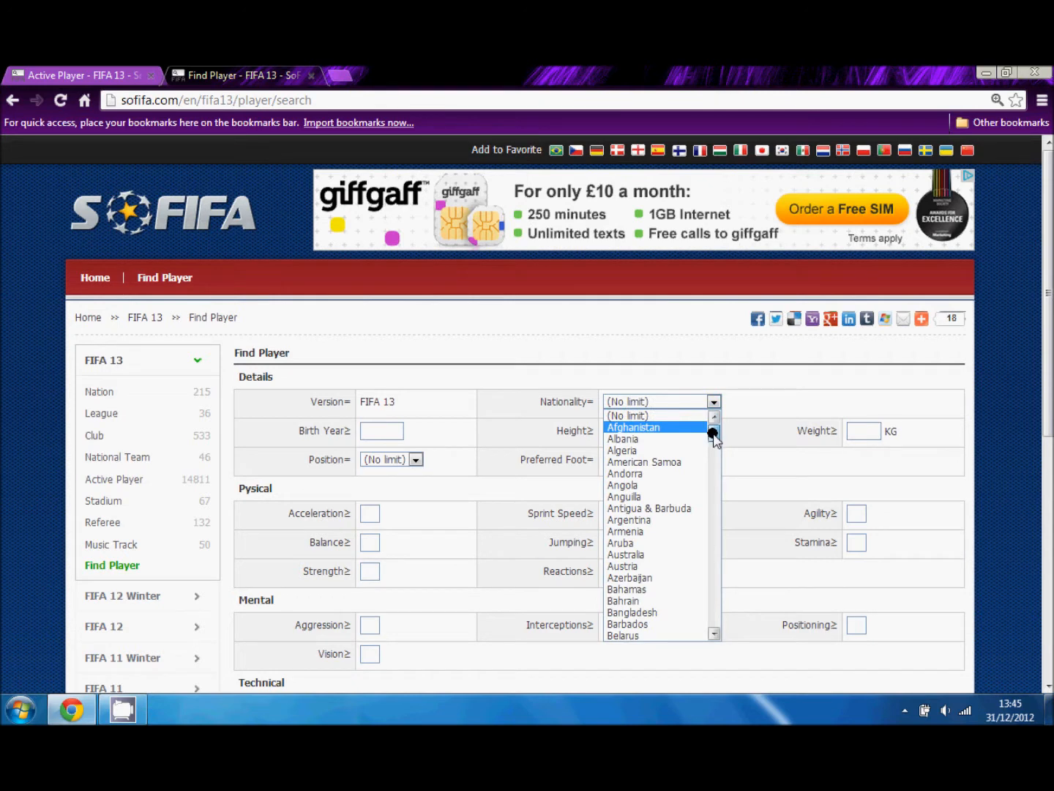
{"action": "scroll", "scroll_direction": "down", "scroll_amount": 3}
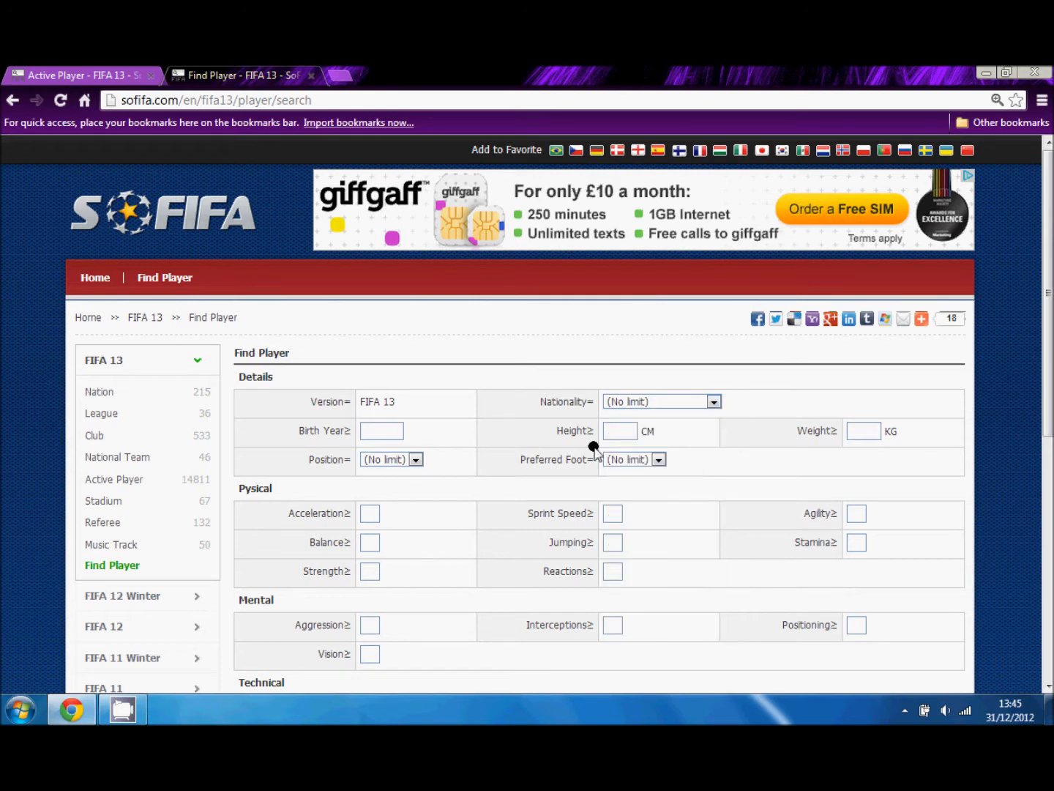
{"action": "left_click", "coordinate": [381, 431]}
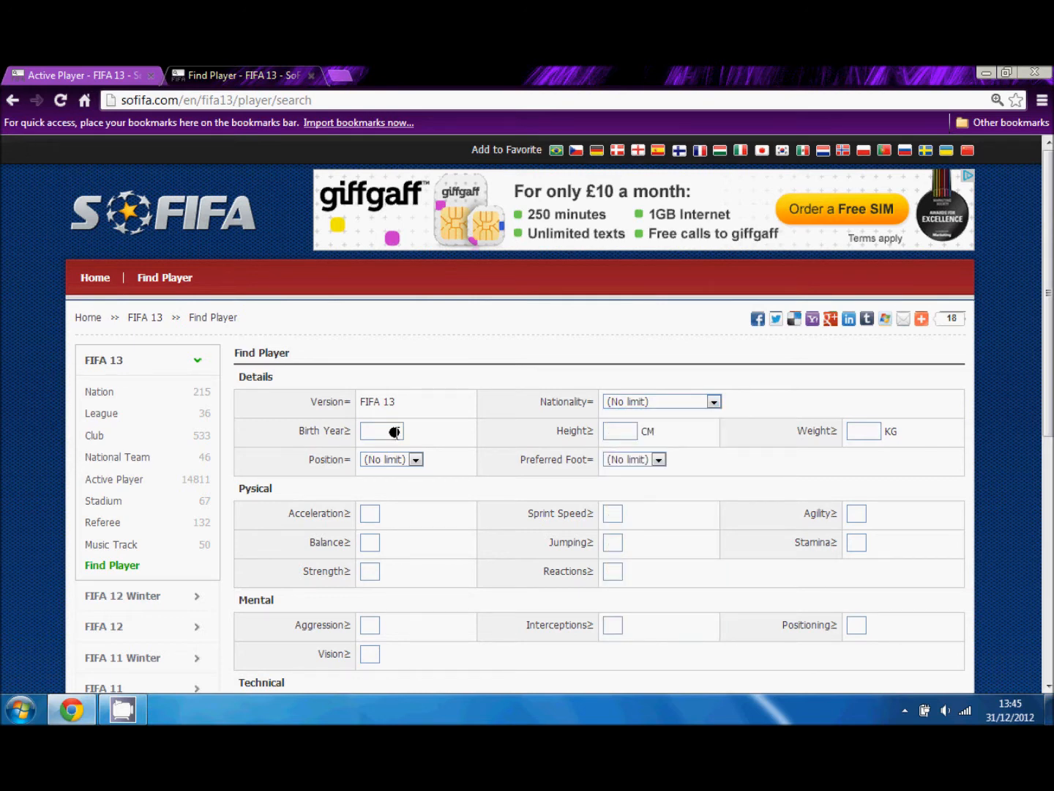
{"action": "left_click", "coordinate": [382, 431]}
{"action": "type", "text": "1993"}
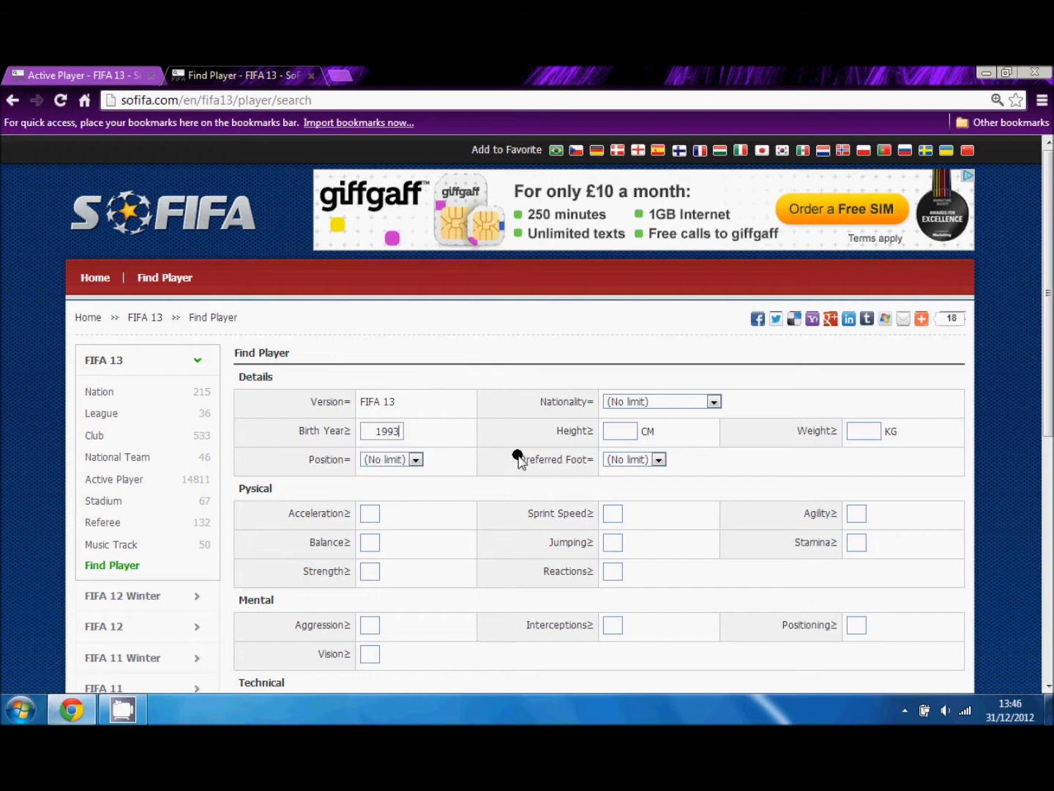
Leave Position unrestricted and set minimum Acceleration and Sprint Speed to 90.
{"action": "left_click", "coordinate": [392, 459]}
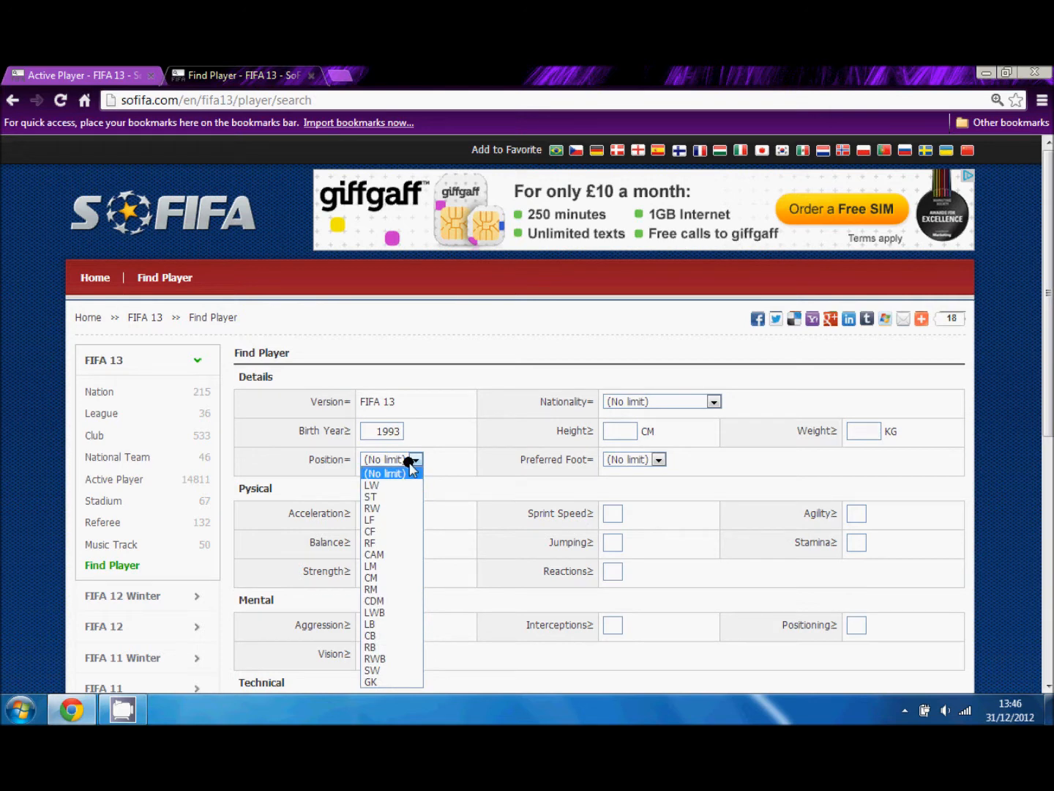
{"action": "mouse_move", "coordinate": [412, 481]}
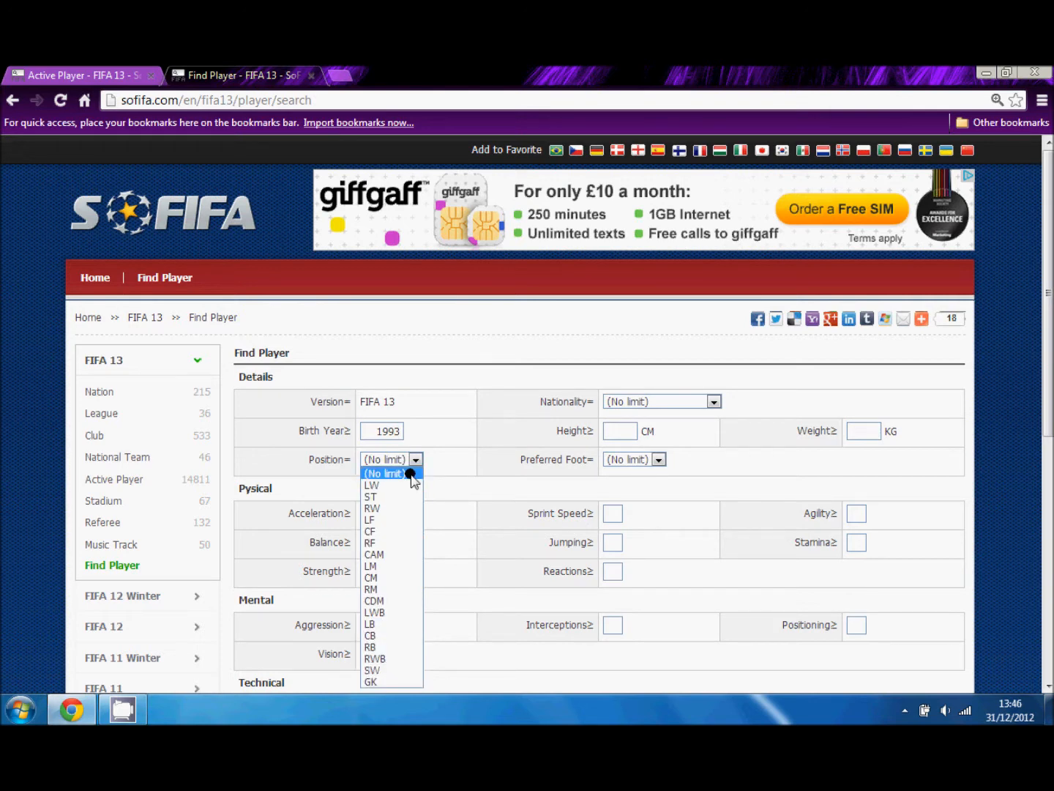
{"action": "left_click", "coordinate": [392, 459]}
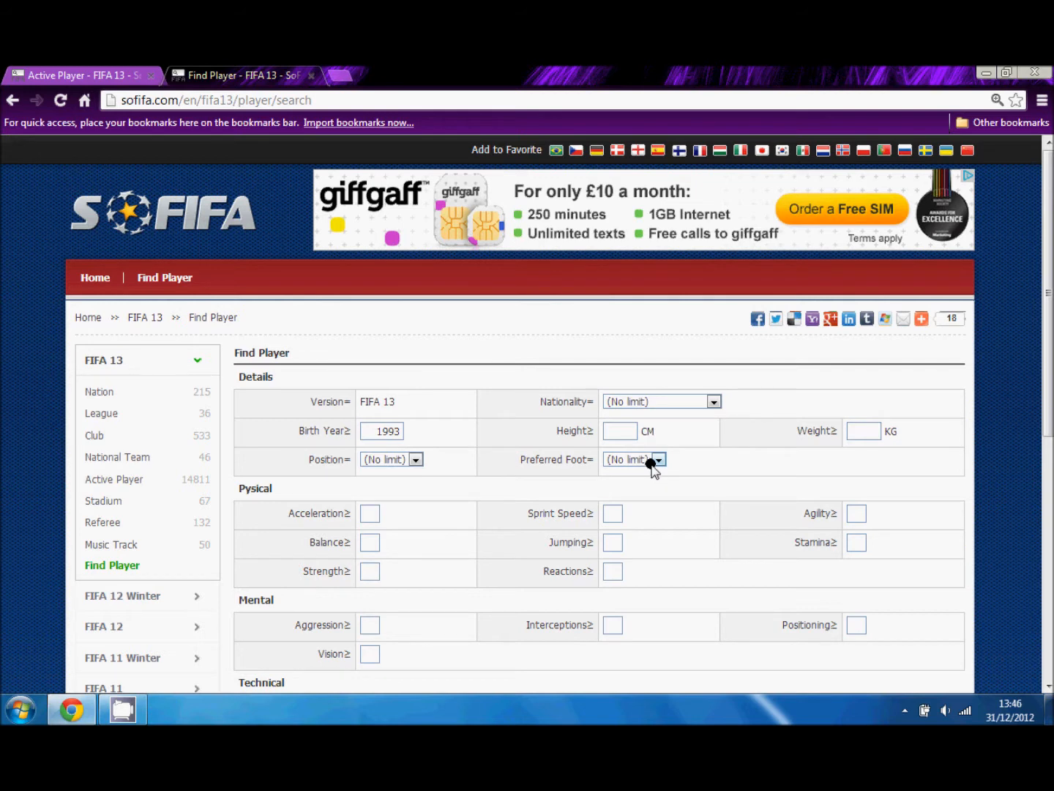
{"action": "left_click", "coordinate": [635, 459]}
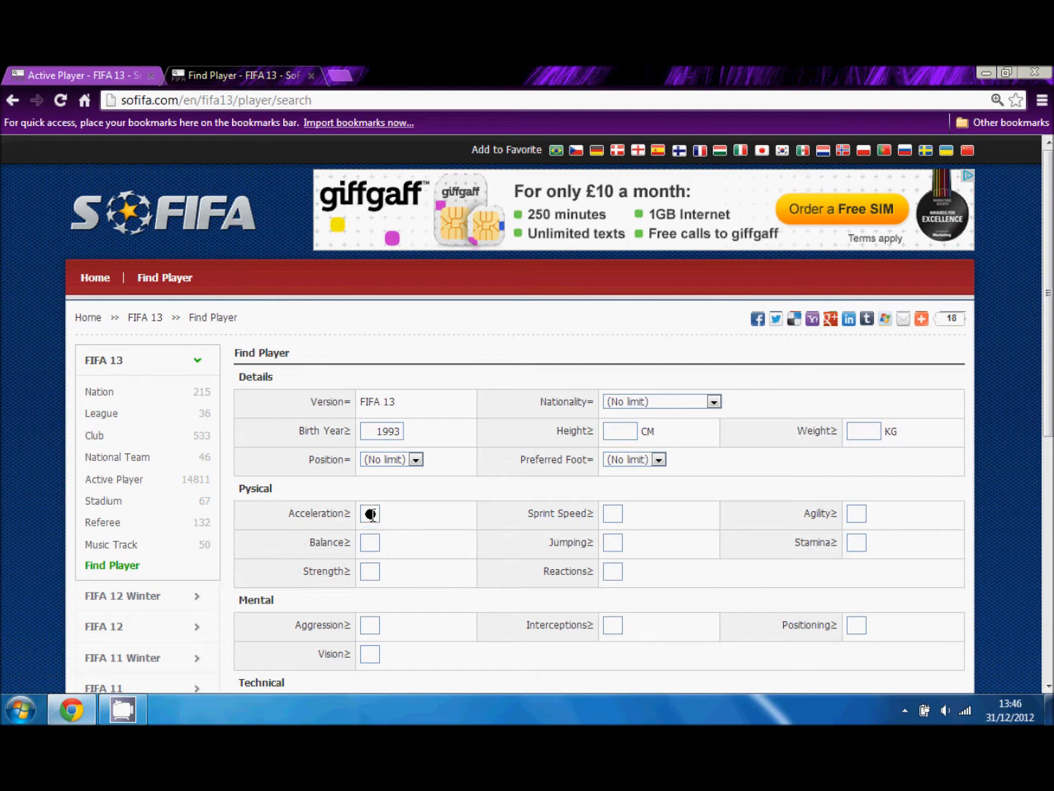
{"action": "mouse_move", "coordinate": [385, 608]}
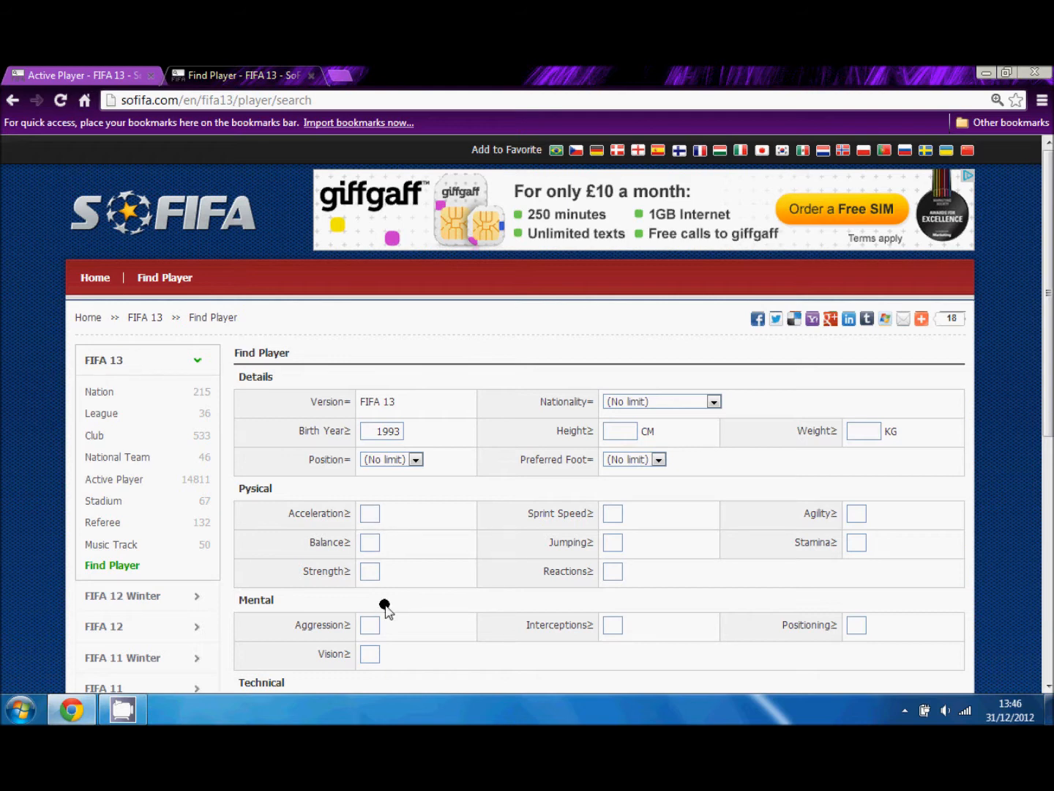
{"action": "type", "text": "90"}
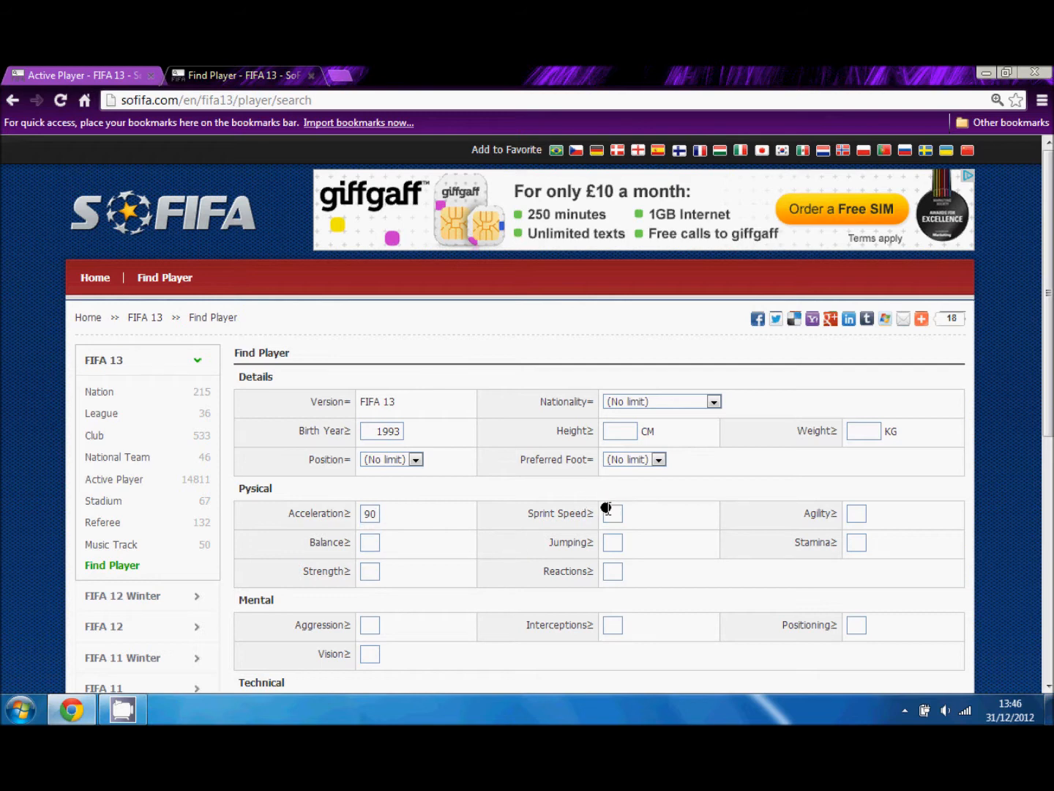
{"action": "type", "text": "90"}
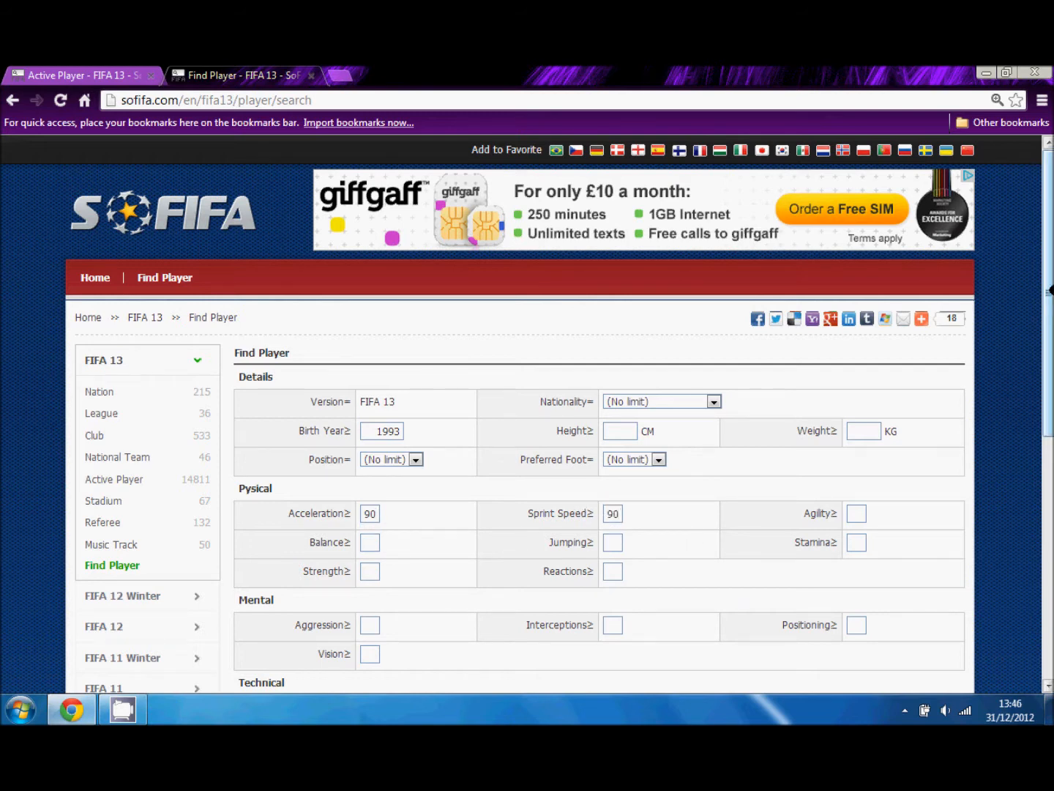
Add a minimum potential of 80, search, and open Marcos Junior from the four results.
{"action": "scroll", "scroll_direction": "down", "scroll_amount": 3}
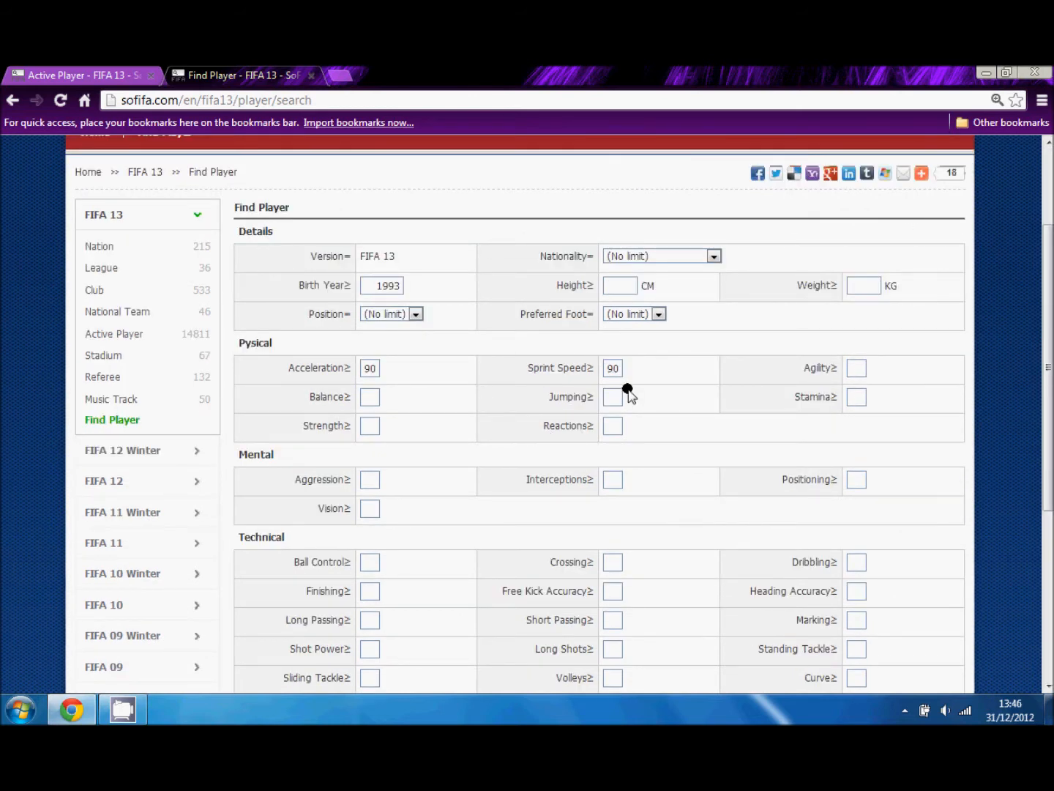
{"action": "mouse_move", "coordinate": [371, 428]}
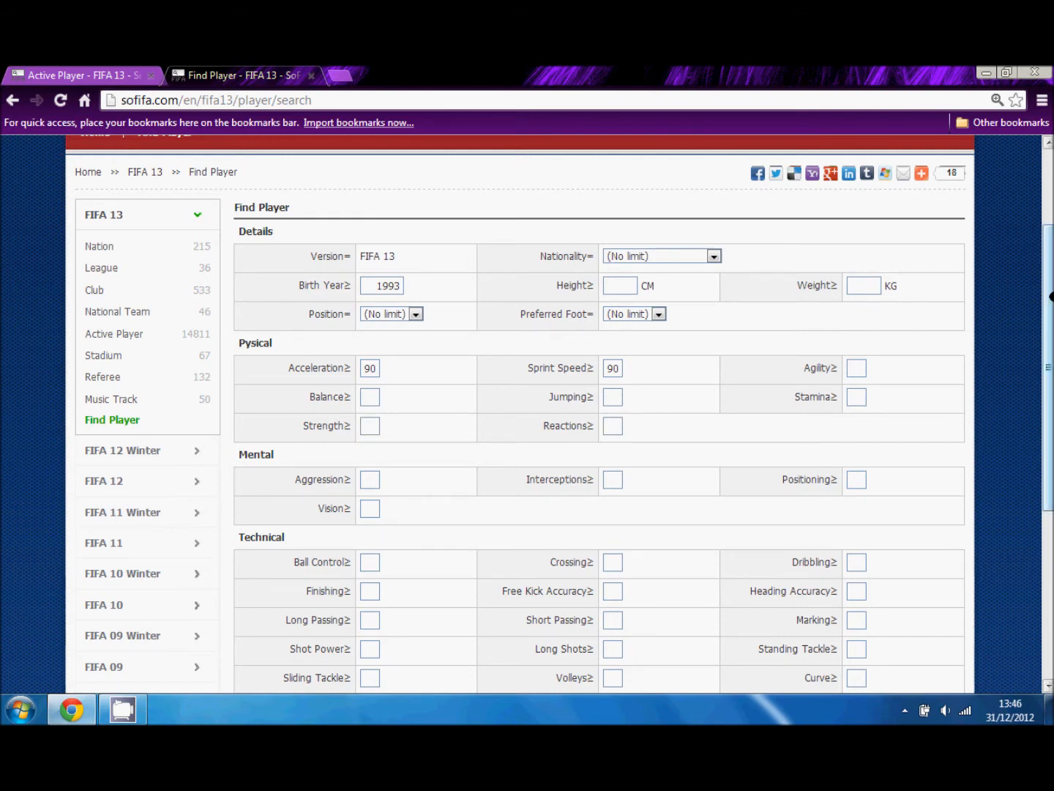
{"action": "scroll", "scroll_direction": "down", "scroll_amount": 3}
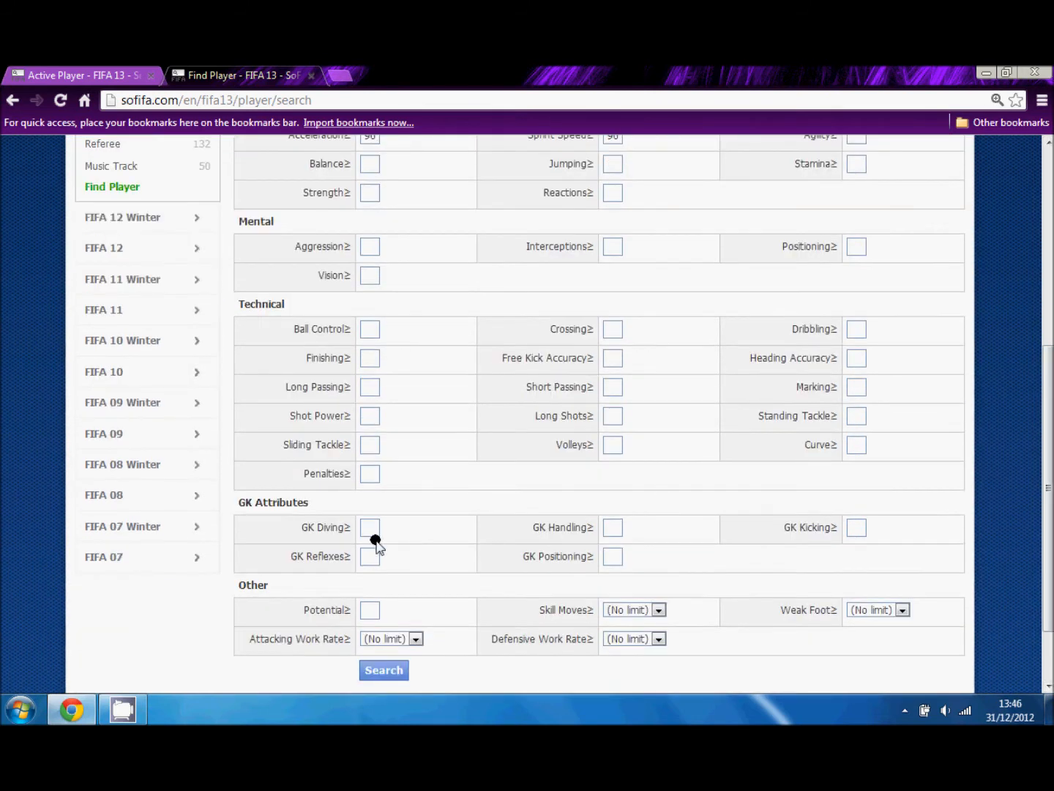
{"action": "mouse_move", "coordinate": [375, 610]}
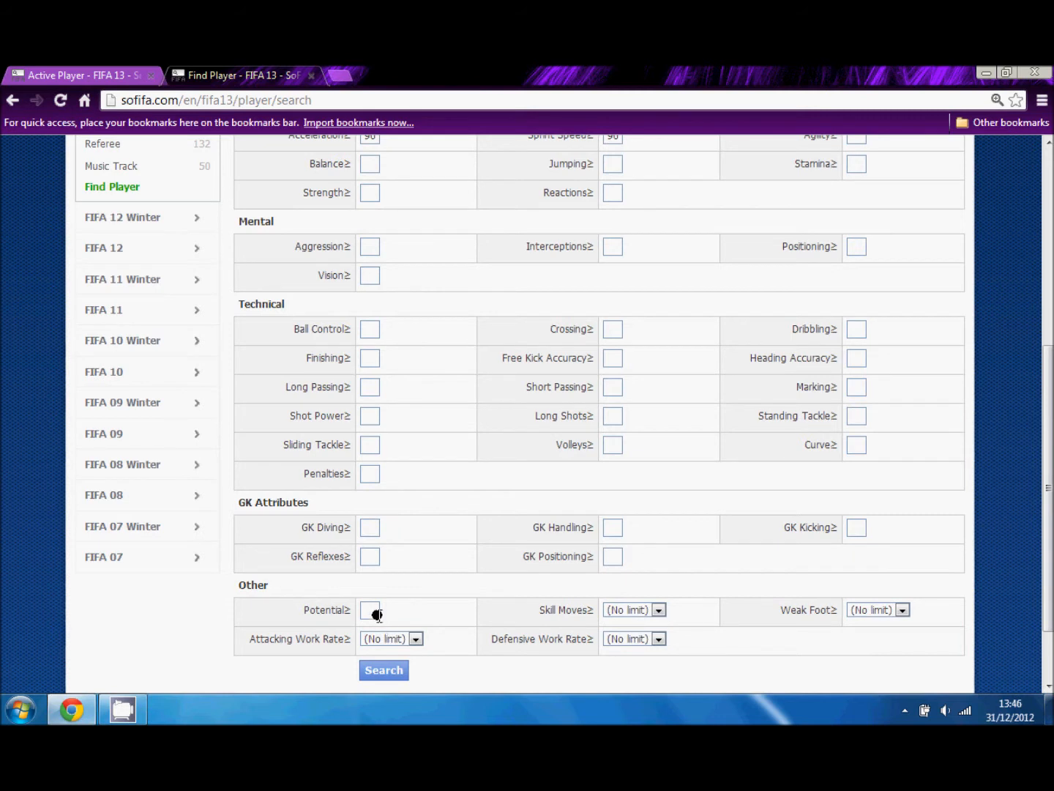
{"action": "mouse_move", "coordinate": [379, 631]}
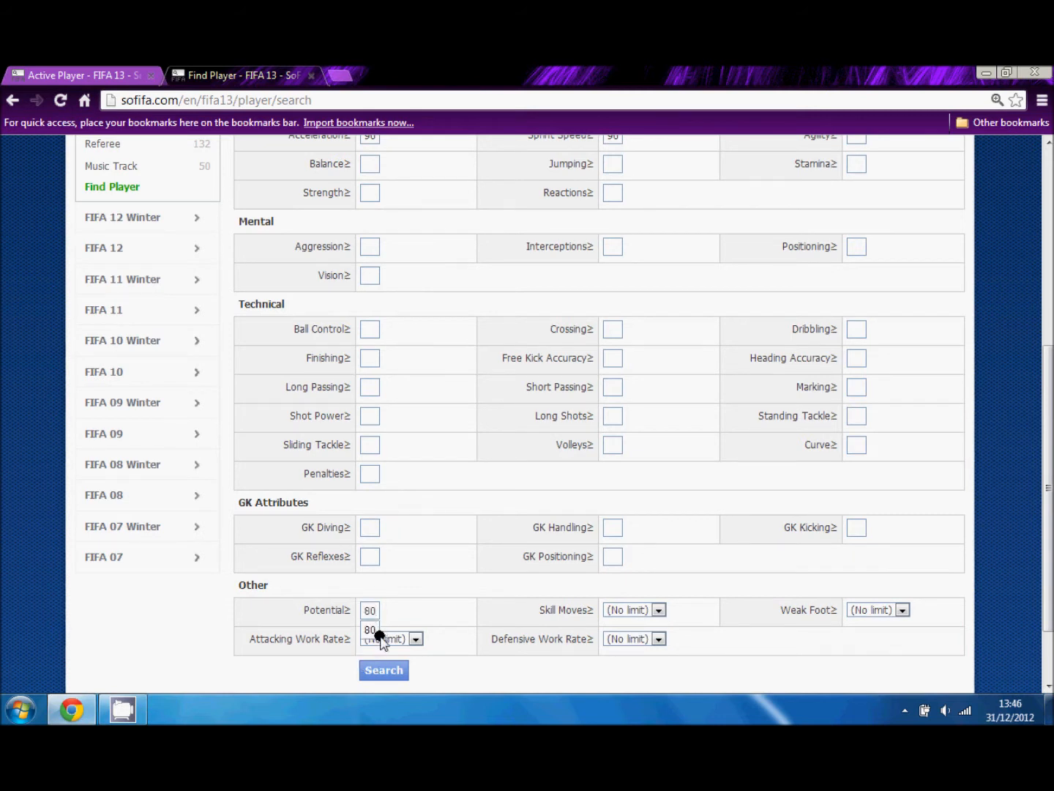
{"action": "left_click", "coordinate": [384, 670]}
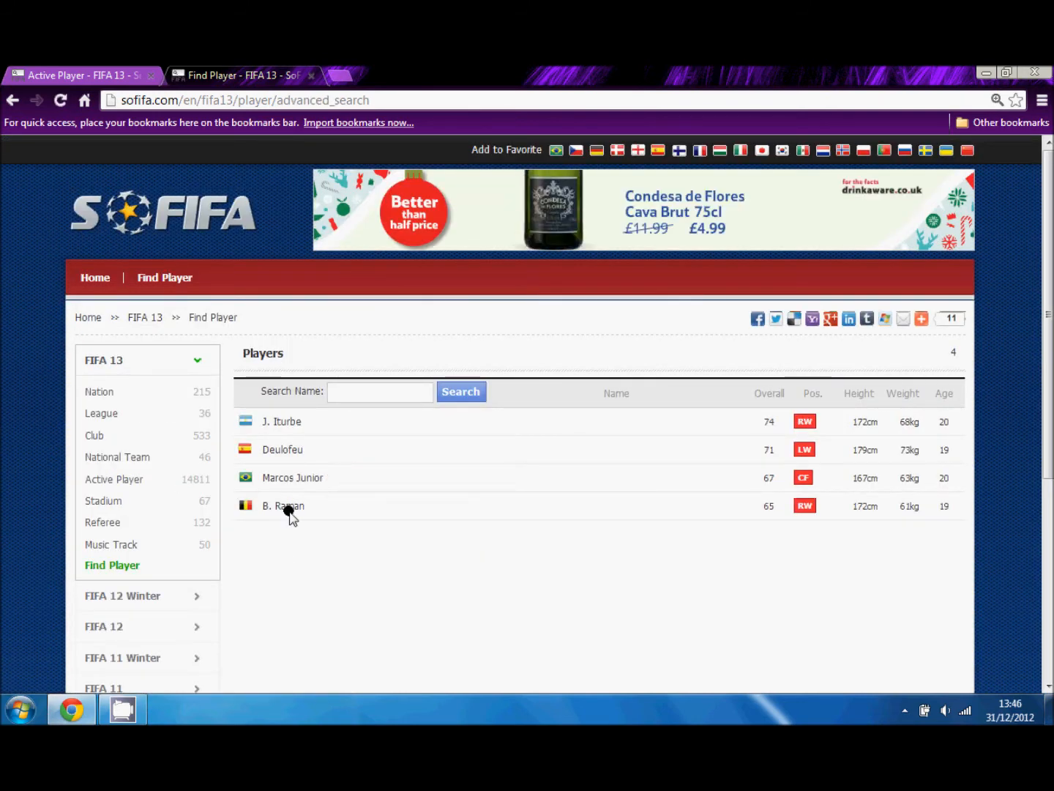
{"action": "mouse_move", "coordinate": [292, 477]}
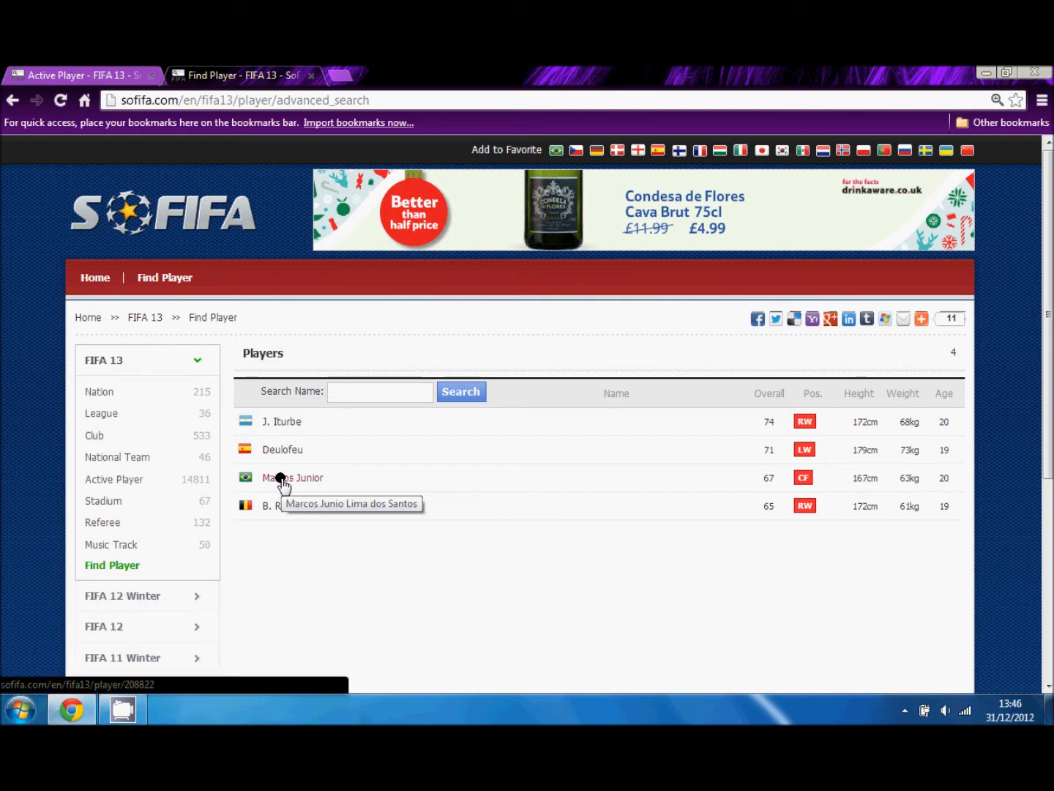
{"action": "left_click", "coordinate": [292, 477]}
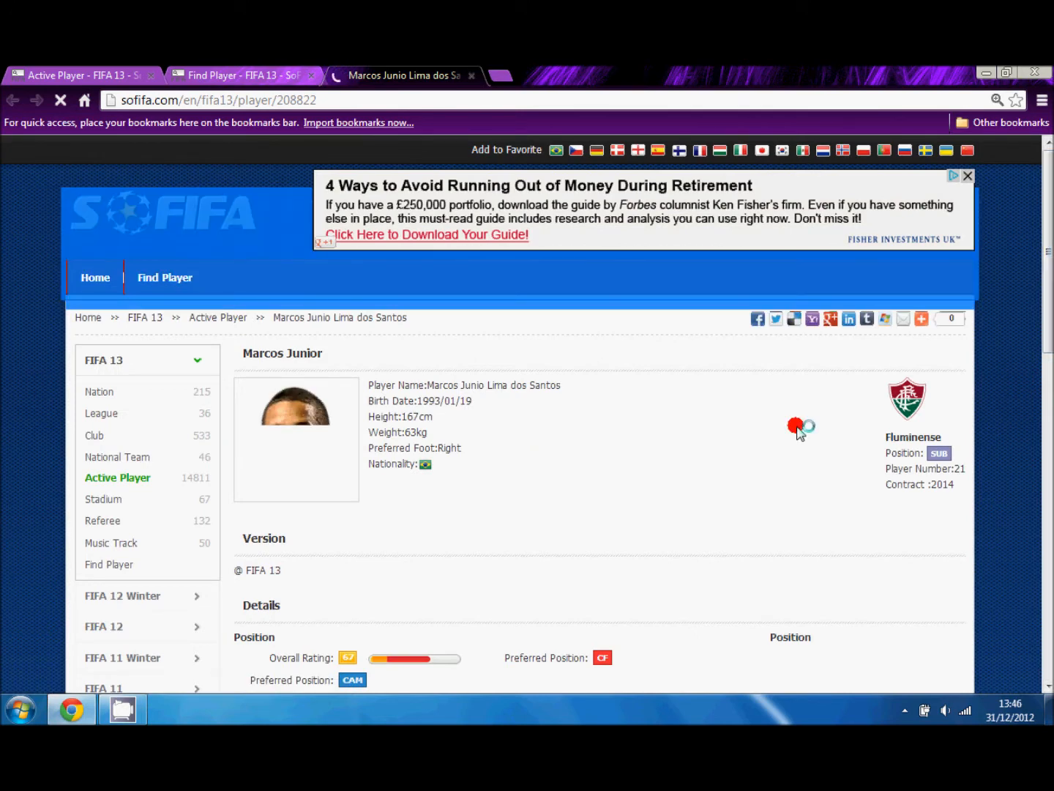
{"action": "scroll", "scroll_direction": "down", "scroll_amount": 3}
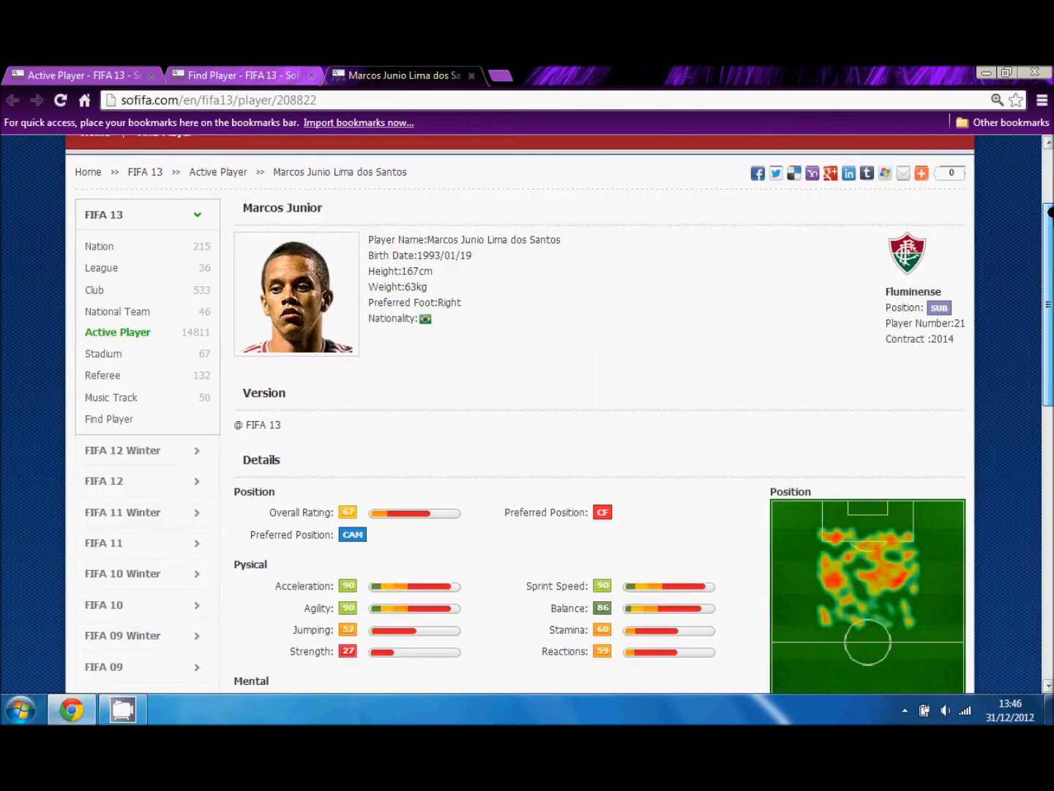
{"action": "scroll", "scroll_direction": "down", "scroll_amount": 3}
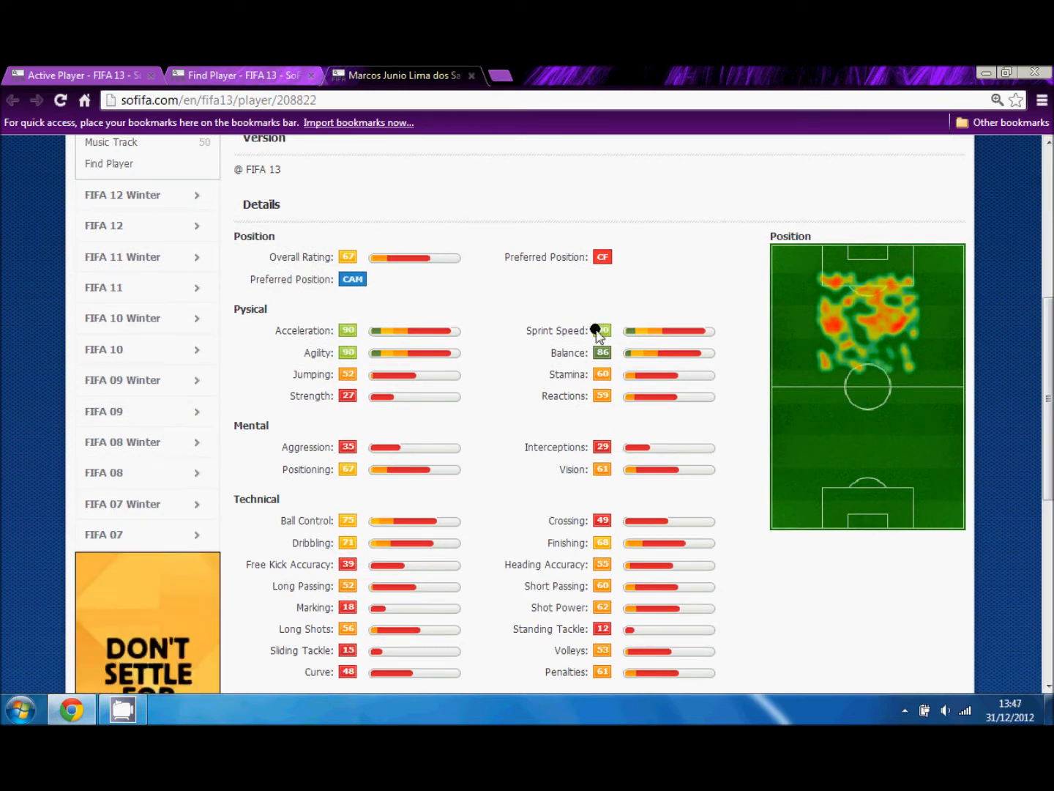
{"action": "mouse_move", "coordinate": [672, 467]}
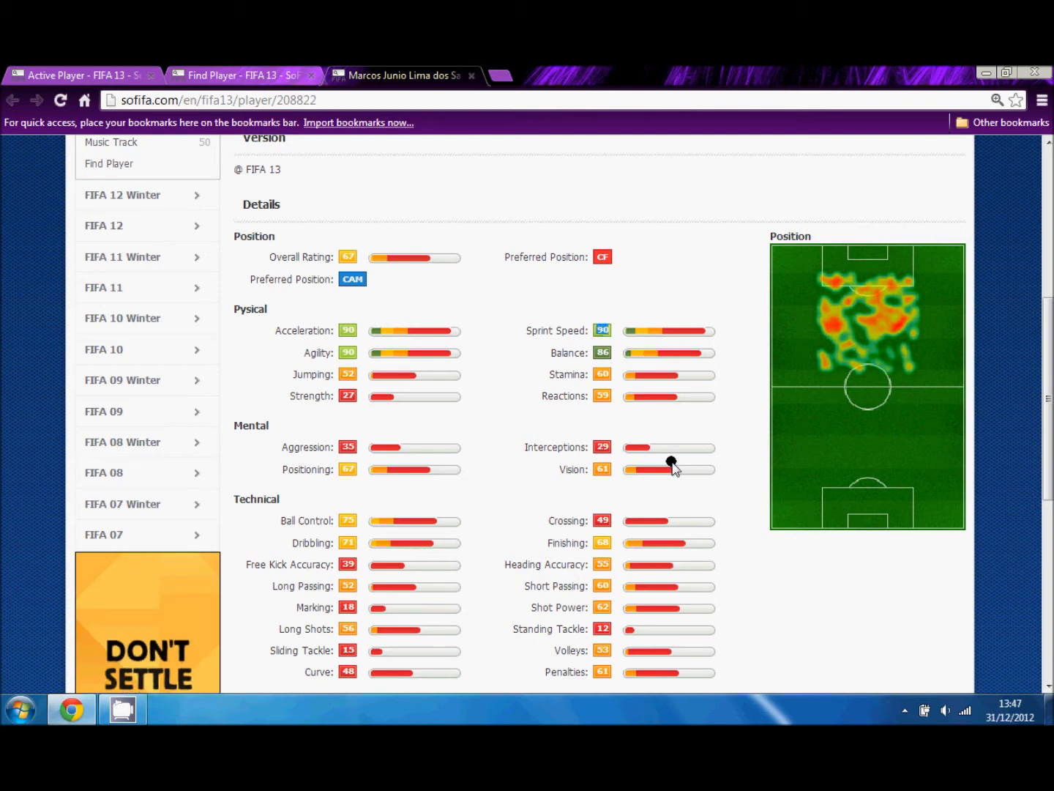
{"action": "scroll", "scroll_direction": "down", "scroll_amount": 3}
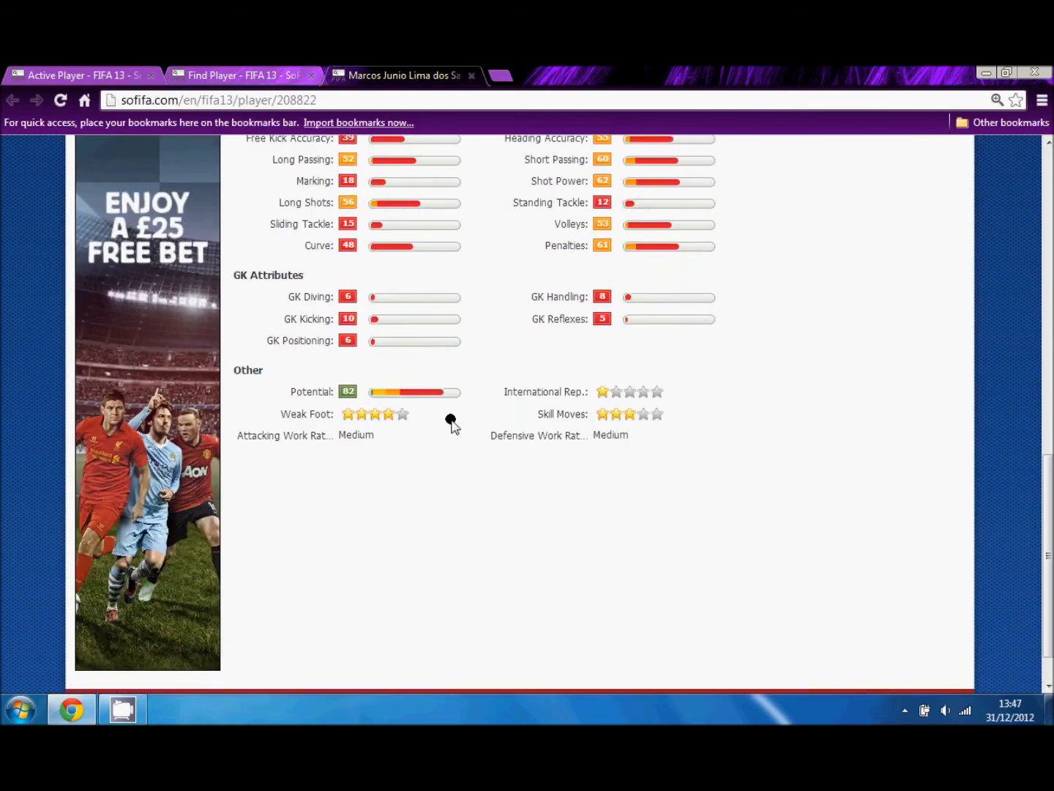
{"action": "mouse_move", "coordinate": [344, 391]}
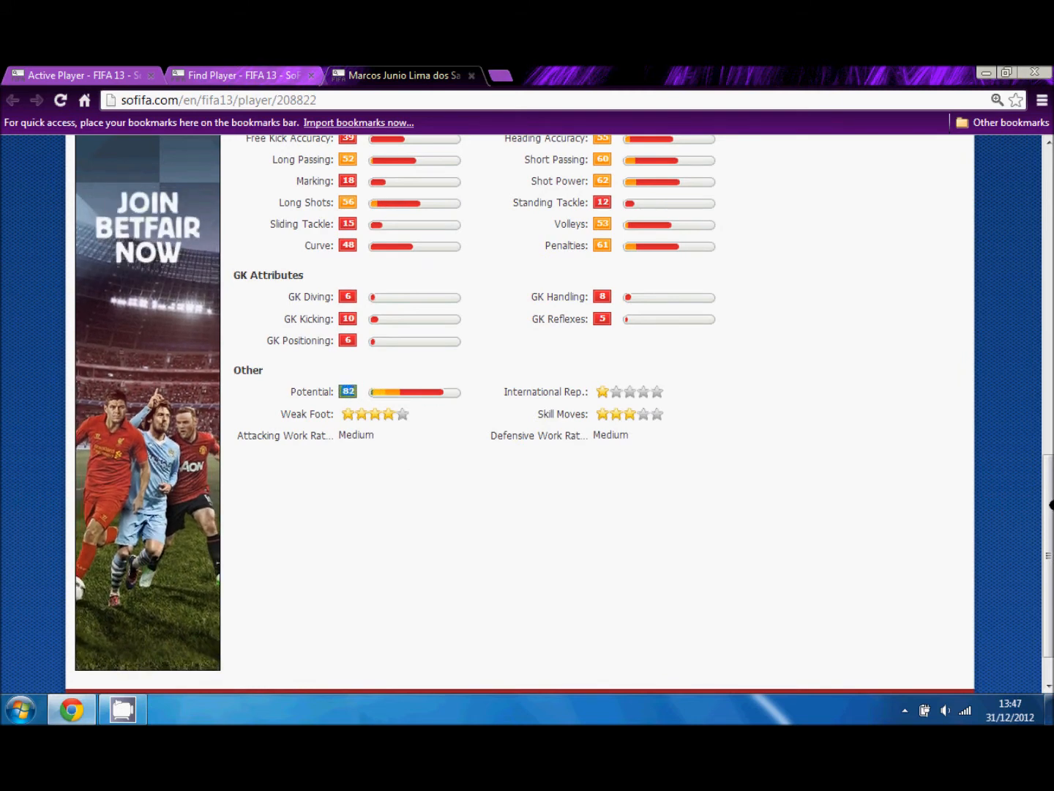
{"action": "scroll", "scroll_direction": "up", "scroll_amount": 3}
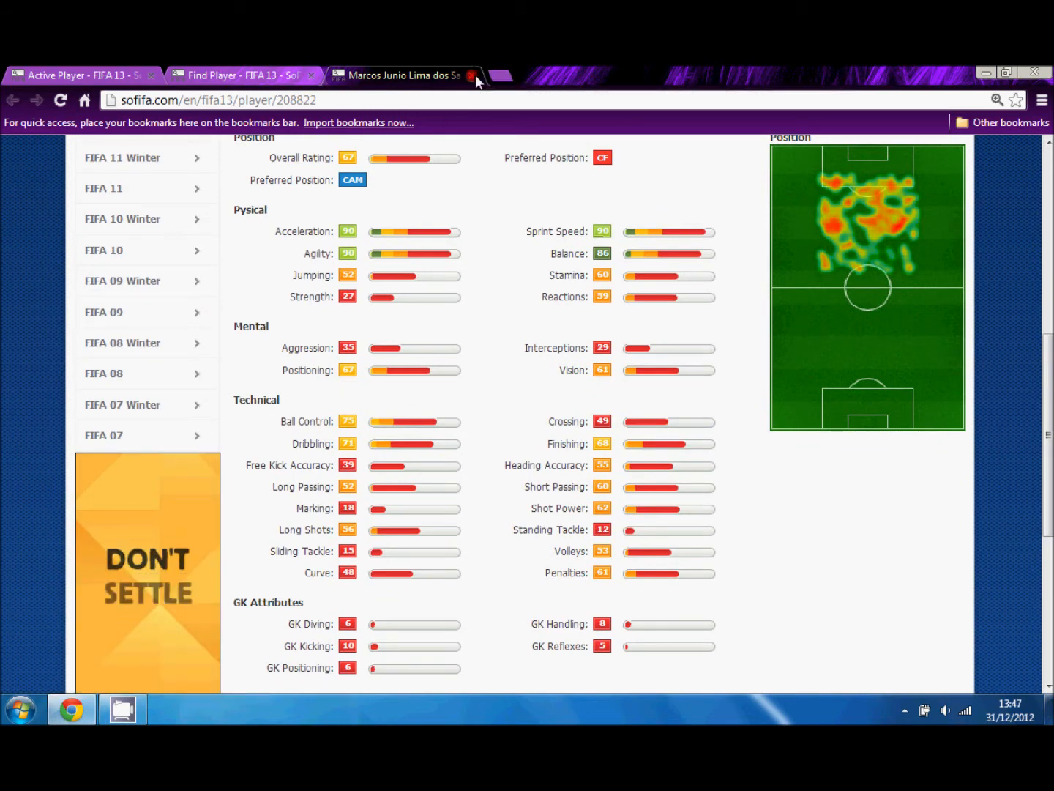
{"action": "left_click", "coordinate": [470, 76]}
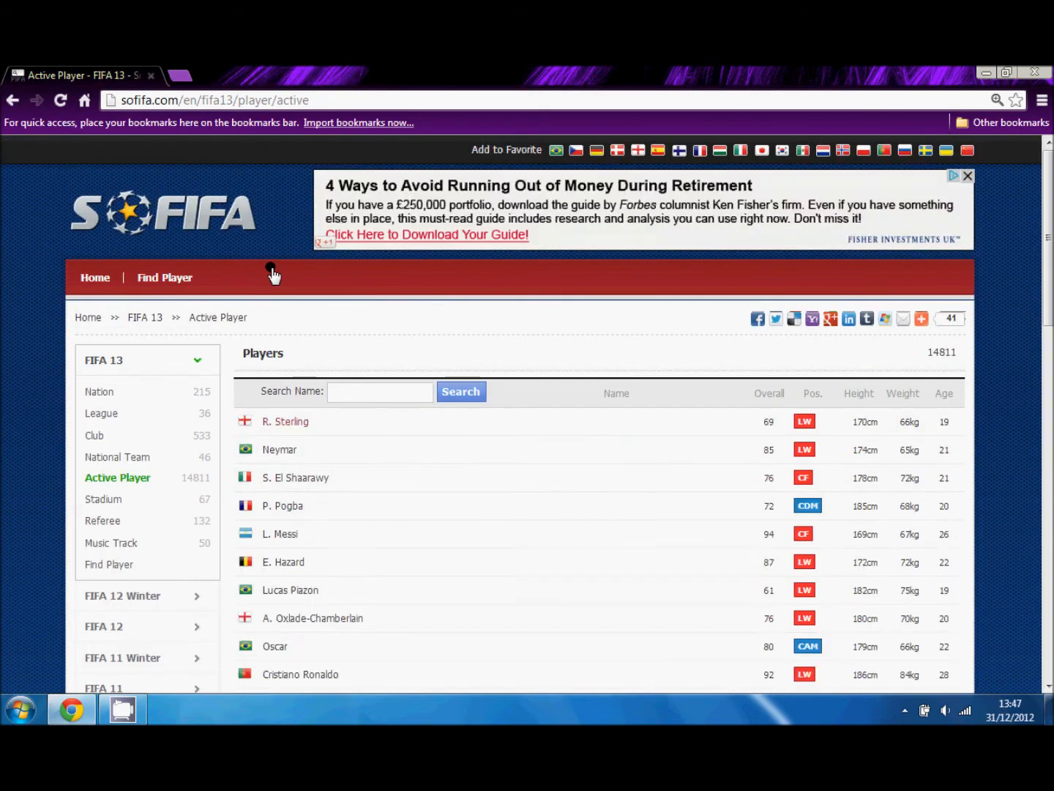
{"action": "mouse_move", "coordinate": [119, 599]}
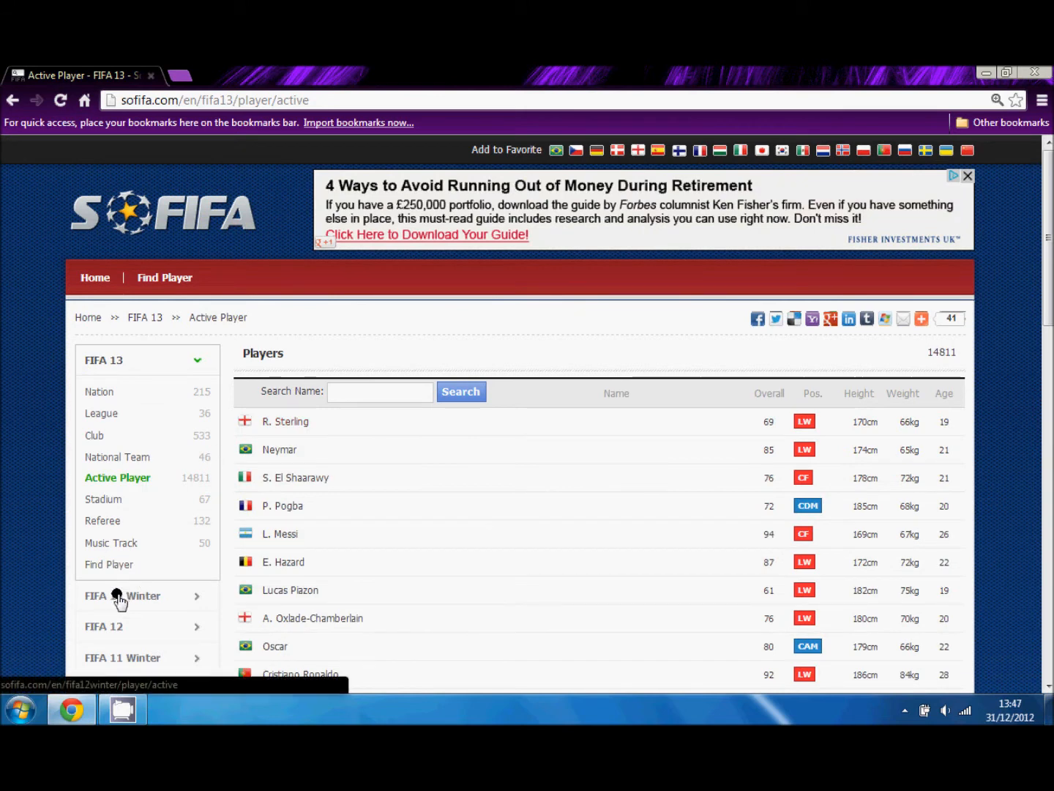
{"action": "left_click", "coordinate": [122, 595]}
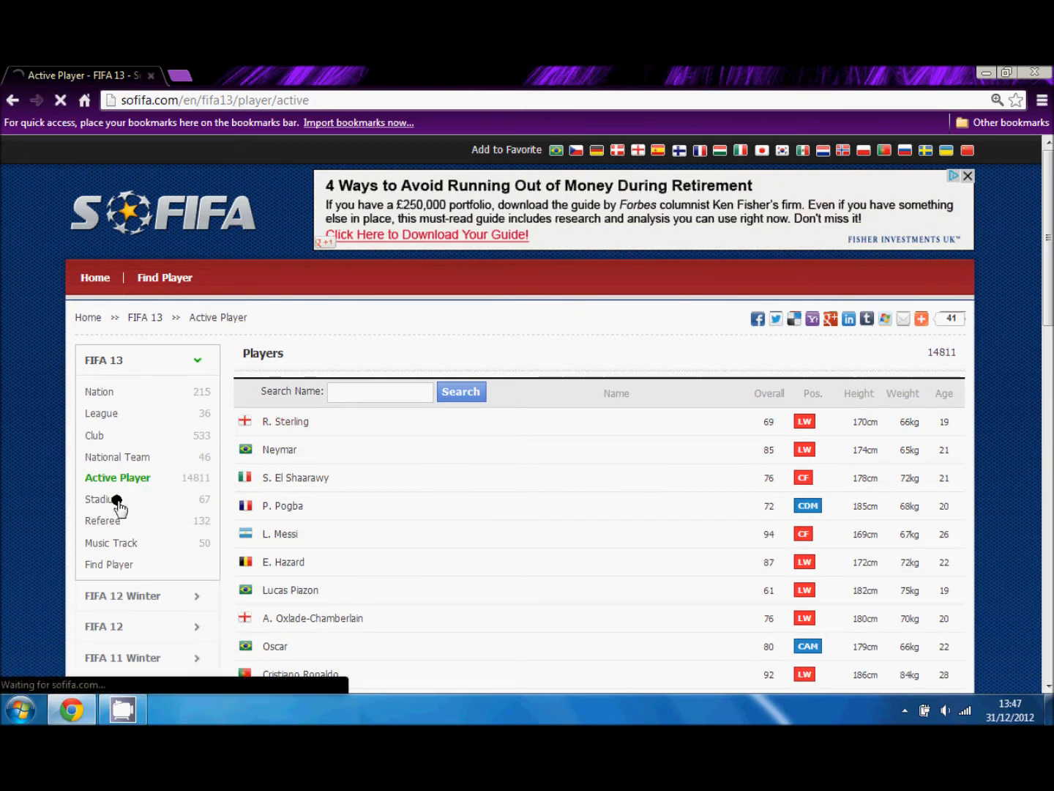
Browse the 67 FIFA 13 stadiums with year built, capacity and home team.
{"action": "left_click", "coordinate": [103, 499]}
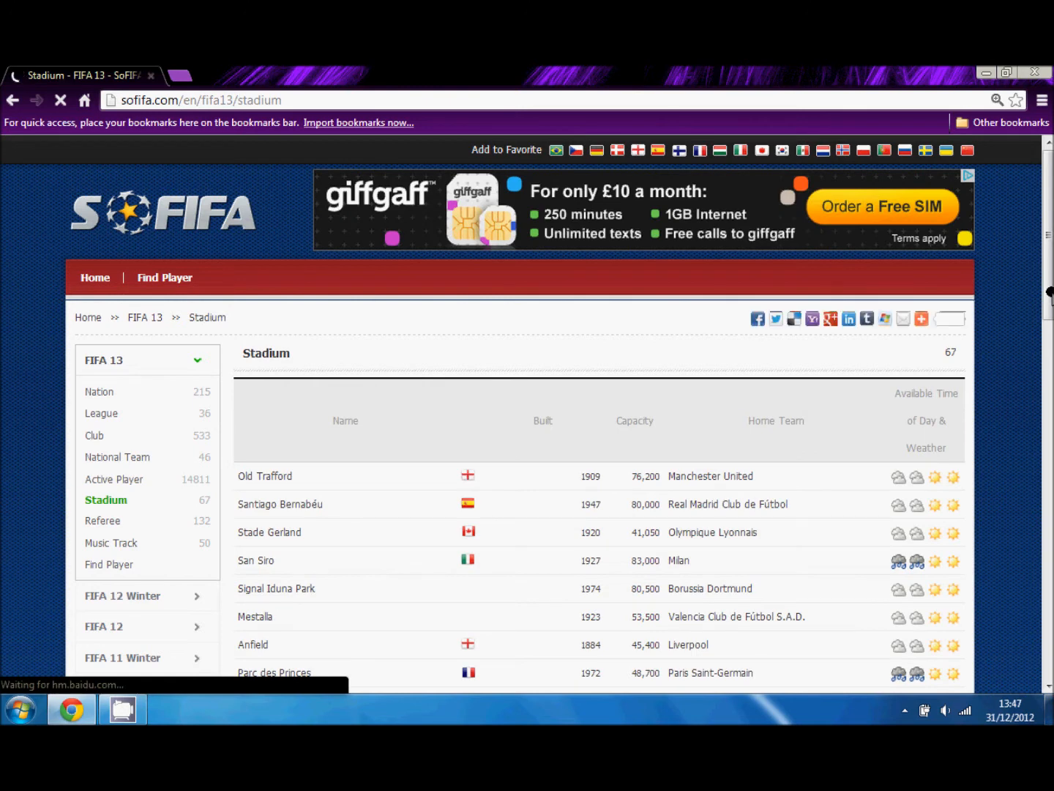
{"action": "scroll", "scroll_direction": "down", "scroll_amount": 3}
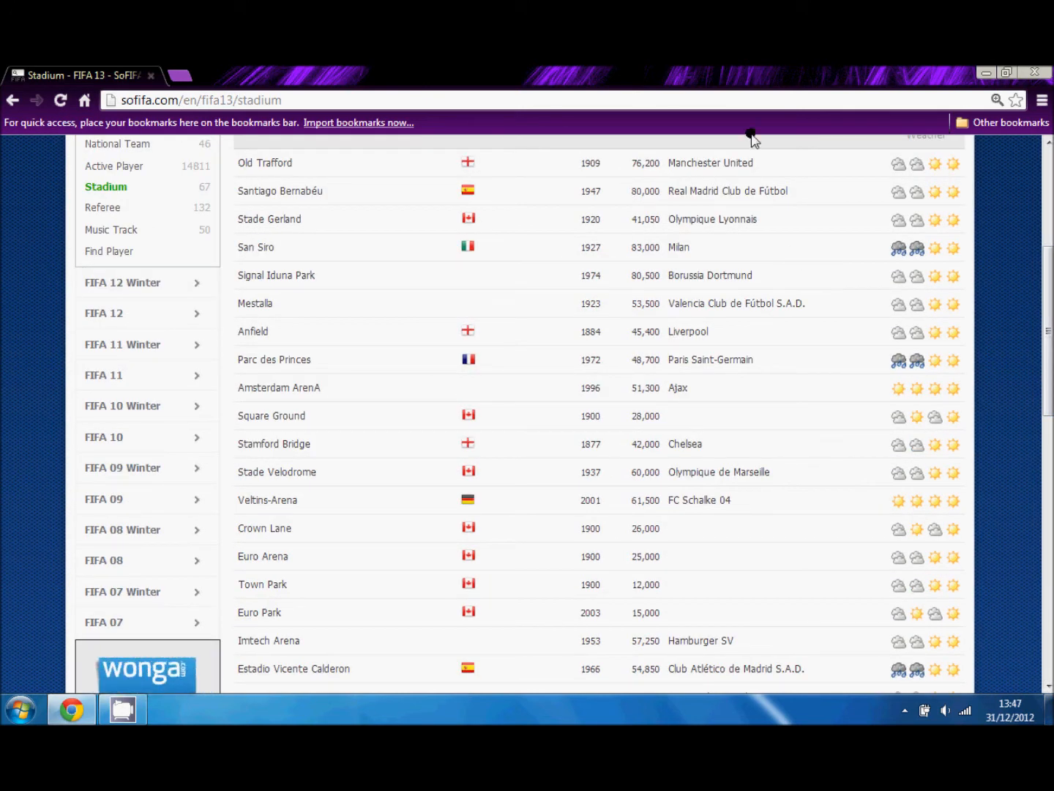
{"action": "mouse_move", "coordinate": [888, 349]}
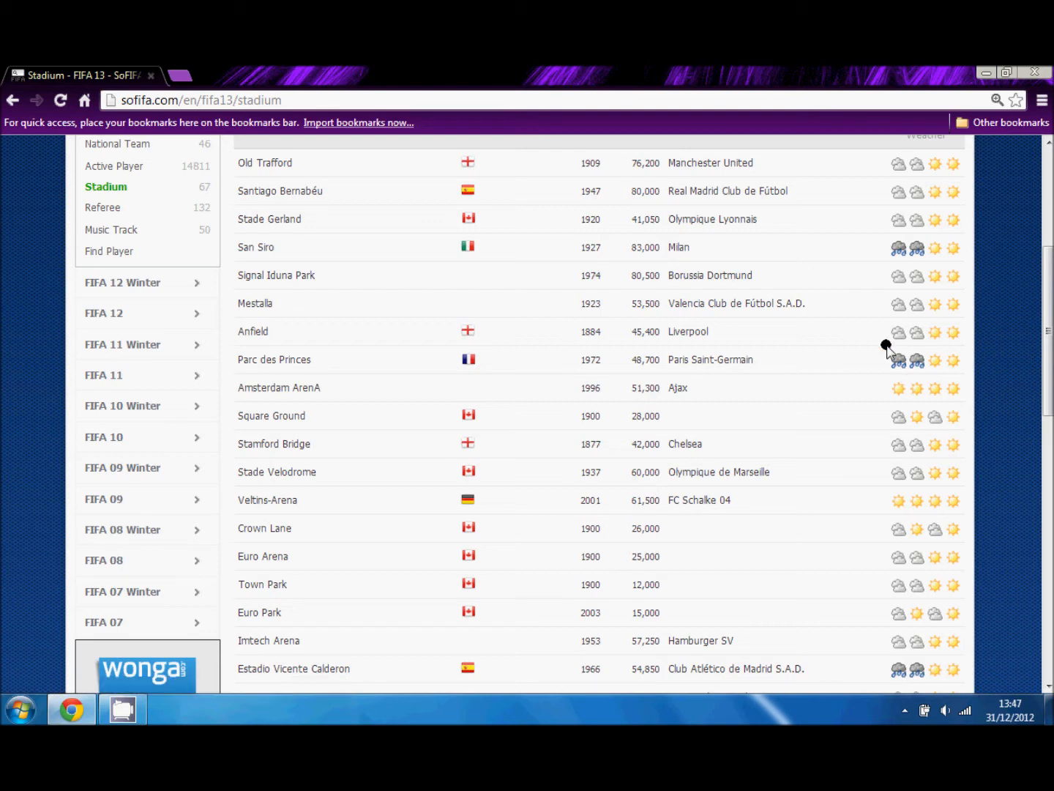
{"action": "mouse_move", "coordinate": [970, 366]}
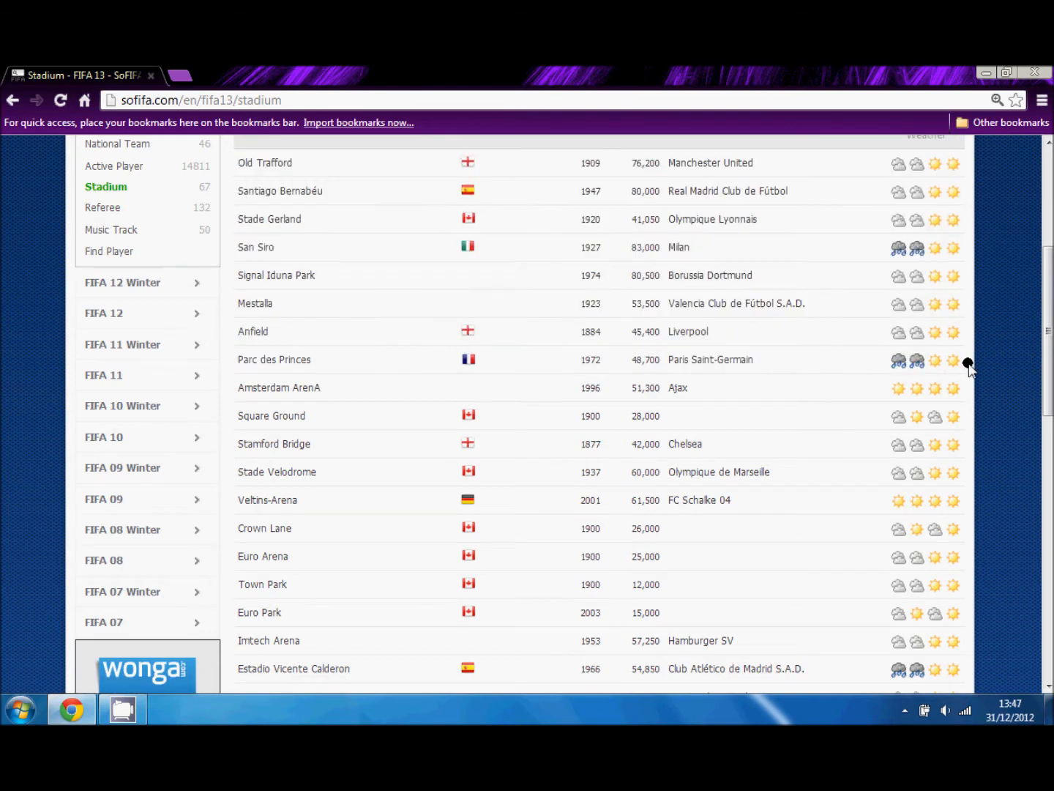
{"action": "mouse_move", "coordinate": [965, 362]}
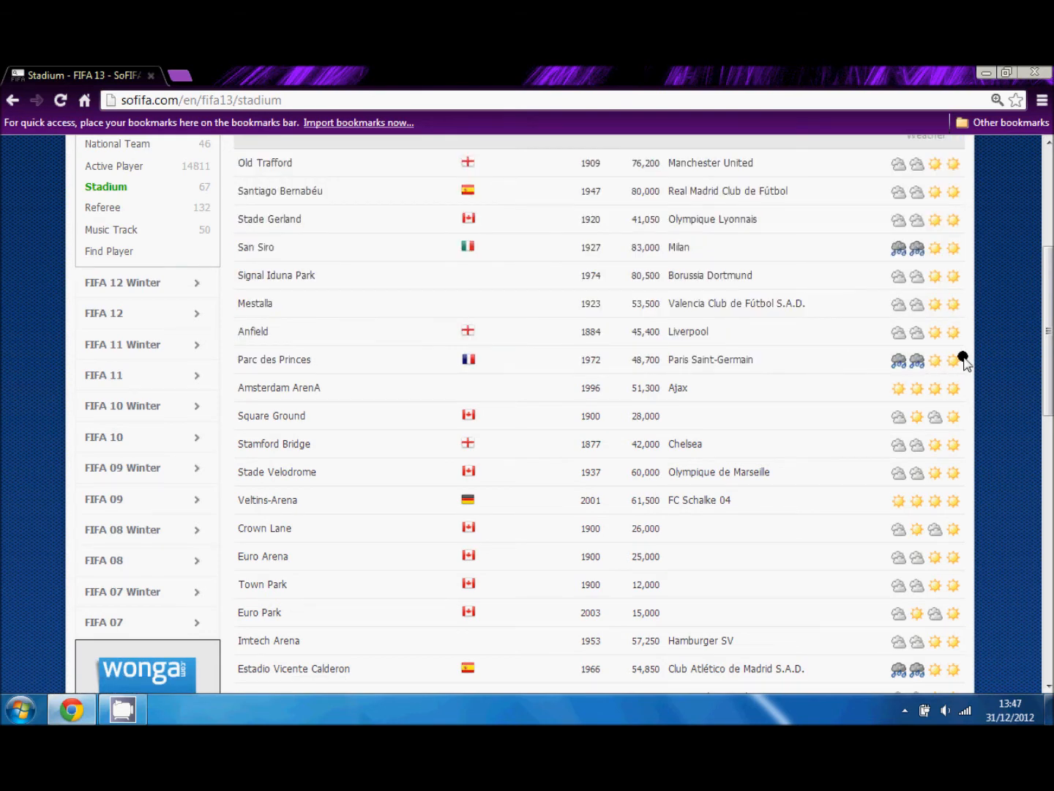
{"action": "mouse_move", "coordinate": [908, 386]}
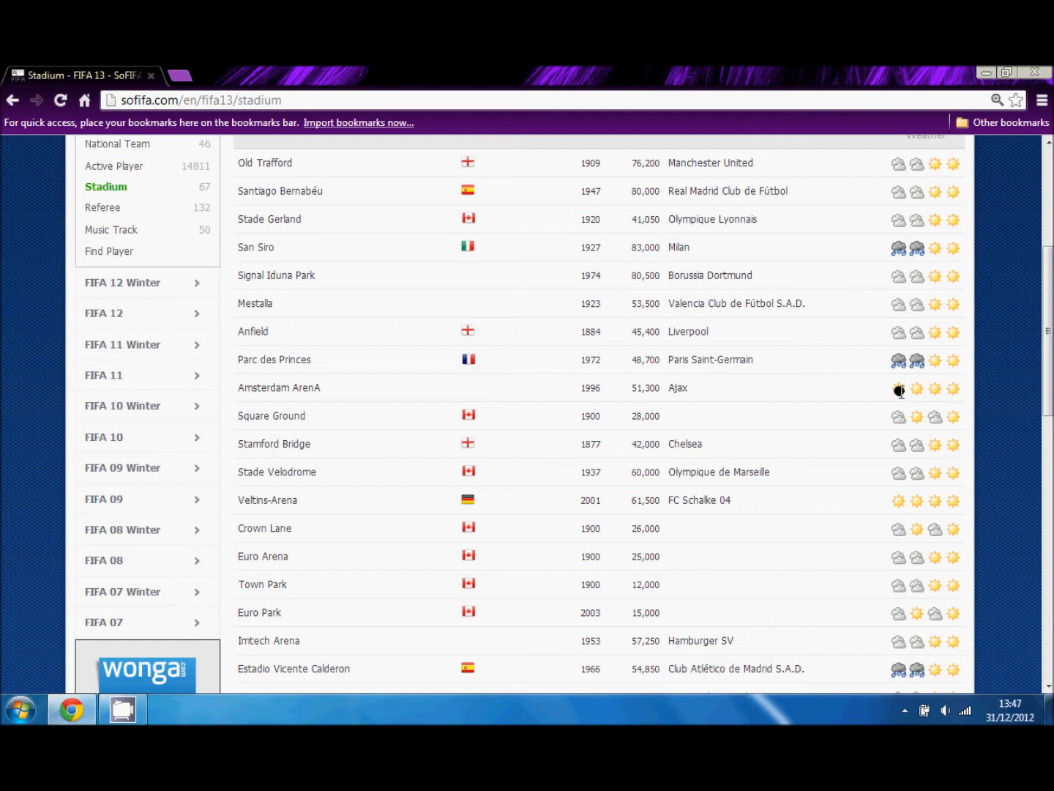
{"action": "mouse_move", "coordinate": [864, 416]}
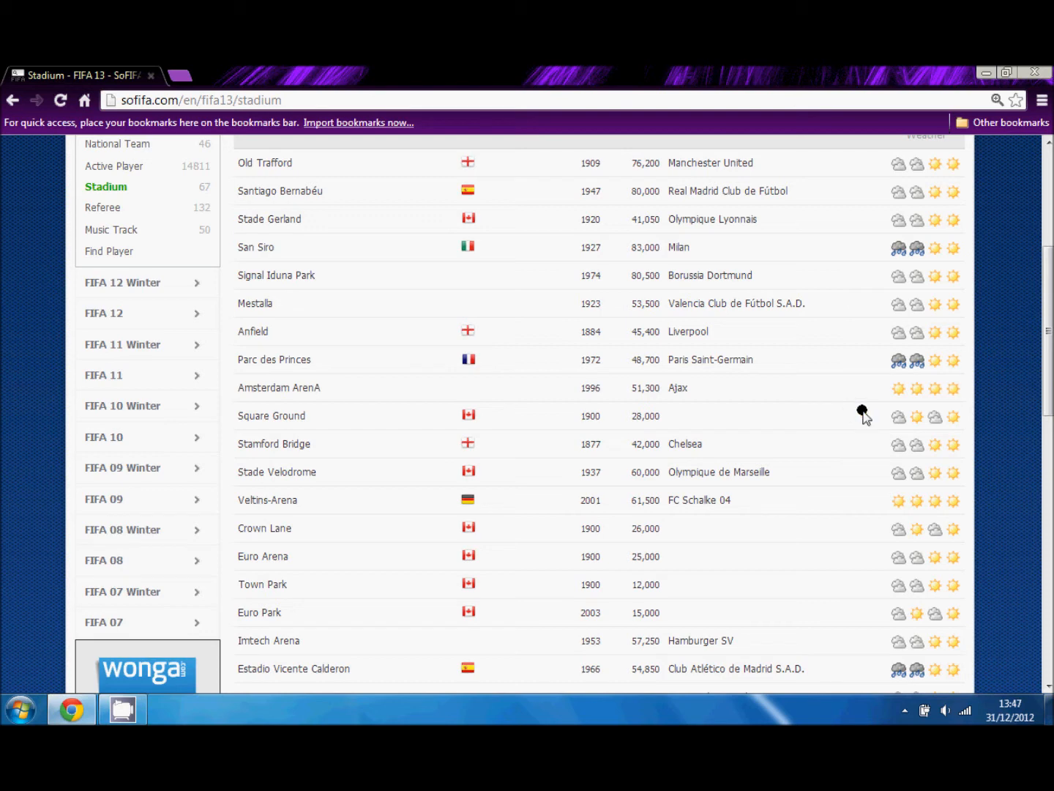
{"action": "scroll", "scroll_direction": "down", "scroll_amount": 3}
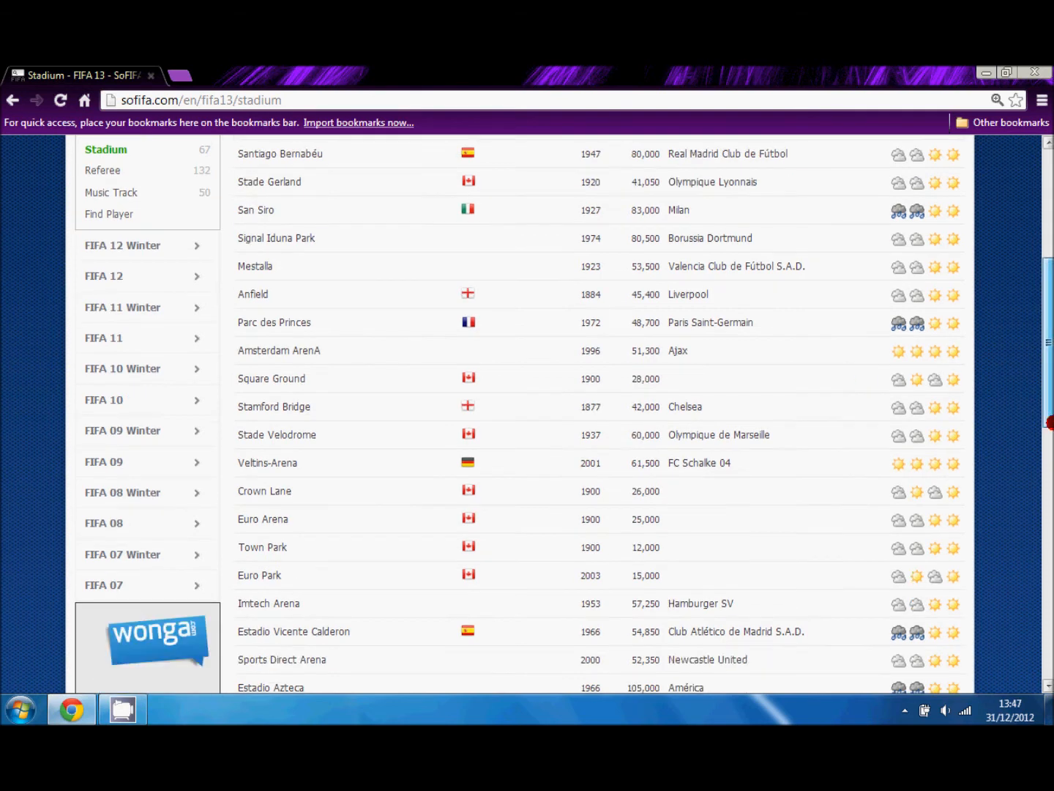
{"action": "scroll", "scroll_direction": "up", "scroll_amount": 3}
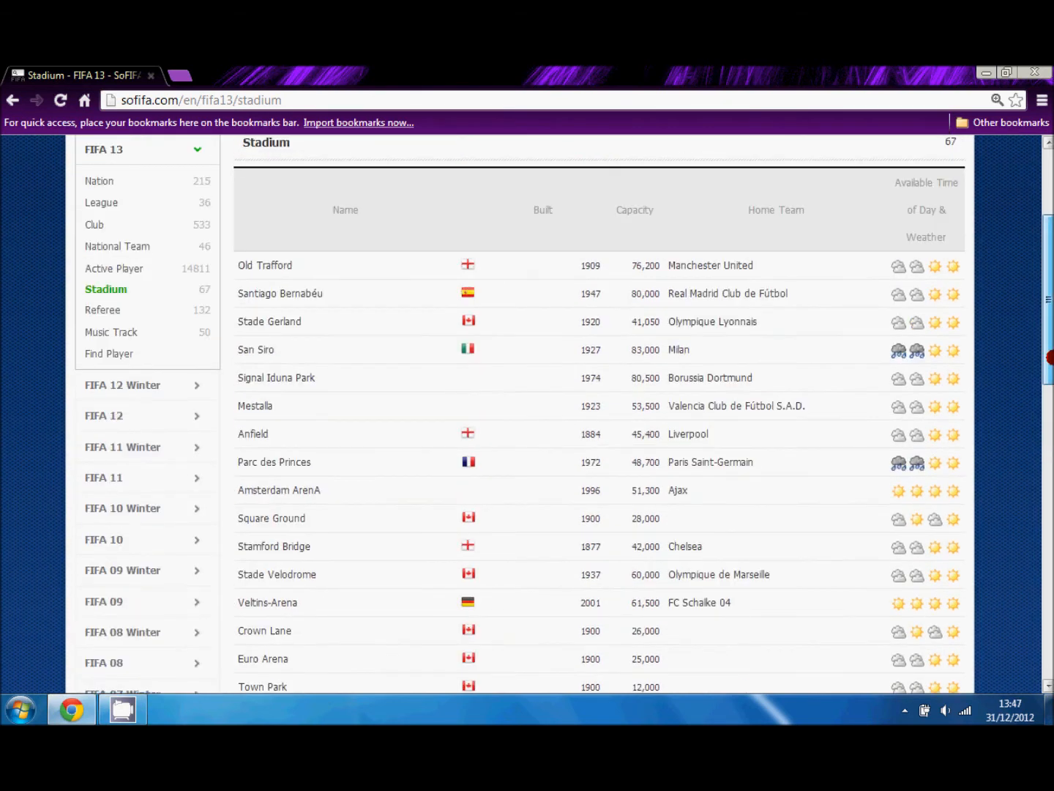
{"action": "scroll", "scroll_direction": "down", "scroll_amount": 3}
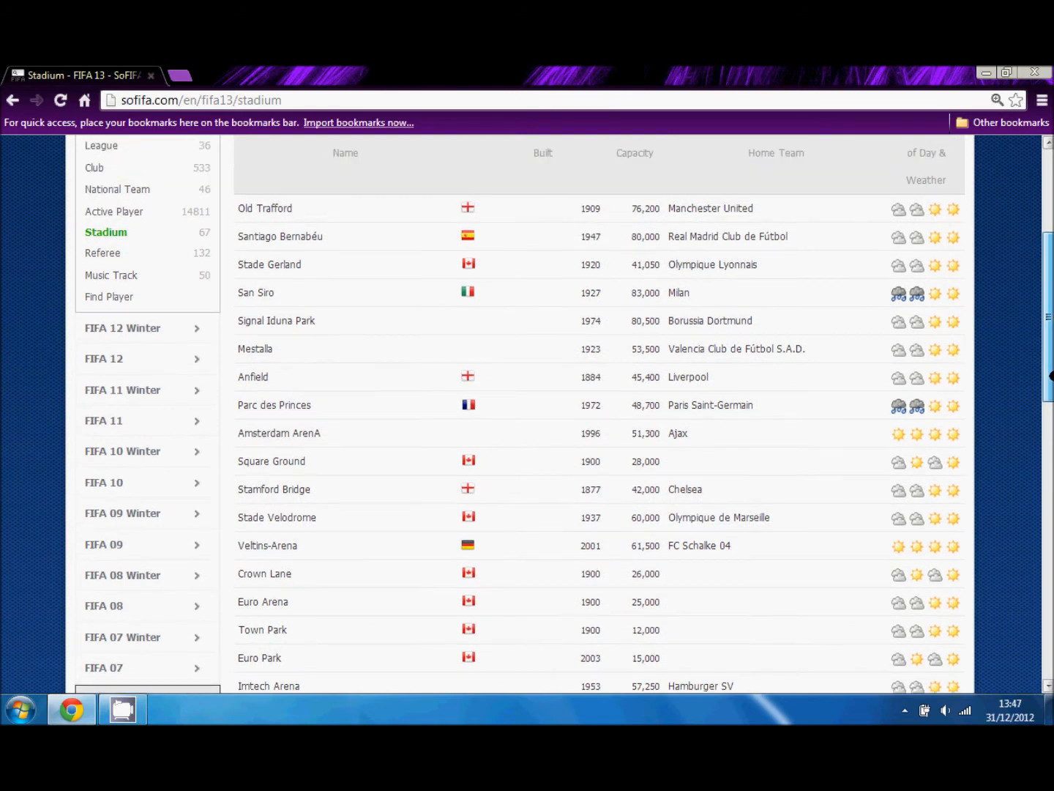
{"action": "scroll", "scroll_direction": "up", "scroll_amount": 3}
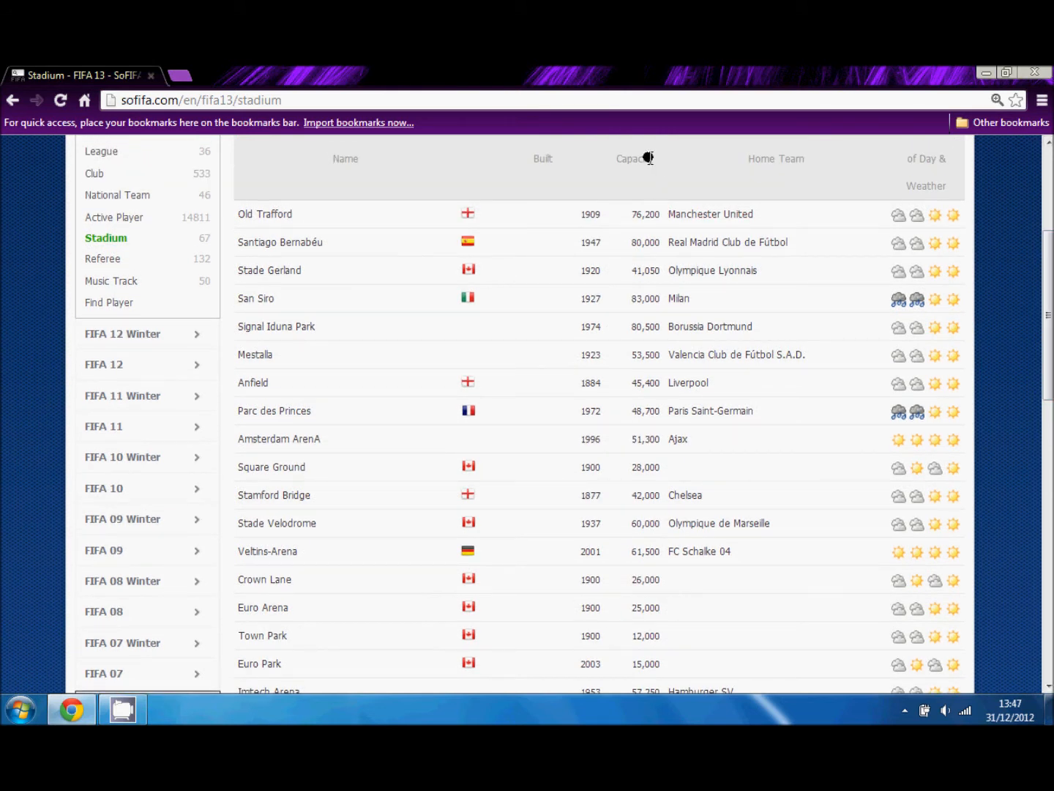
{"action": "mouse_move", "coordinate": [650, 183]}
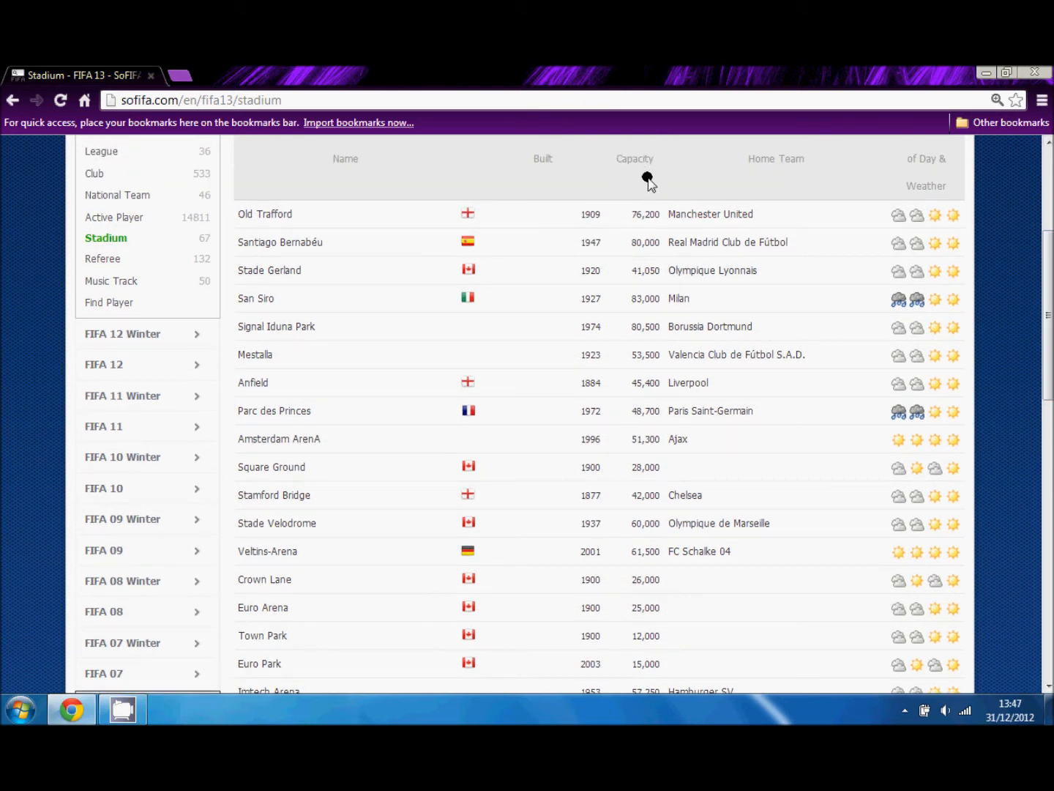
{"action": "mouse_move", "coordinate": [723, 179]}
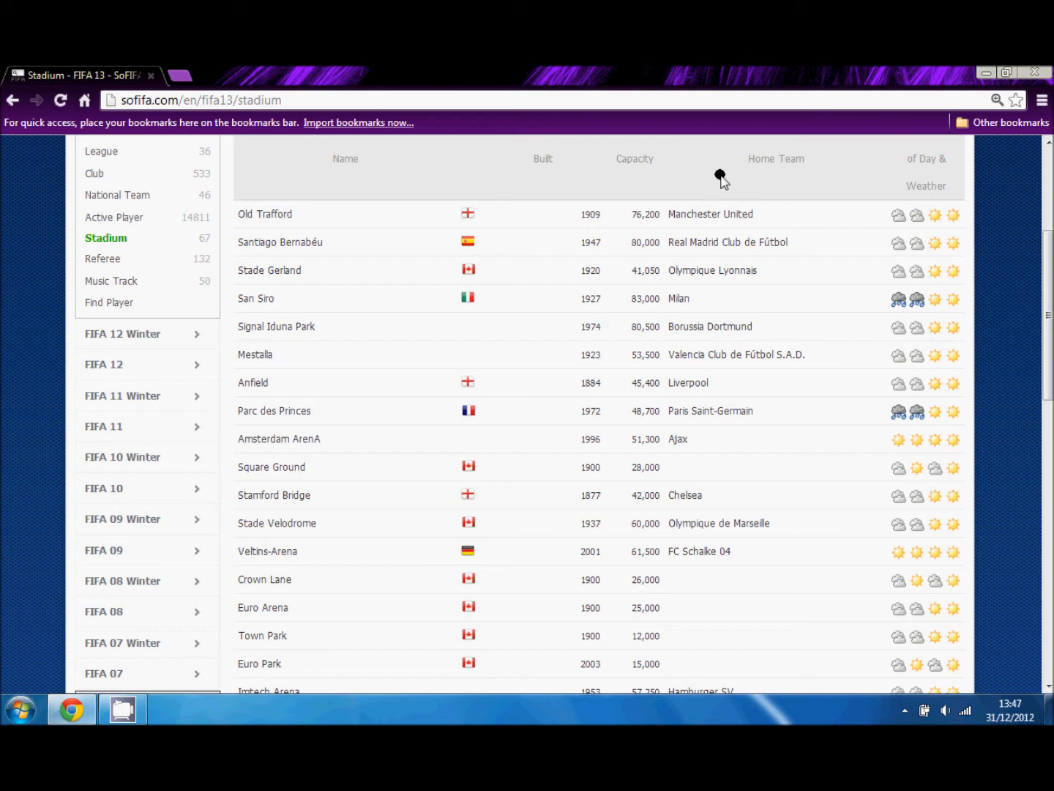
{"action": "mouse_move", "coordinate": [103, 259]}
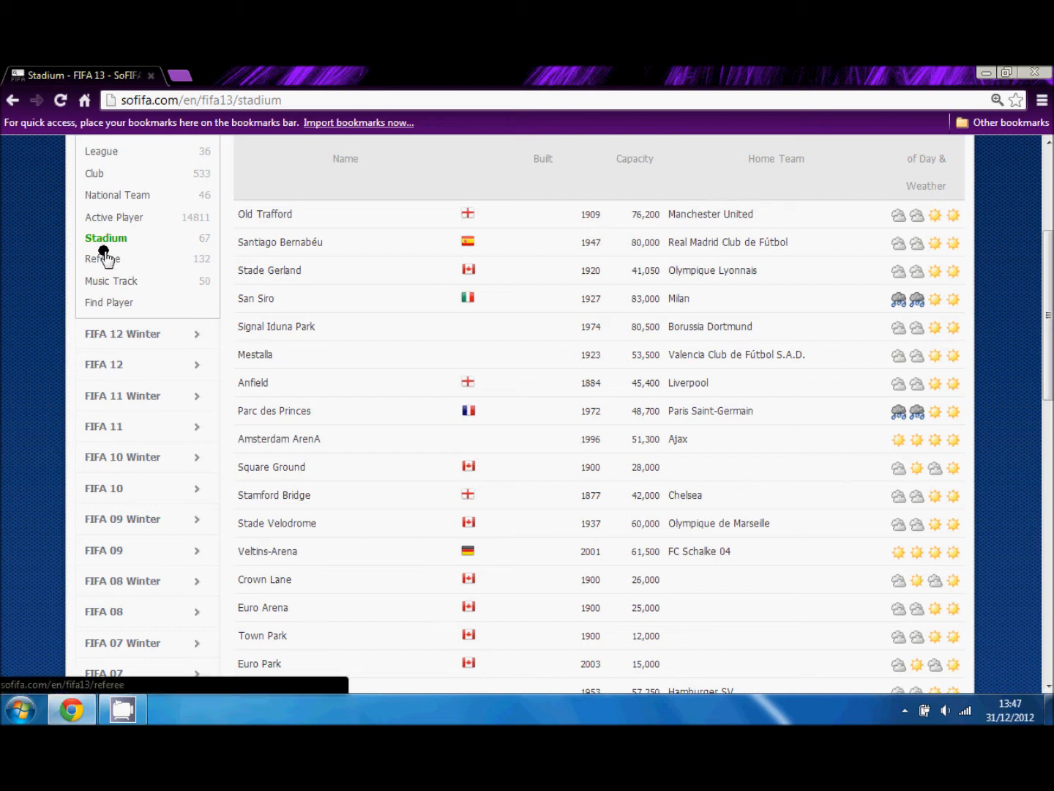
{"action": "left_click", "coordinate": [102, 258]}
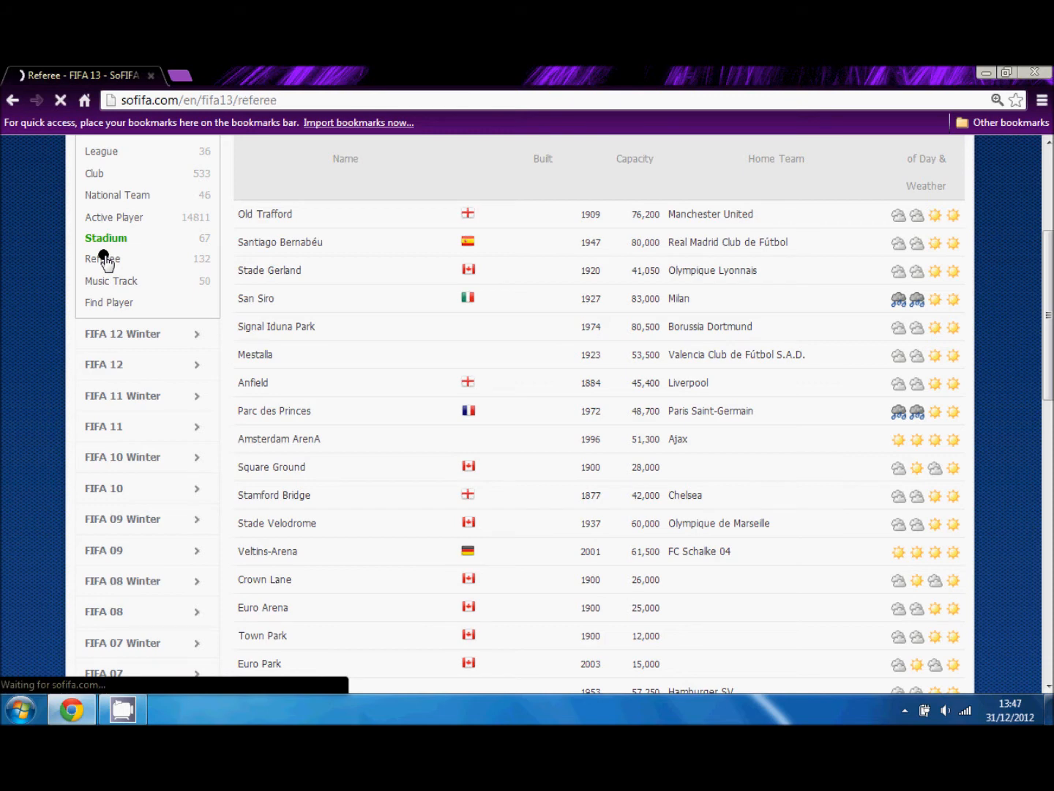
Scroll through the 132 FIFA 13 referees' heights, weights, ages and leagues.
{"action": "left_click", "coordinate": [102, 258]}
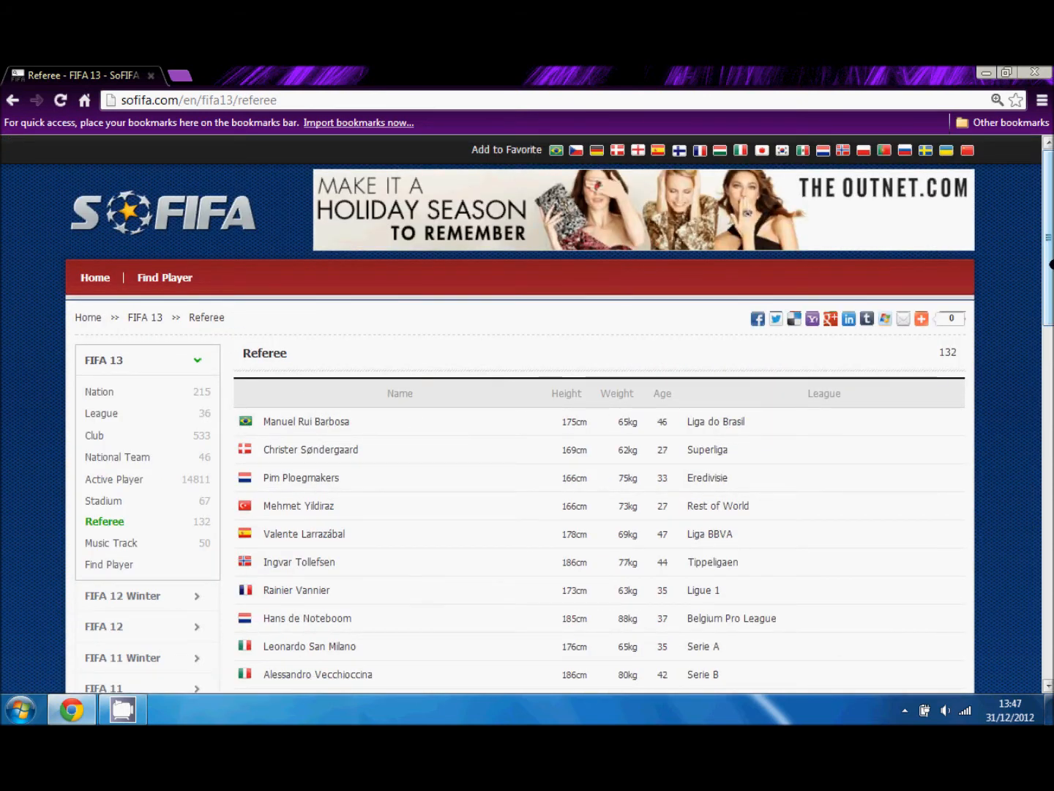
{"action": "scroll", "scroll_direction": "down", "scroll_amount": 3}
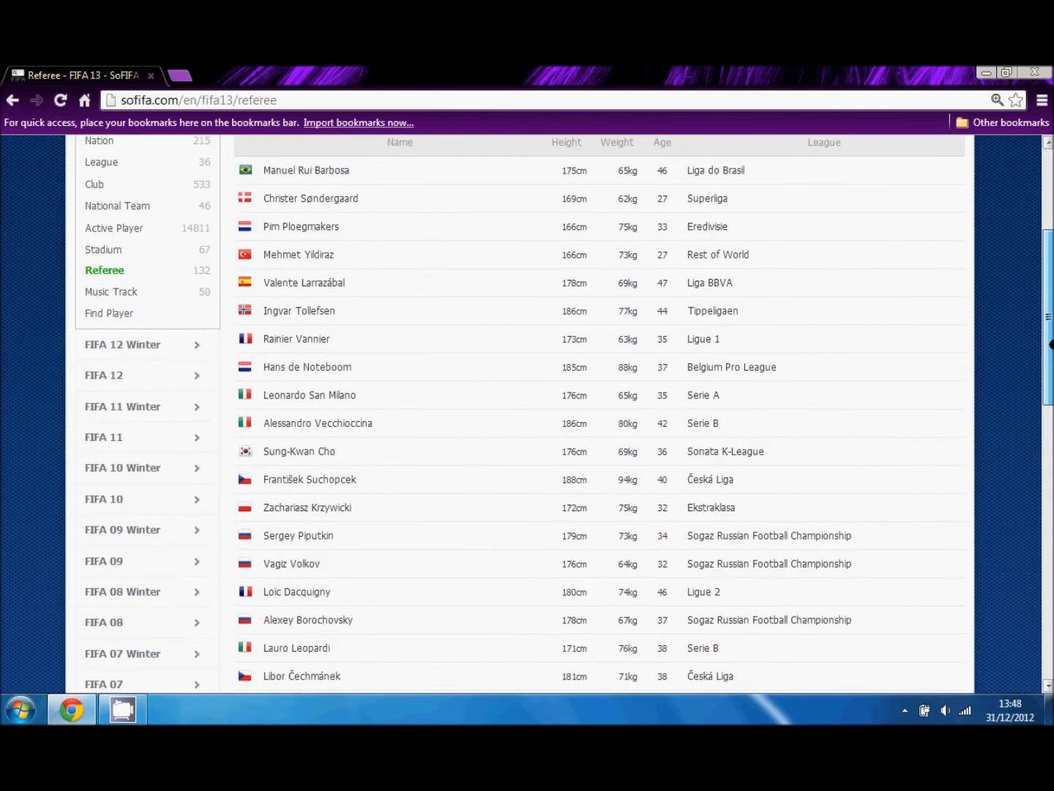
{"action": "scroll", "scroll_direction": "up", "scroll_amount": 3}
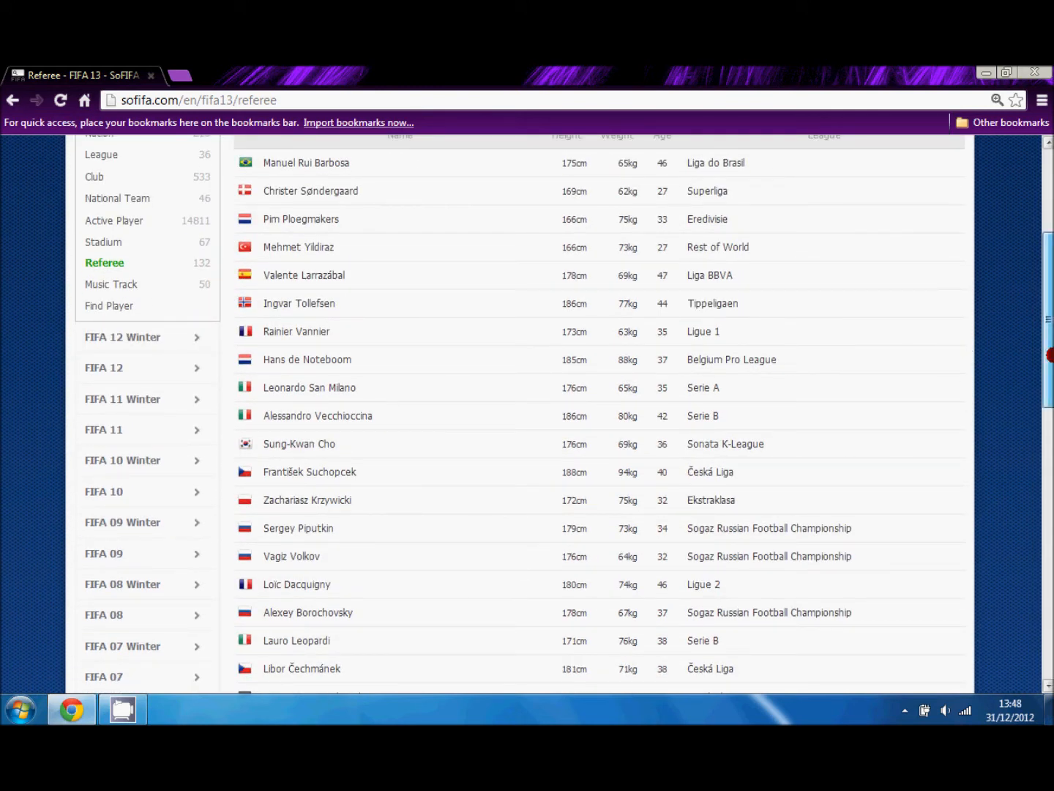
{"action": "scroll", "scroll_direction": "down", "scroll_amount": 3}
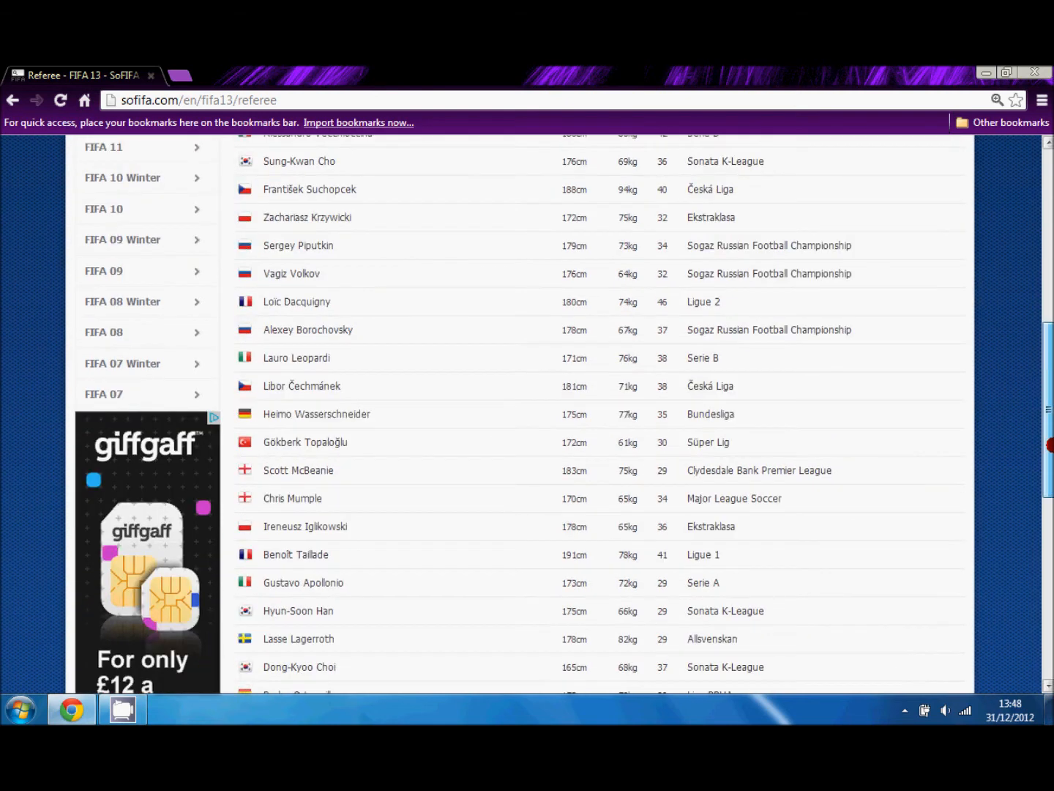
{"action": "scroll", "scroll_direction": "down", "scroll_amount": 3}
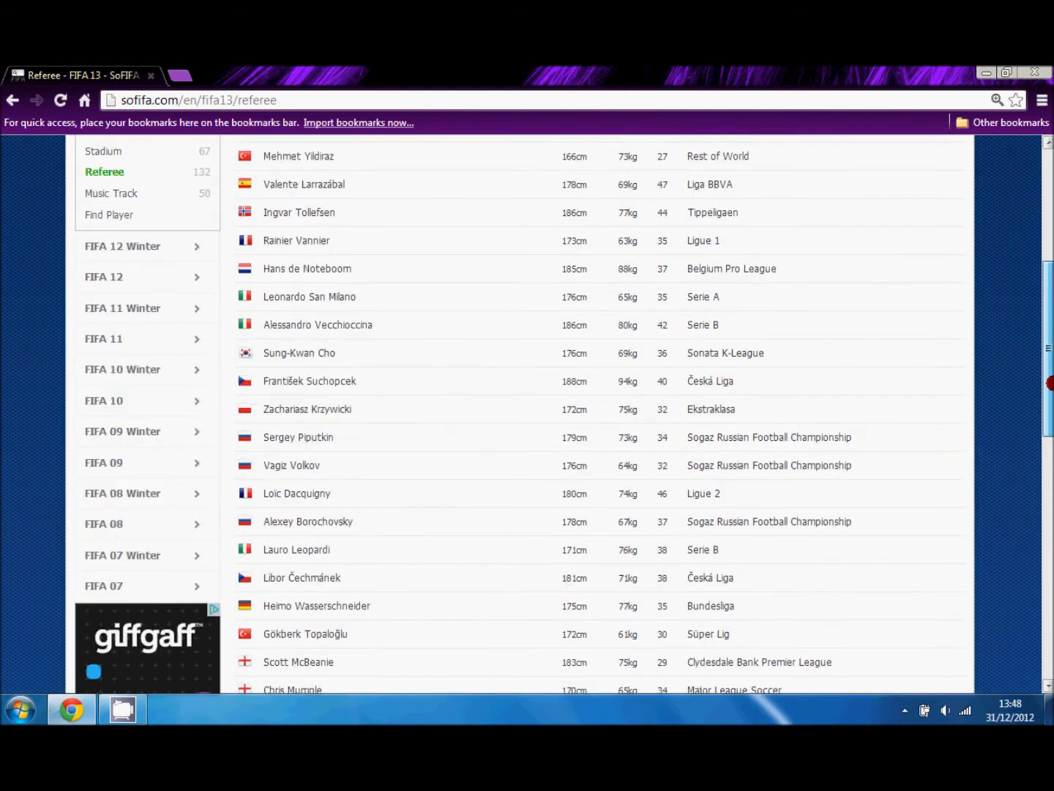
{"action": "scroll", "scroll_direction": "up", "scroll_amount": 3}
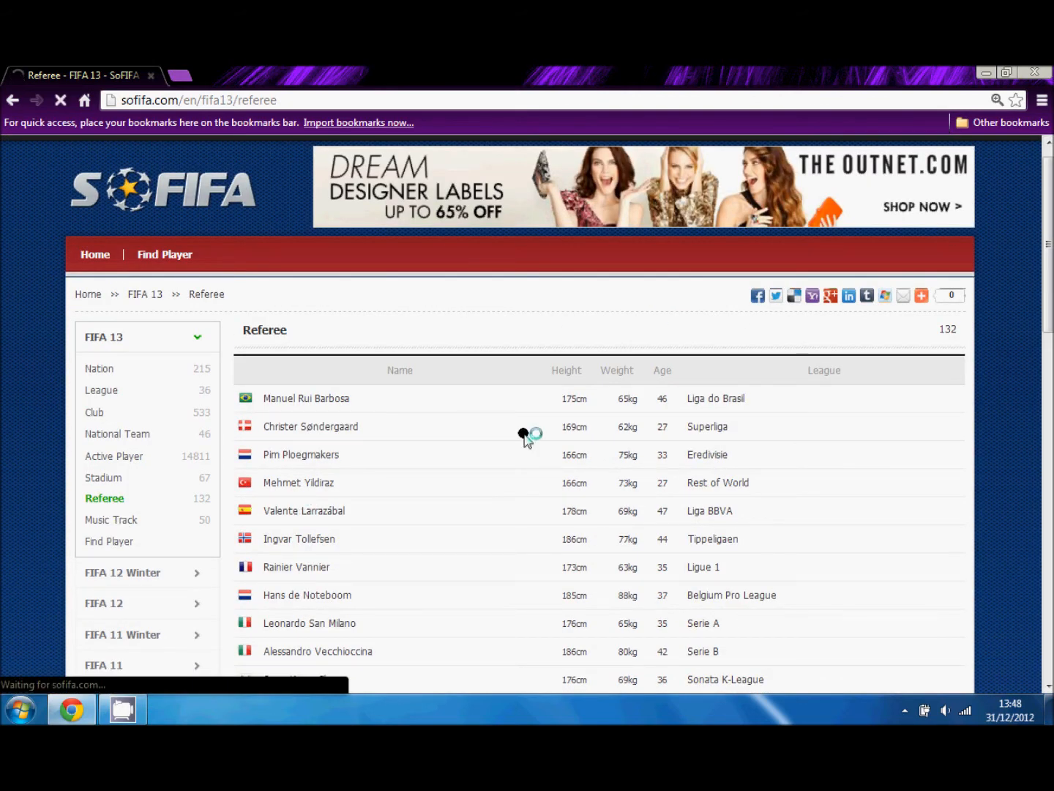
Browse all 50 FIFA 13 music tracks with album, song name and artist.
{"action": "left_click", "coordinate": [110, 498]}
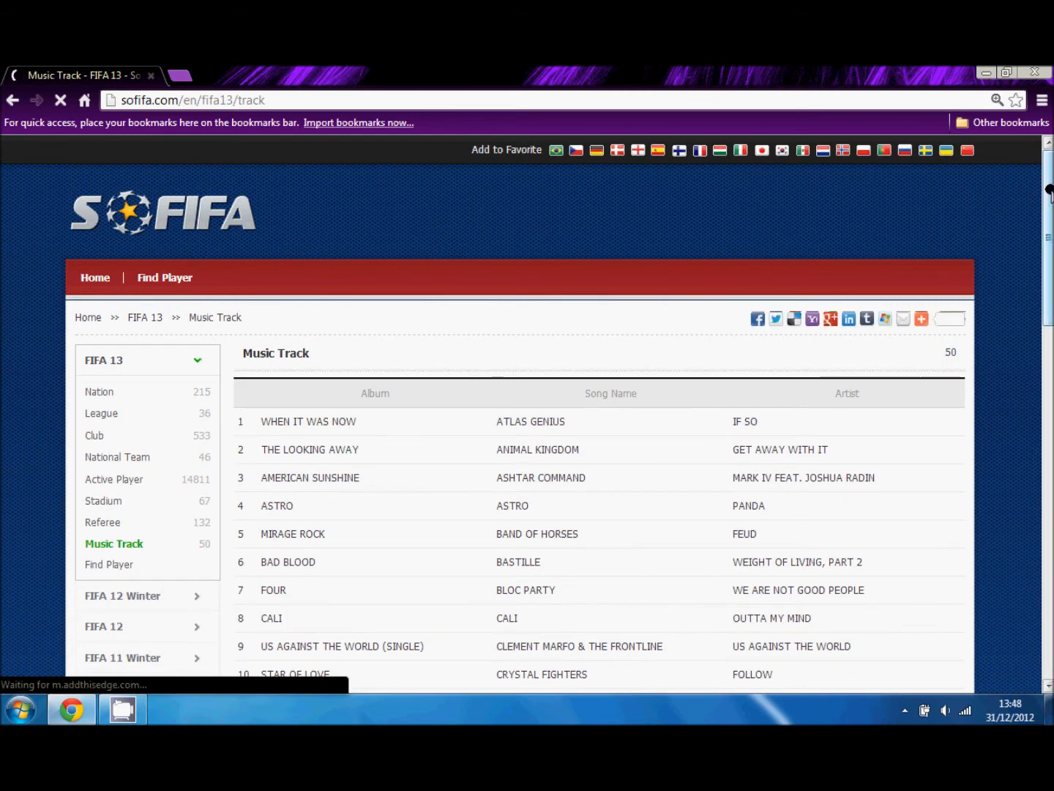
{"action": "scroll", "scroll_direction": "down", "scroll_amount": 3}
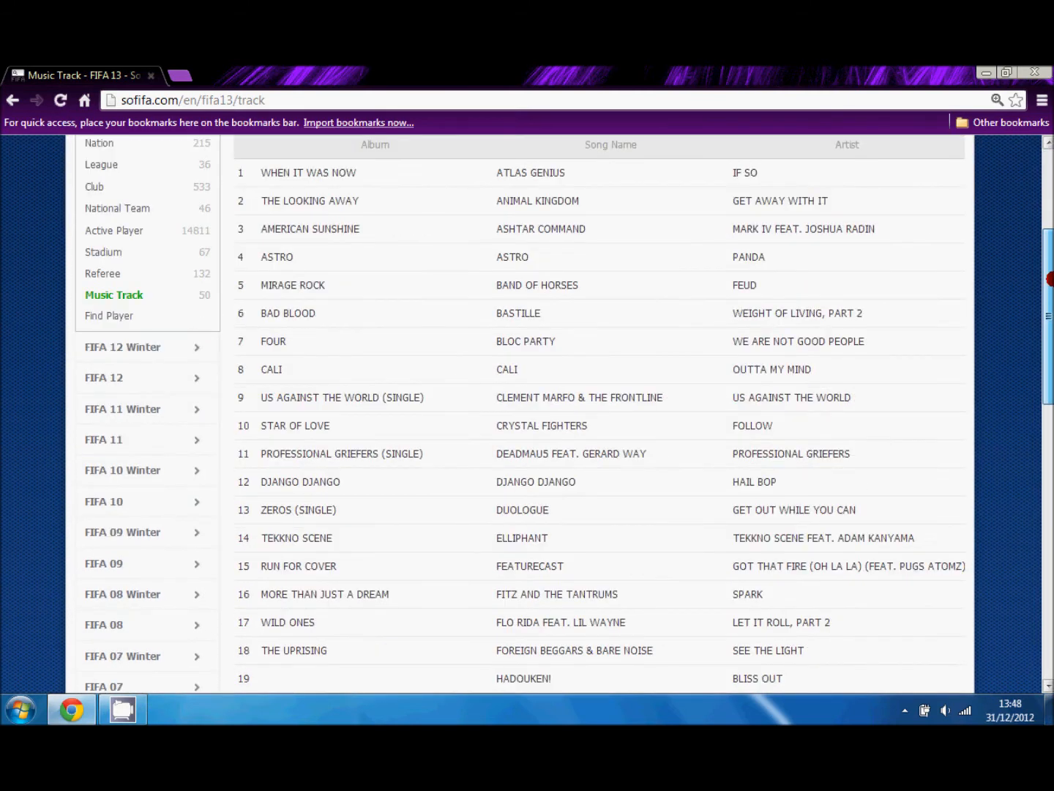
{"action": "scroll", "scroll_direction": "down", "scroll_amount": 3}
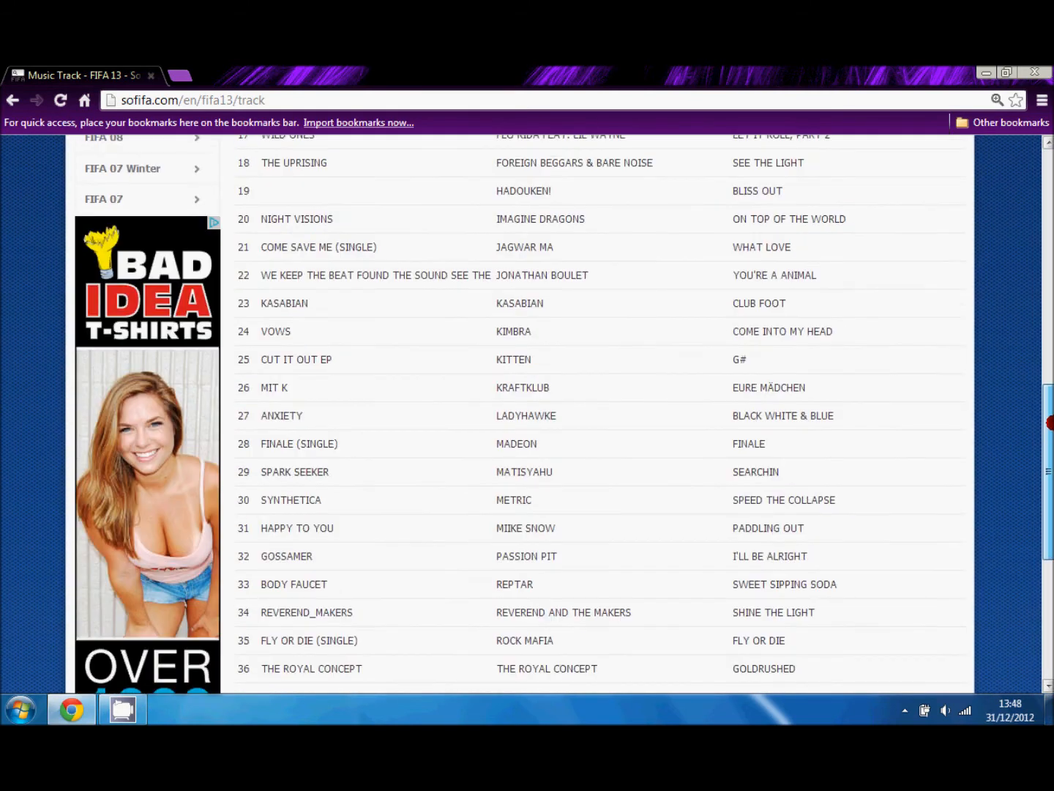
{"action": "scroll", "scroll_direction": "down", "scroll_amount": 3}
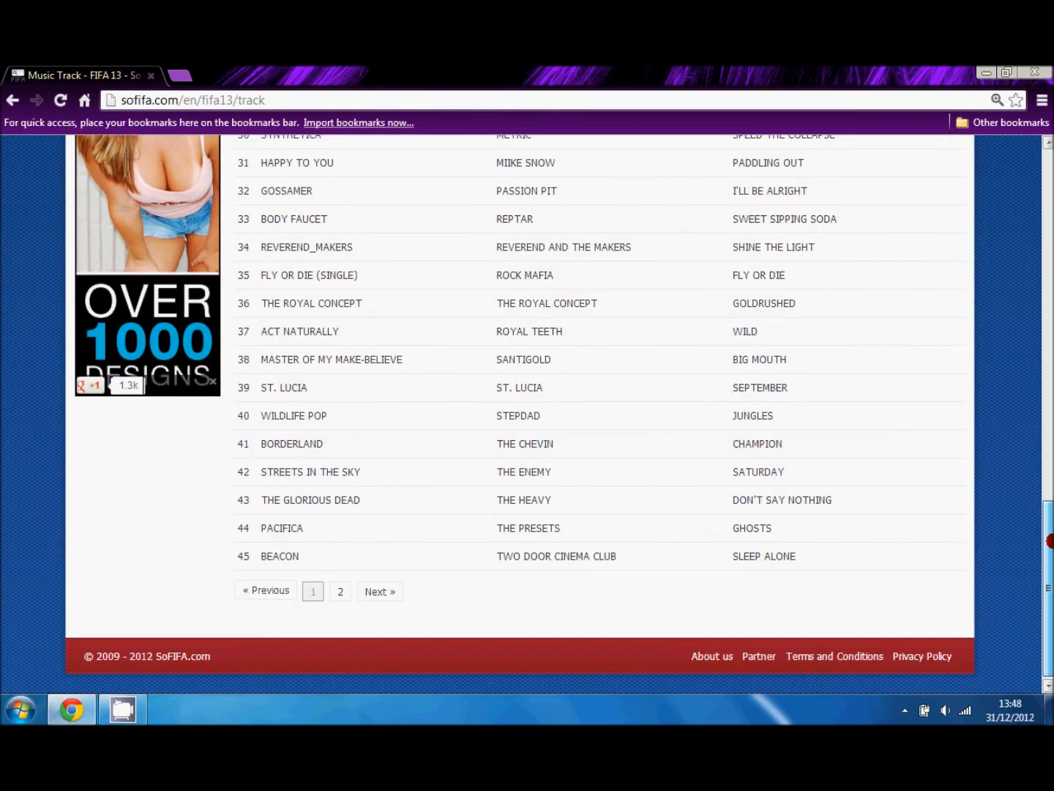
{"action": "scroll", "scroll_direction": "up", "scroll_amount": 3}
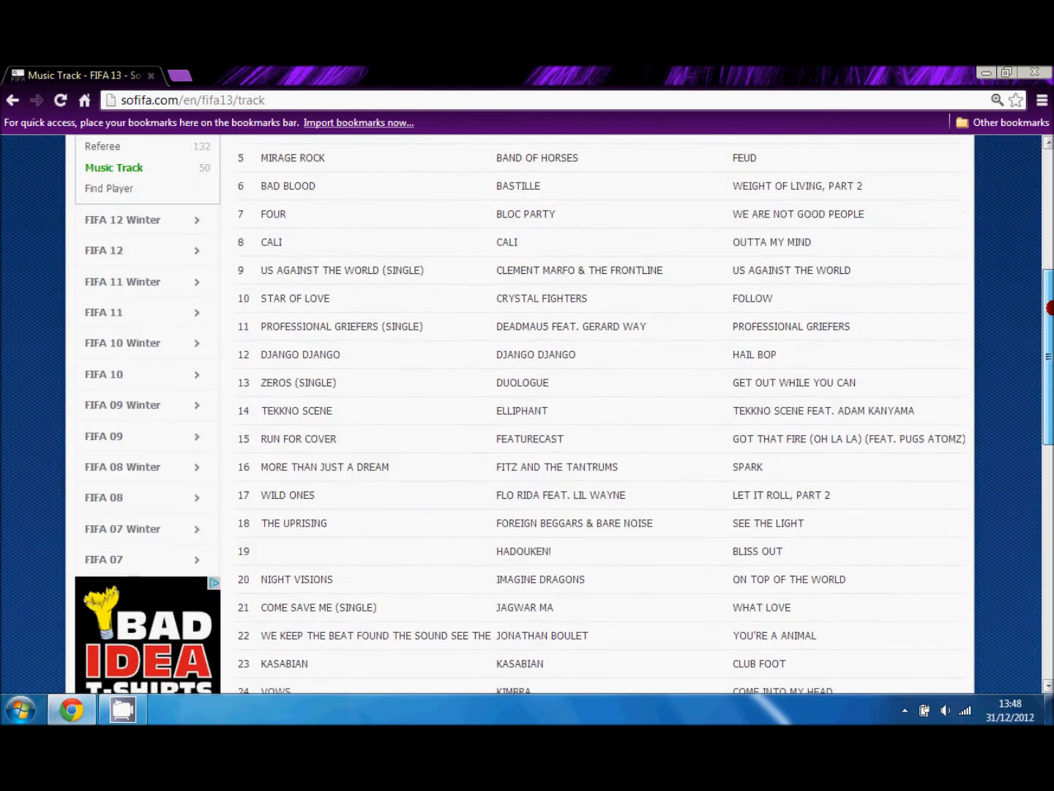
{"action": "scroll", "scroll_direction": "up", "scroll_amount": 3}
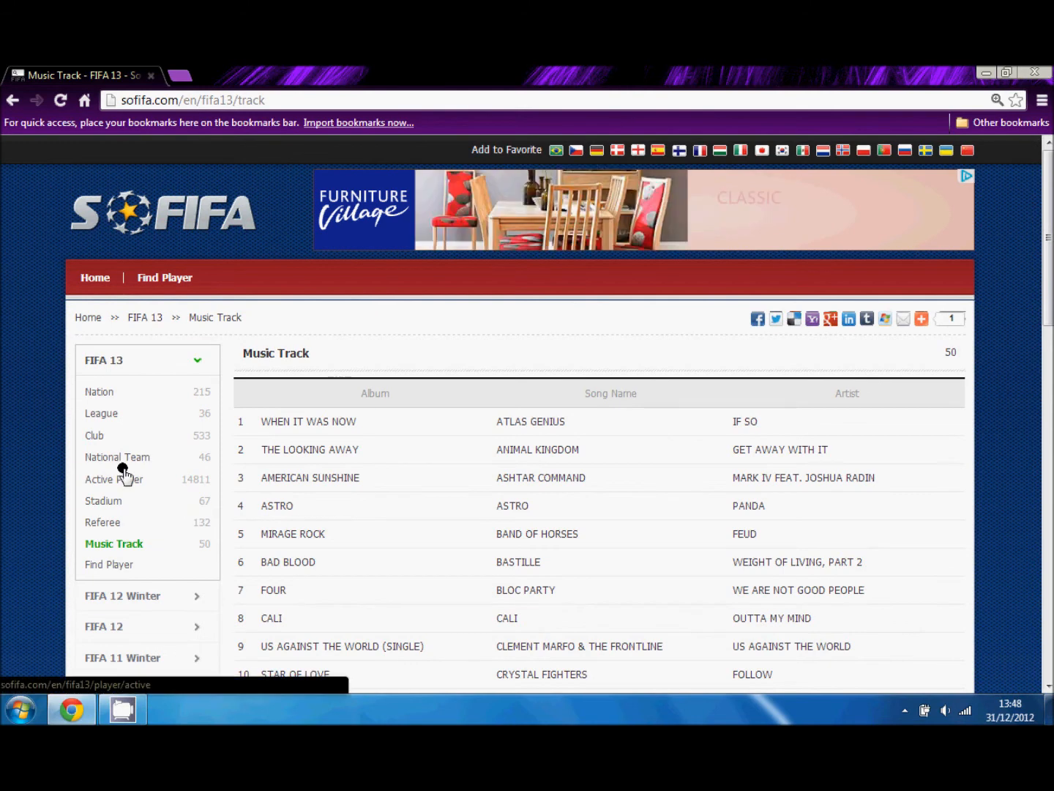
{"action": "left_click", "coordinate": [117, 457]}
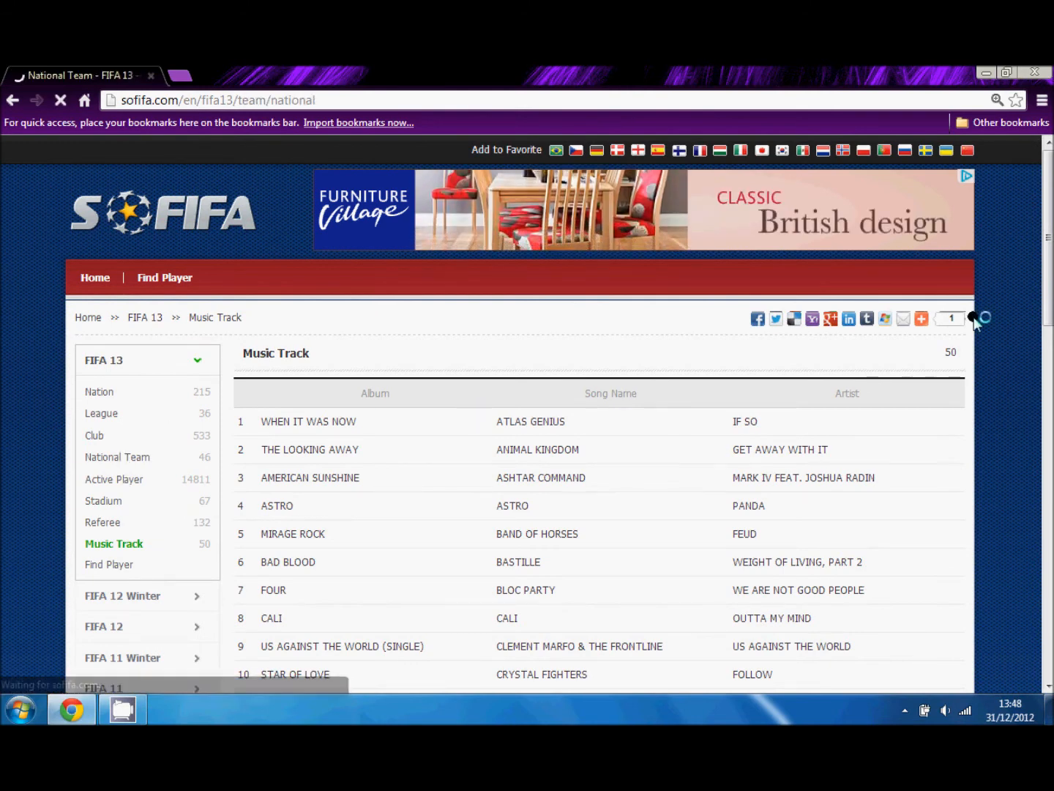
Scroll through the 46 FIFA 13 national teams with overall and prestige ratings.
{"action": "left_click", "coordinate": [117, 456]}
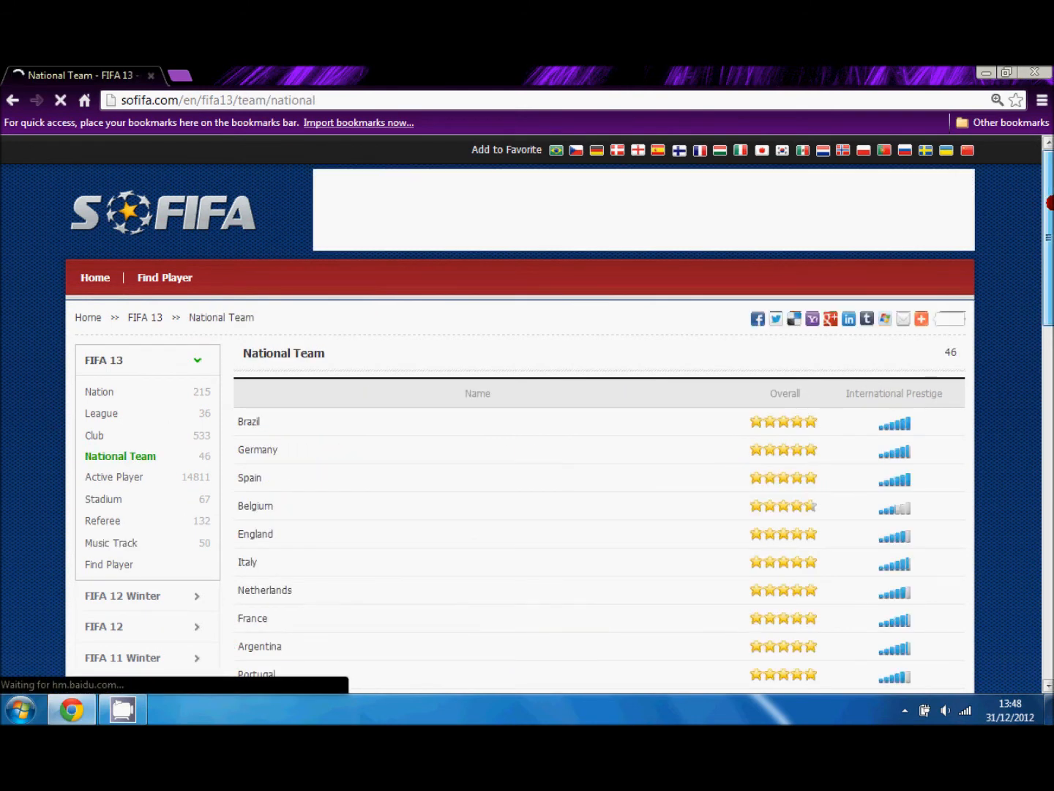
{"action": "scroll", "scroll_direction": "down", "scroll_amount": 3}
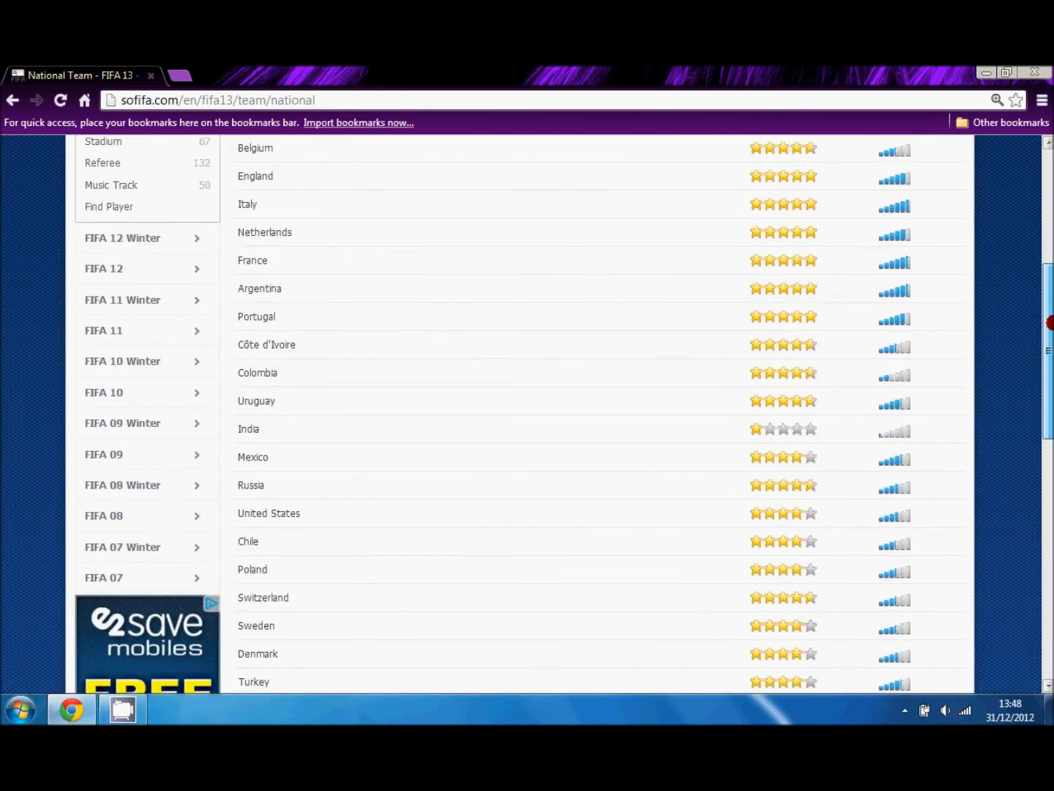
{"action": "scroll", "scroll_direction": "down", "scroll_amount": 3}
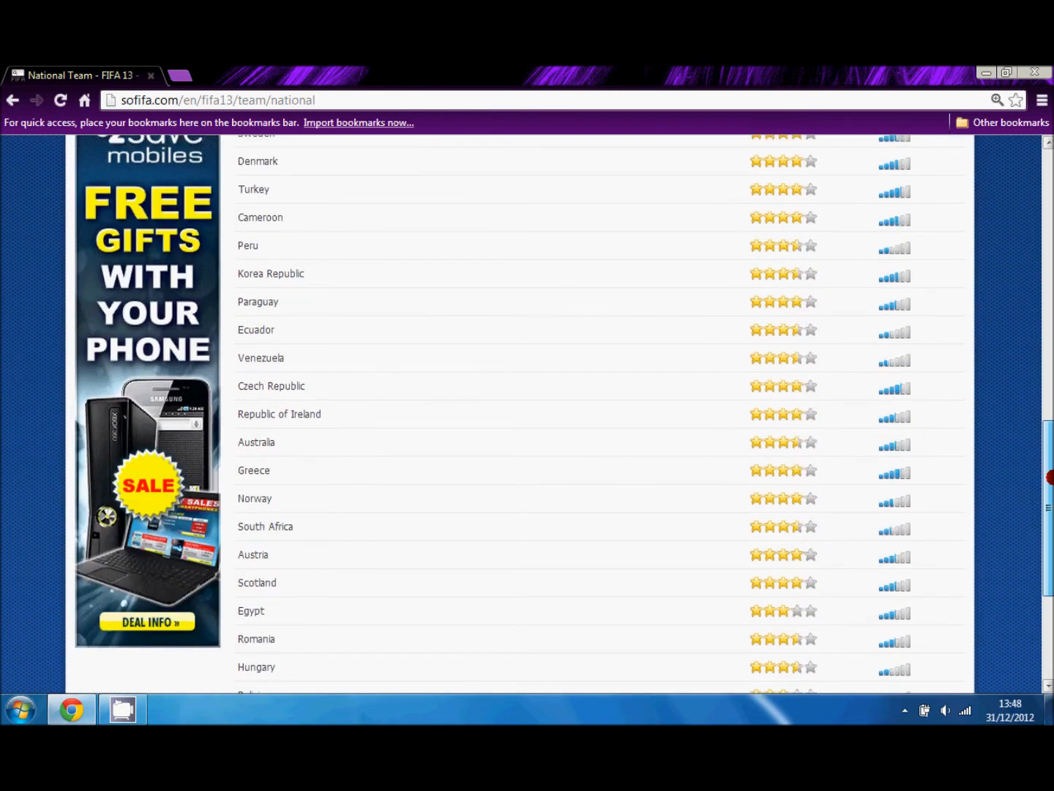
{"action": "scroll", "scroll_direction": "down", "scroll_amount": 3}
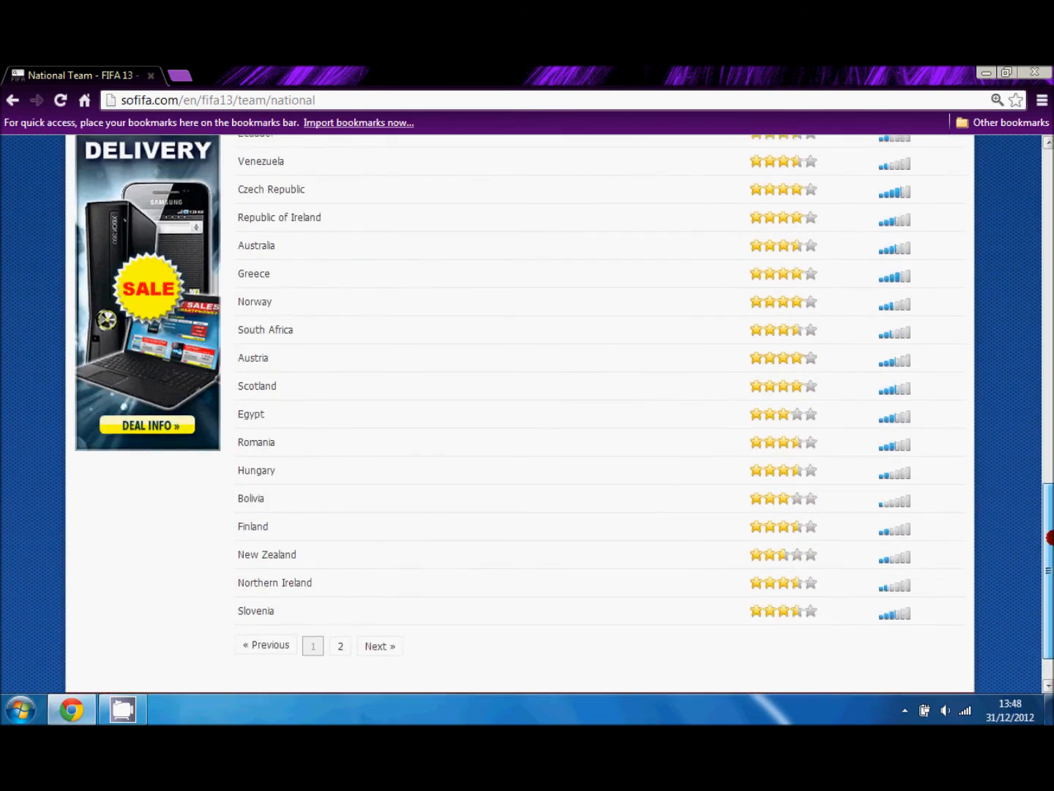
{"action": "scroll", "scroll_direction": "up", "scroll_amount": 3}
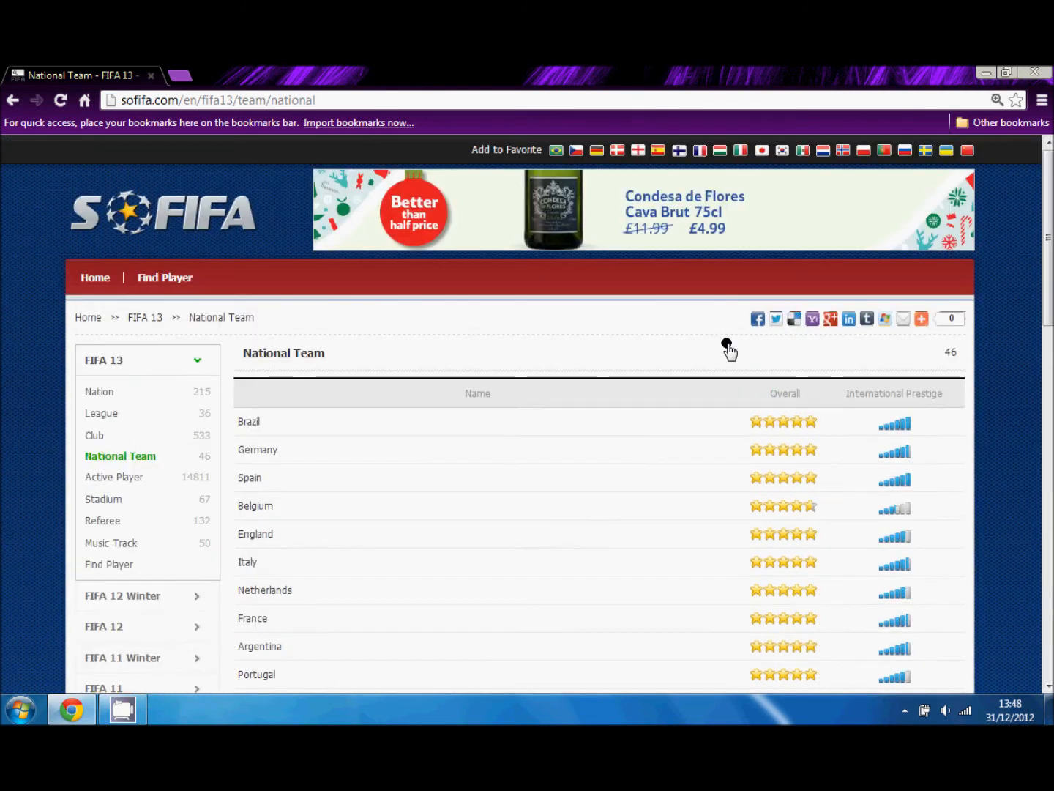
{"action": "mouse_move", "coordinate": [95, 436]}
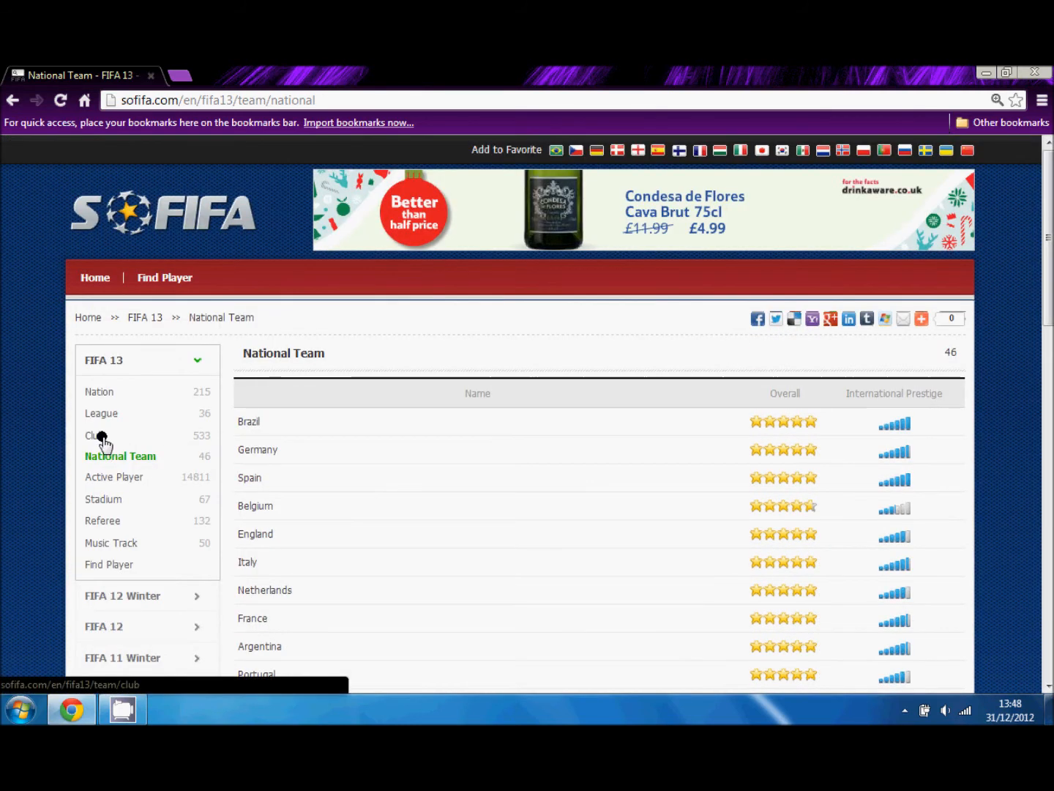
Scroll through the 533 FIFA 13 clubs with ratings, transfer budgets and prestige.
{"action": "left_click", "coordinate": [93, 435]}
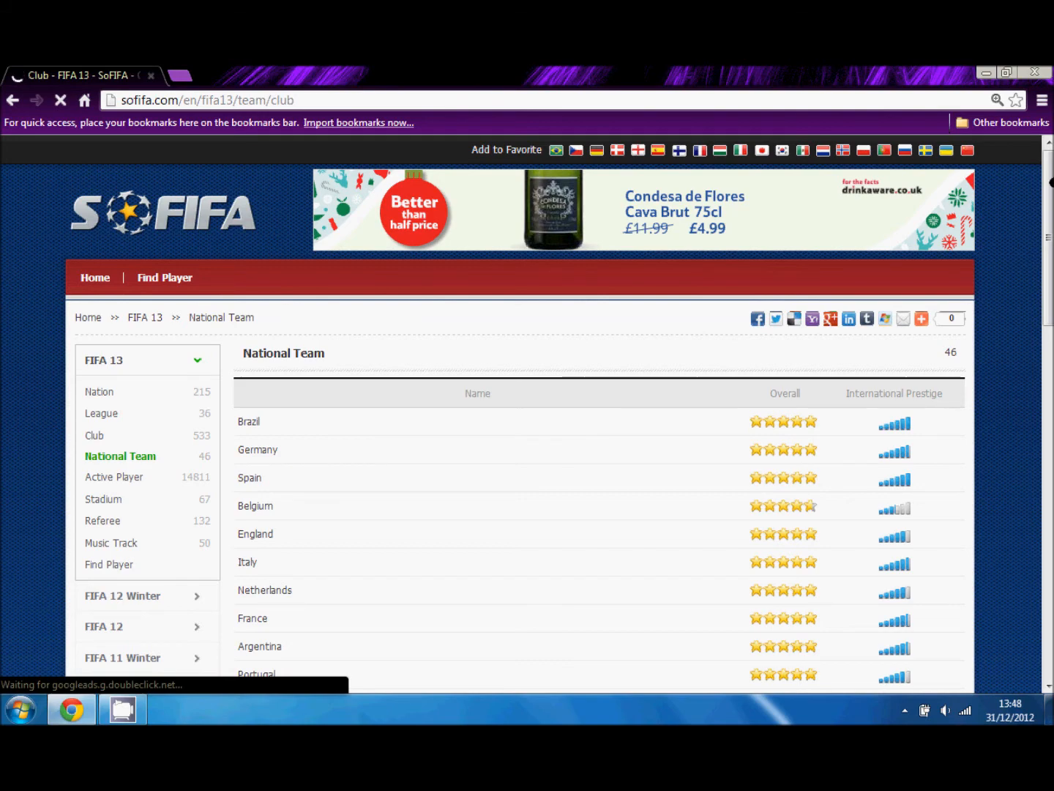
{"action": "left_click", "coordinate": [94, 435]}
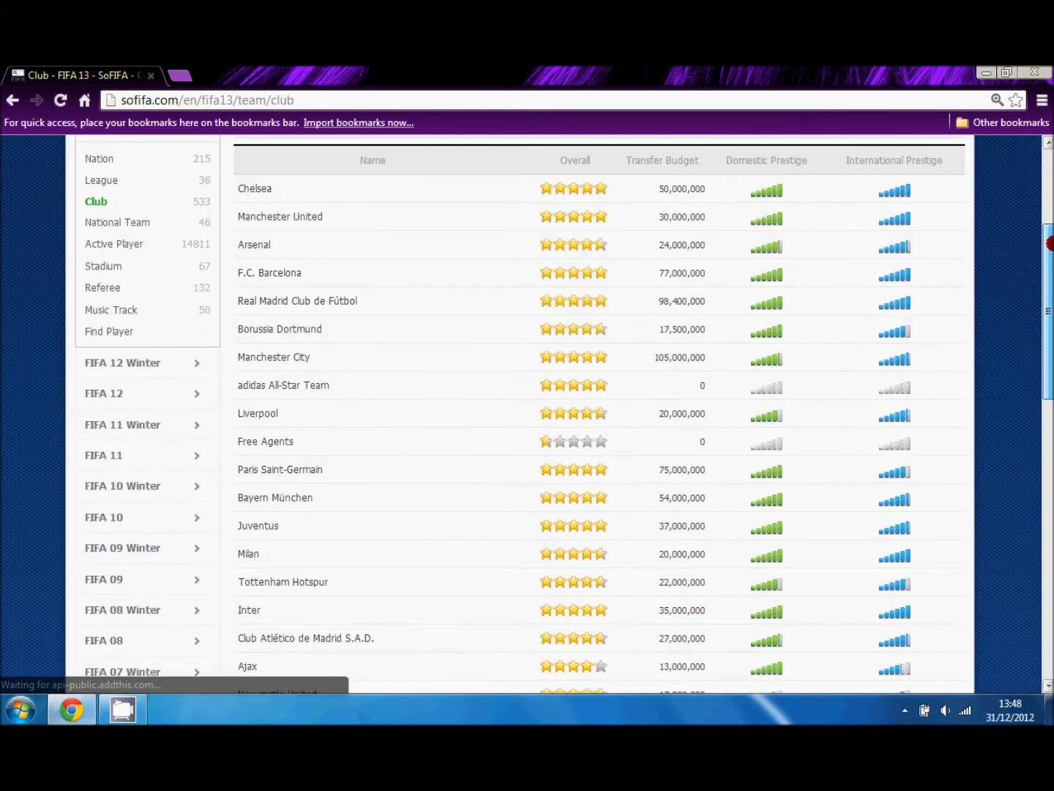
{"action": "scroll", "scroll_direction": "down", "scroll_amount": 3}
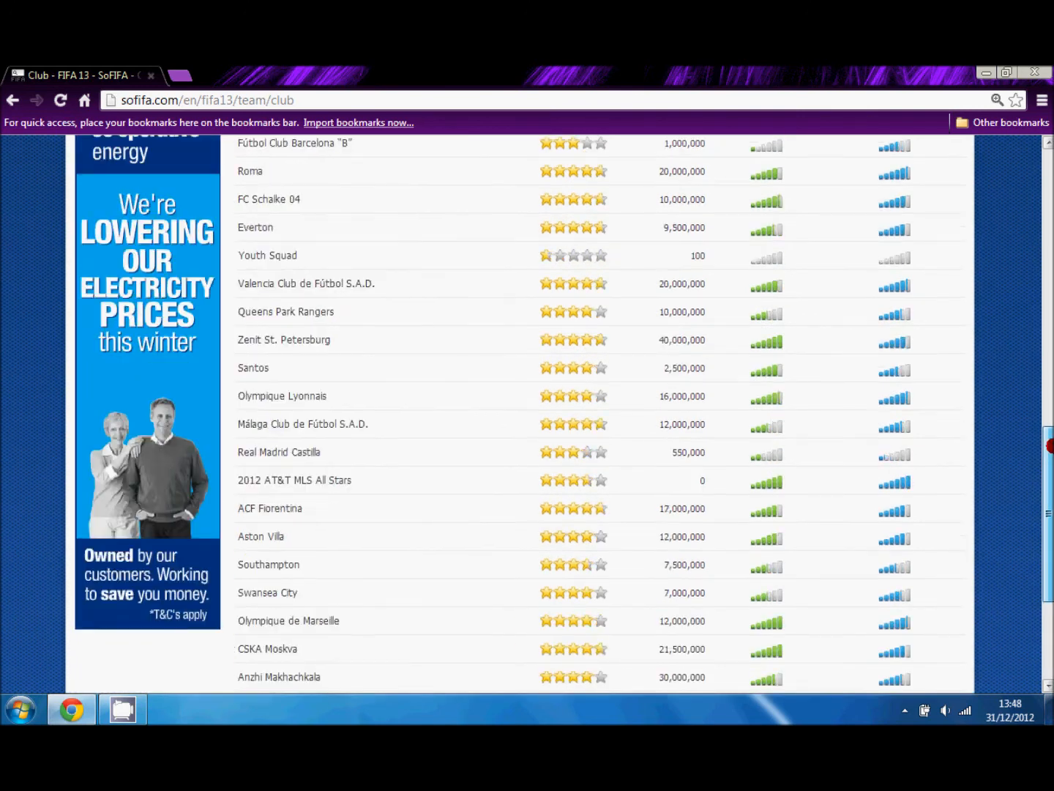
{"action": "scroll", "scroll_direction": "up", "scroll_amount": 3}
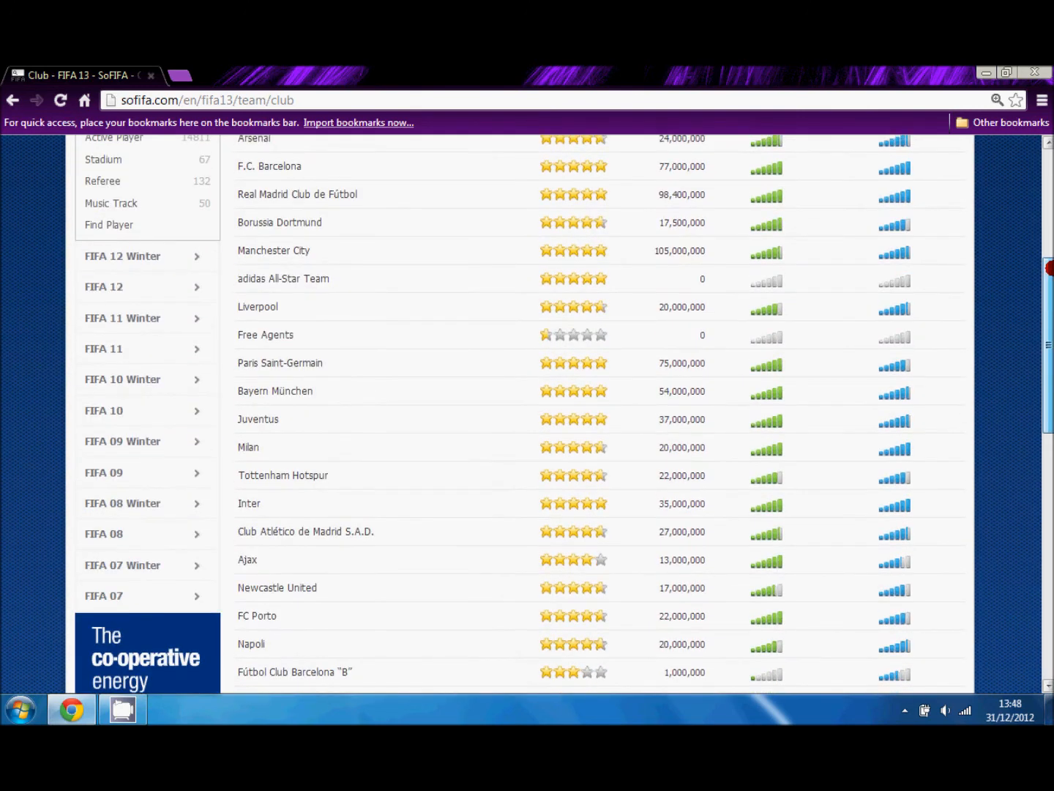
{"action": "scroll", "scroll_direction": "up", "scroll_amount": 3}
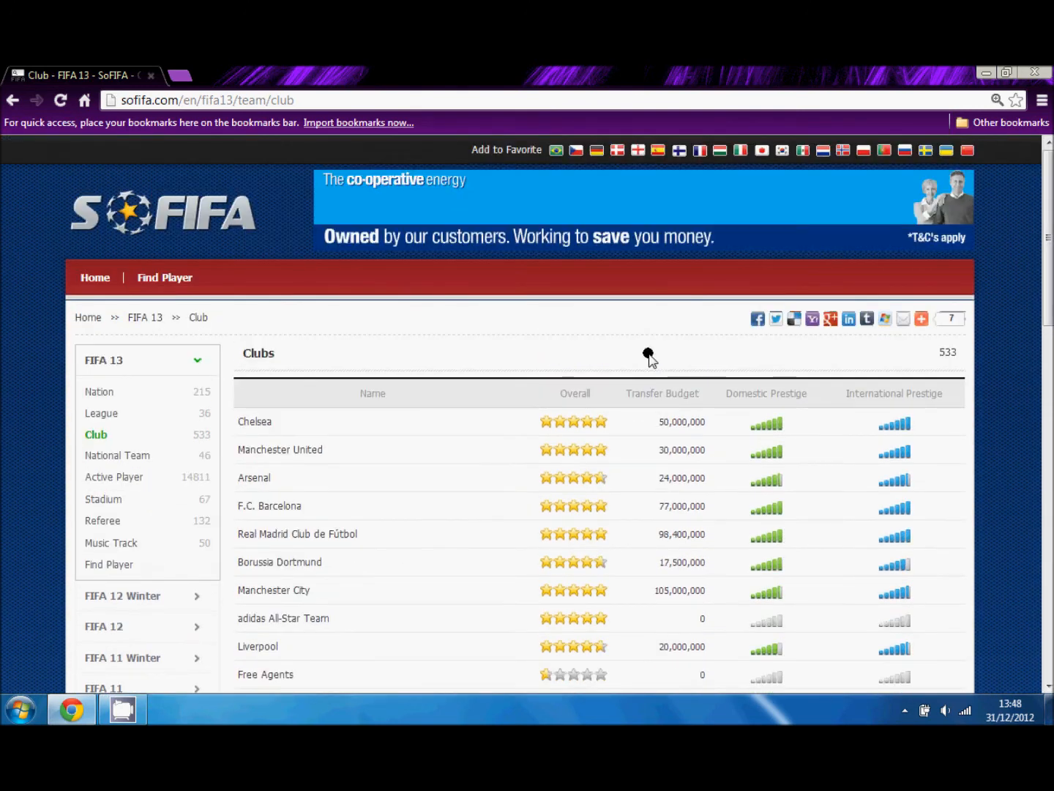
{"action": "mouse_move", "coordinate": [101, 413]}
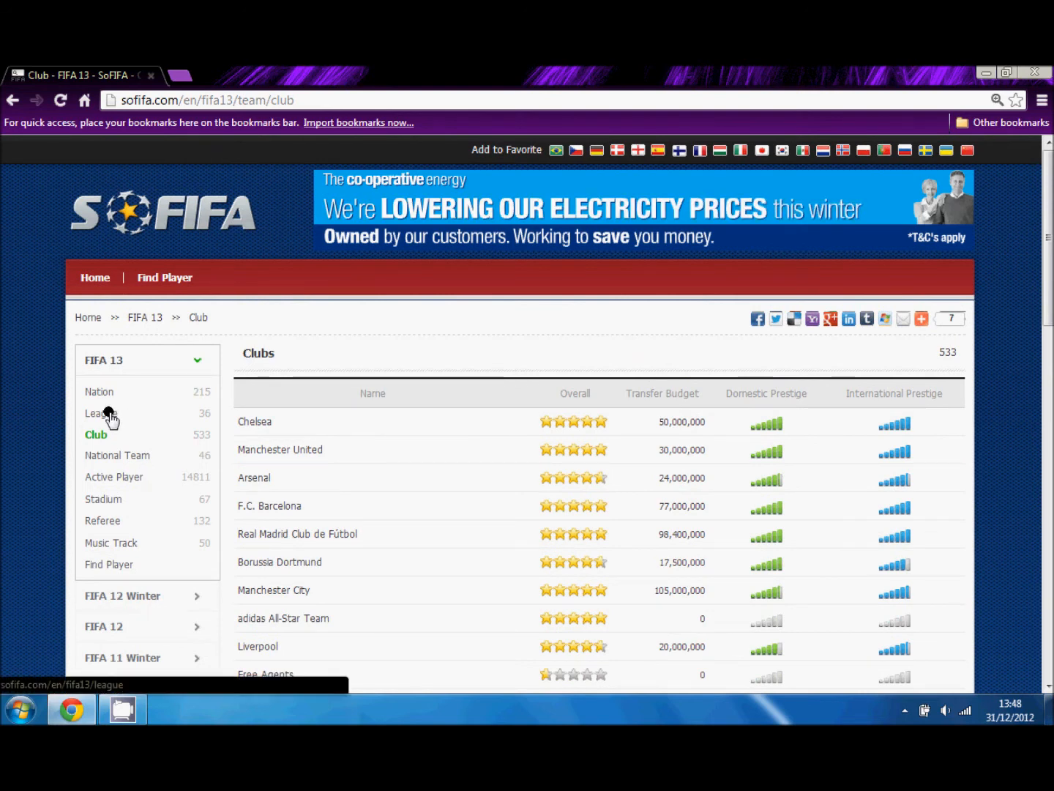
{"action": "left_click", "coordinate": [103, 413]}
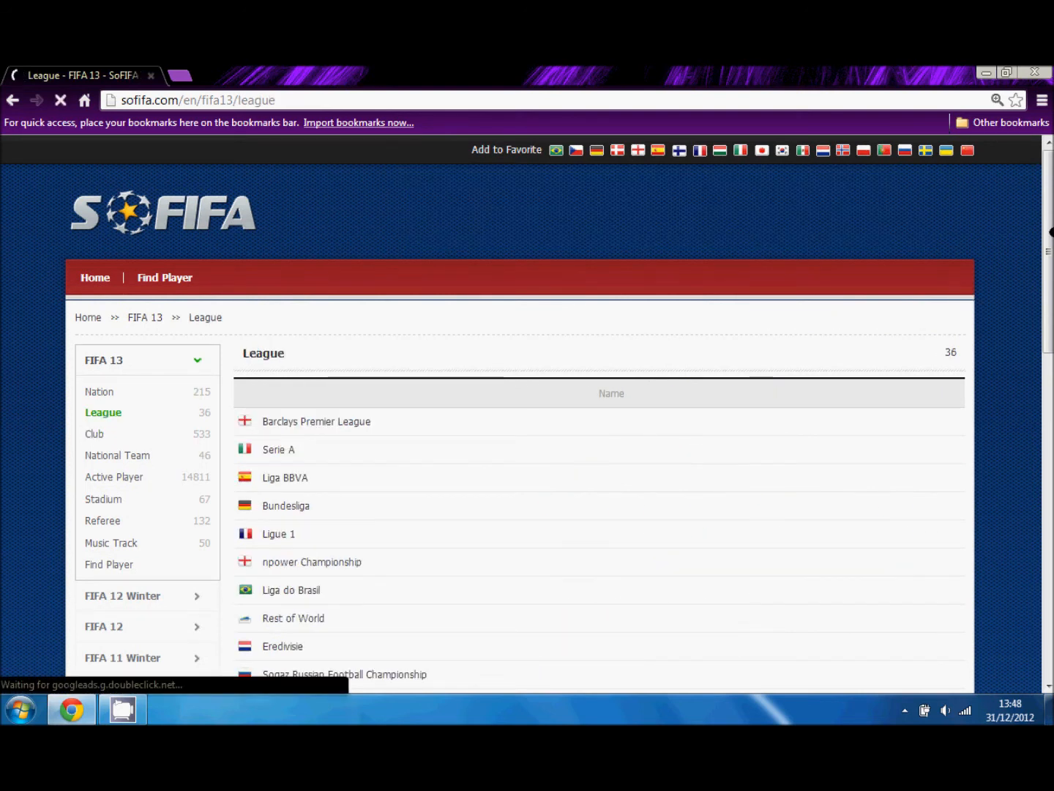
{"action": "scroll", "scroll_direction": "down", "scroll_amount": 3}
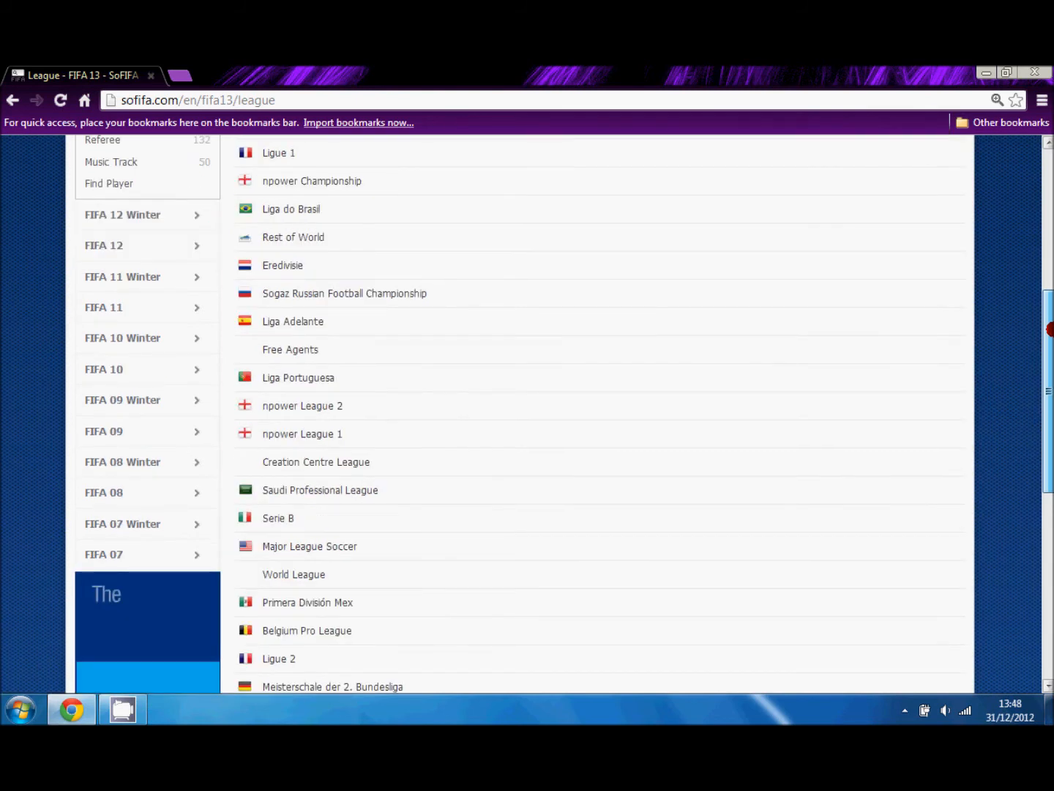
{"action": "scroll", "scroll_direction": "down", "scroll_amount": 3}
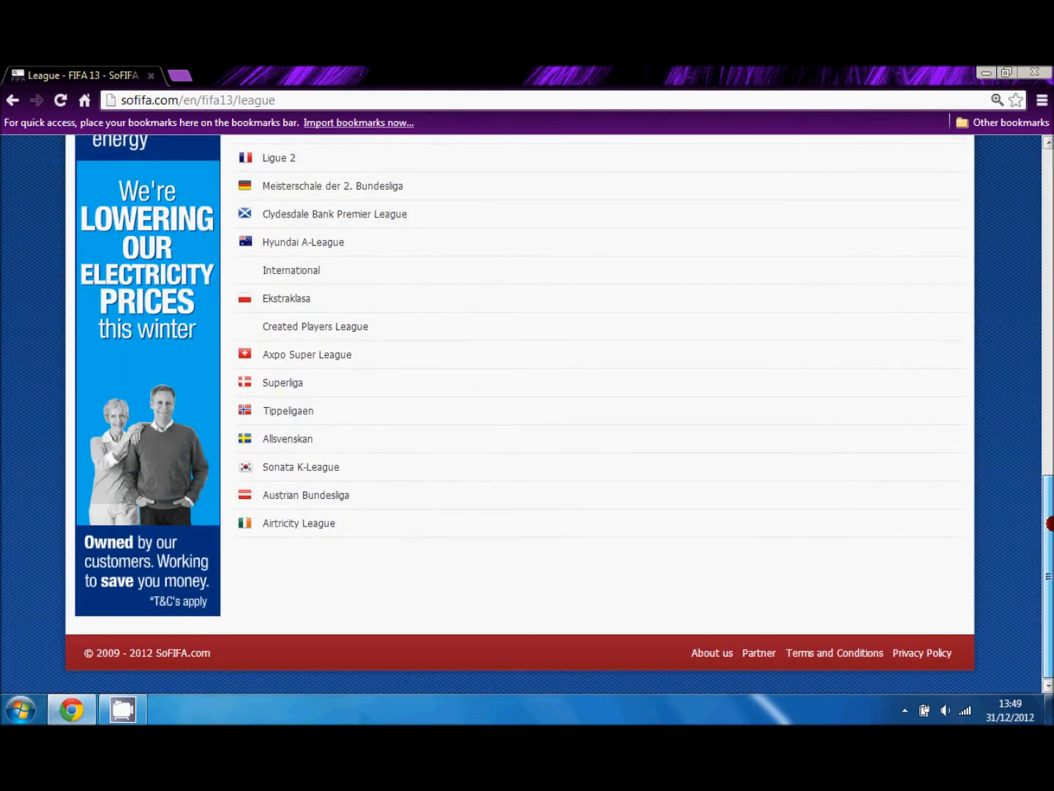
{"action": "scroll", "scroll_direction": "up", "scroll_amount": 3}
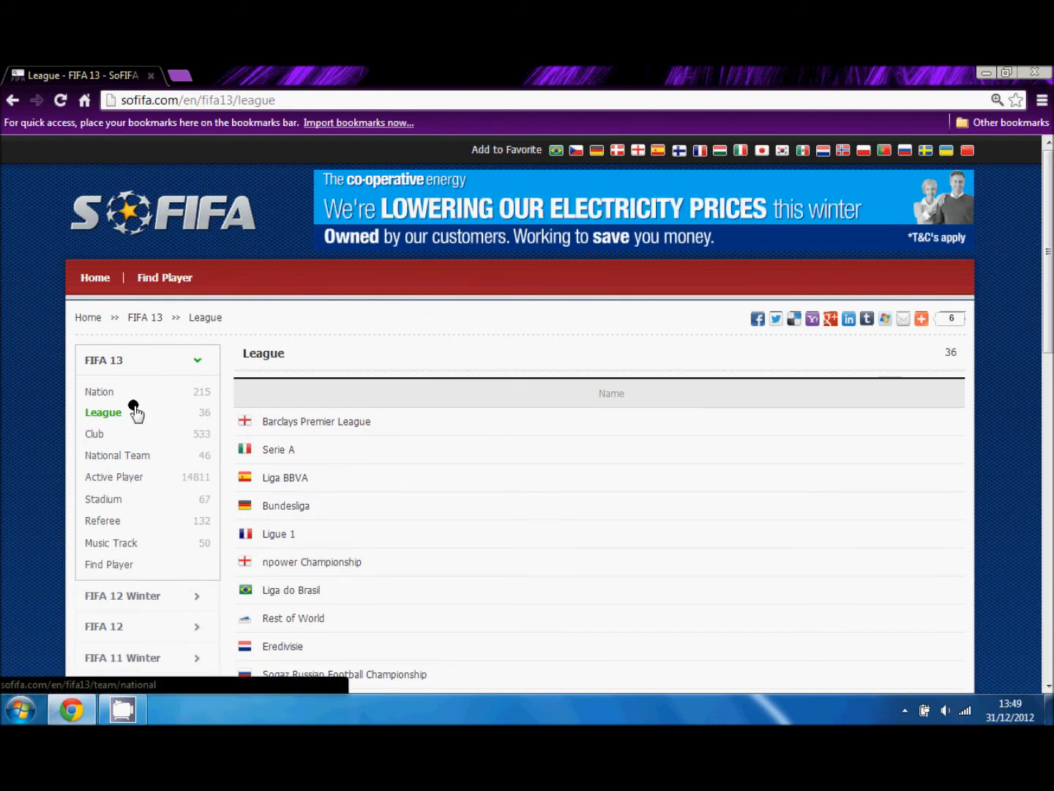
Browse the FIFA 13 table of 215 nations with confederations, codes and national team links.
{"action": "left_click", "coordinate": [99, 391]}
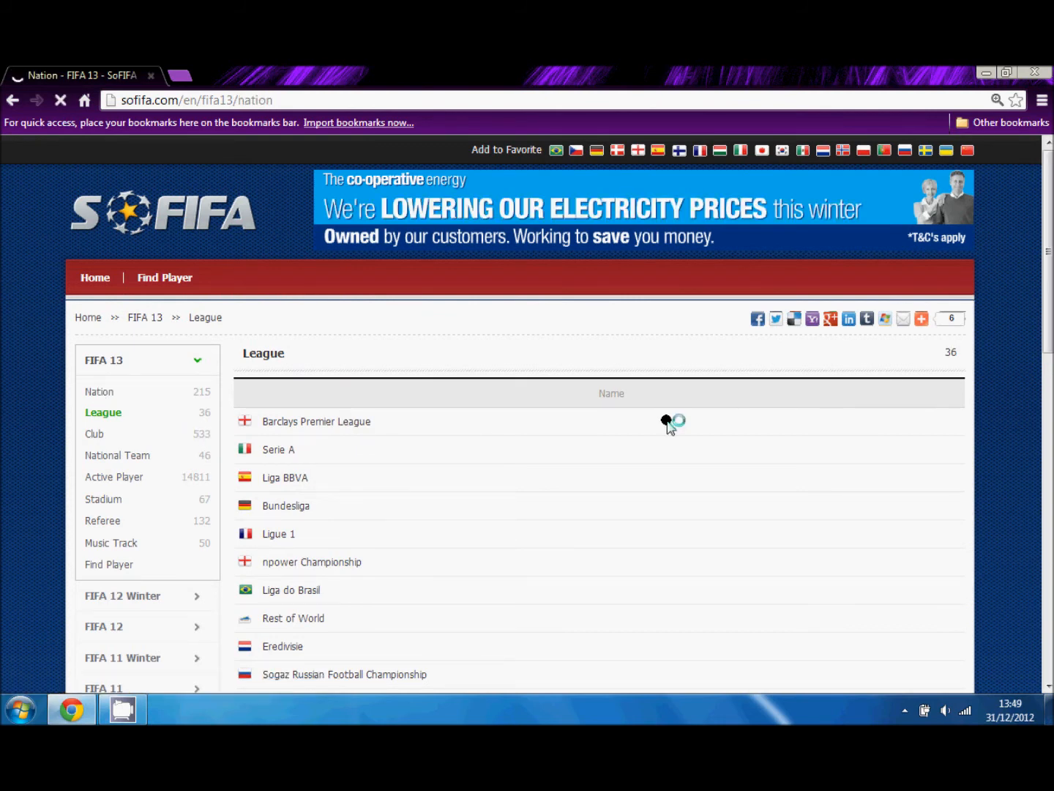
{"action": "left_click", "coordinate": [99, 390]}
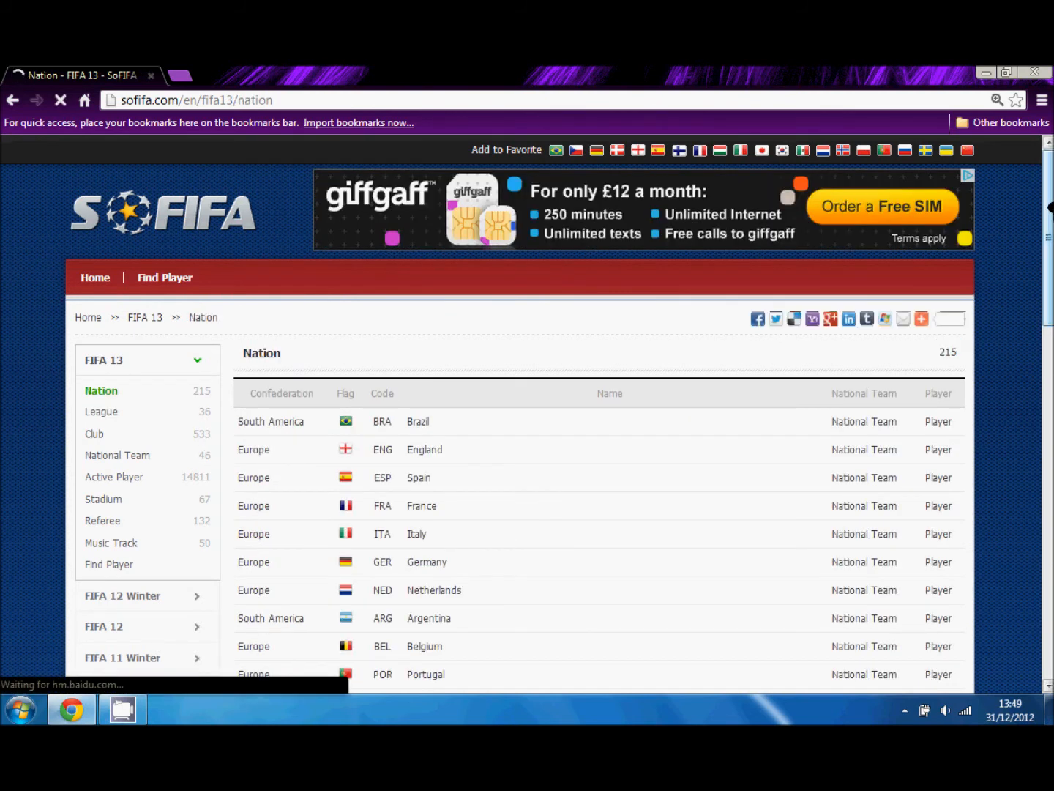
{"action": "scroll", "scroll_direction": "down", "scroll_amount": 3}
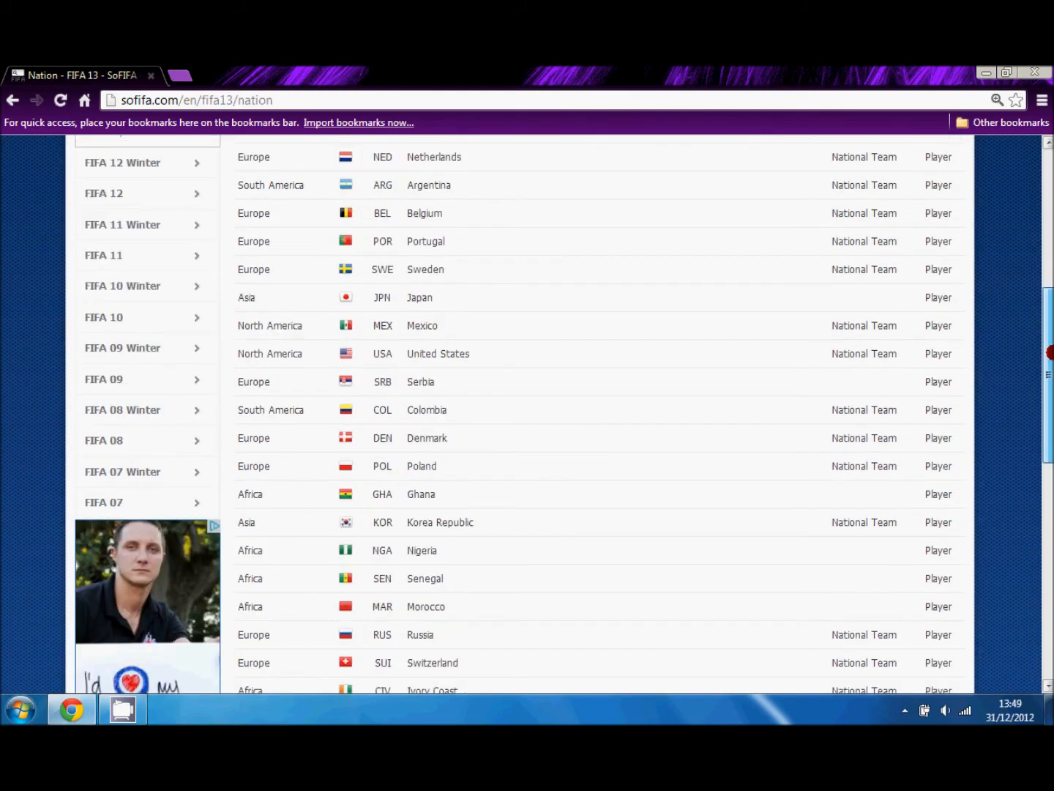
{"action": "scroll", "scroll_direction": "down", "scroll_amount": 3}
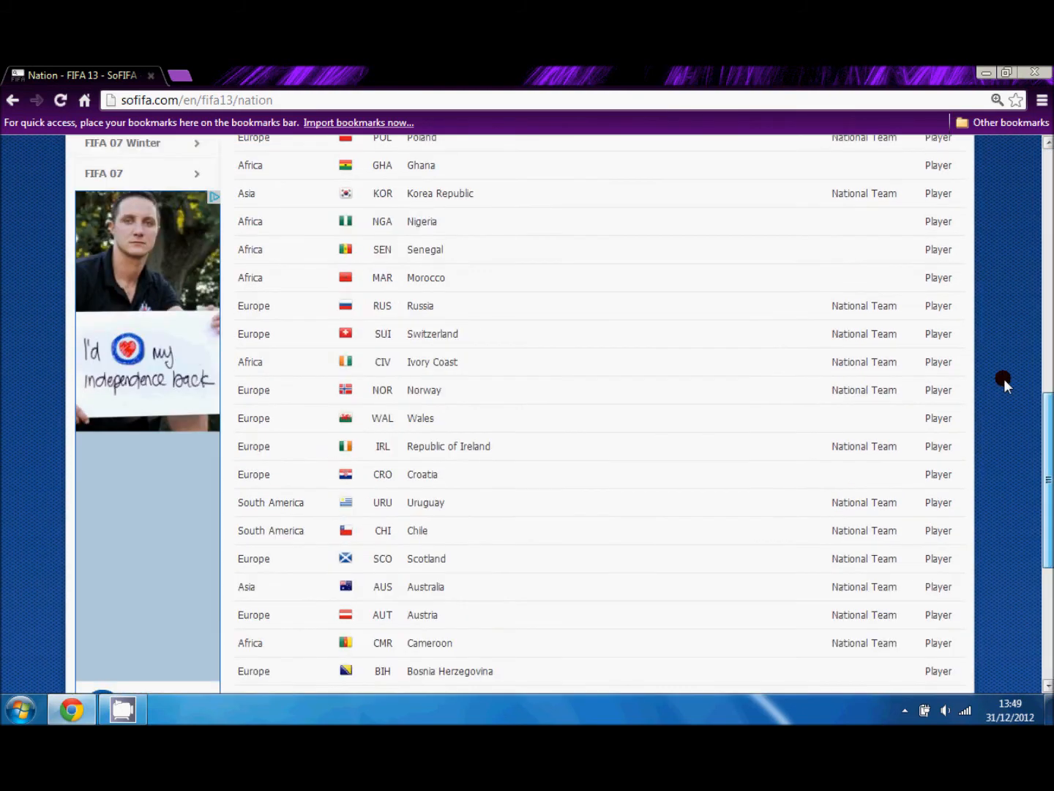
{"action": "scroll", "scroll_direction": "up", "scroll_amount": 3}
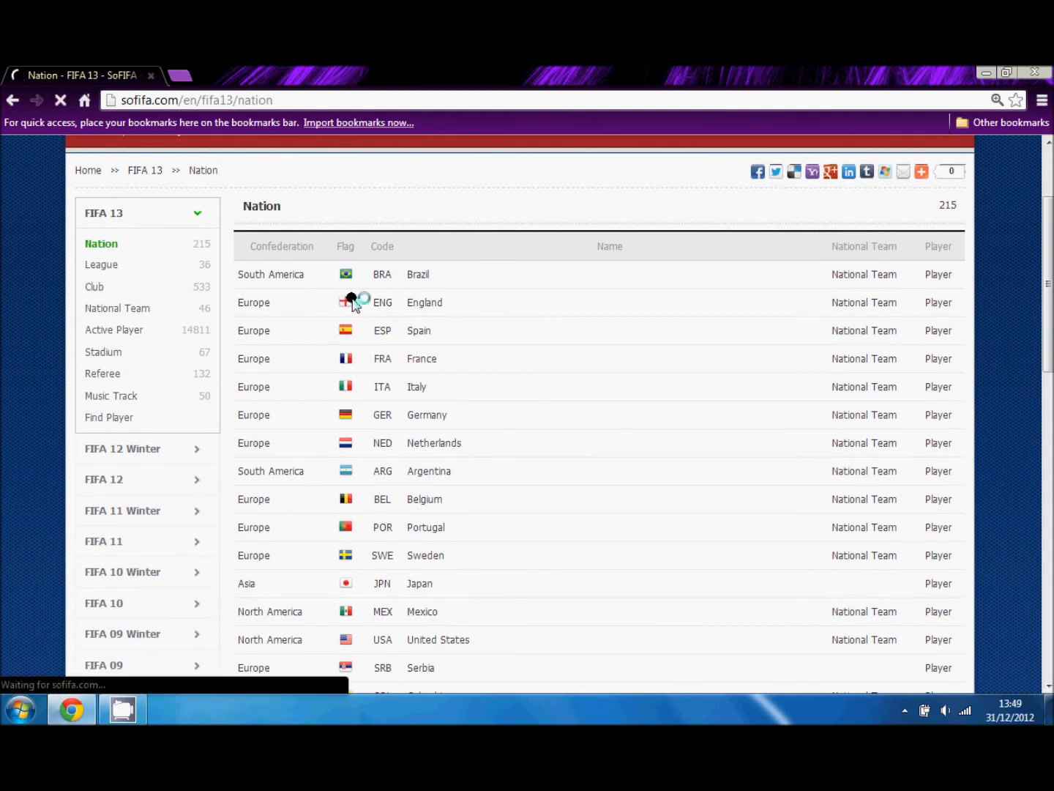
Open npower Championship from the league list and scroll its 24 clubs' ratings and budgets.
{"action": "left_click", "coordinate": [101, 264]}
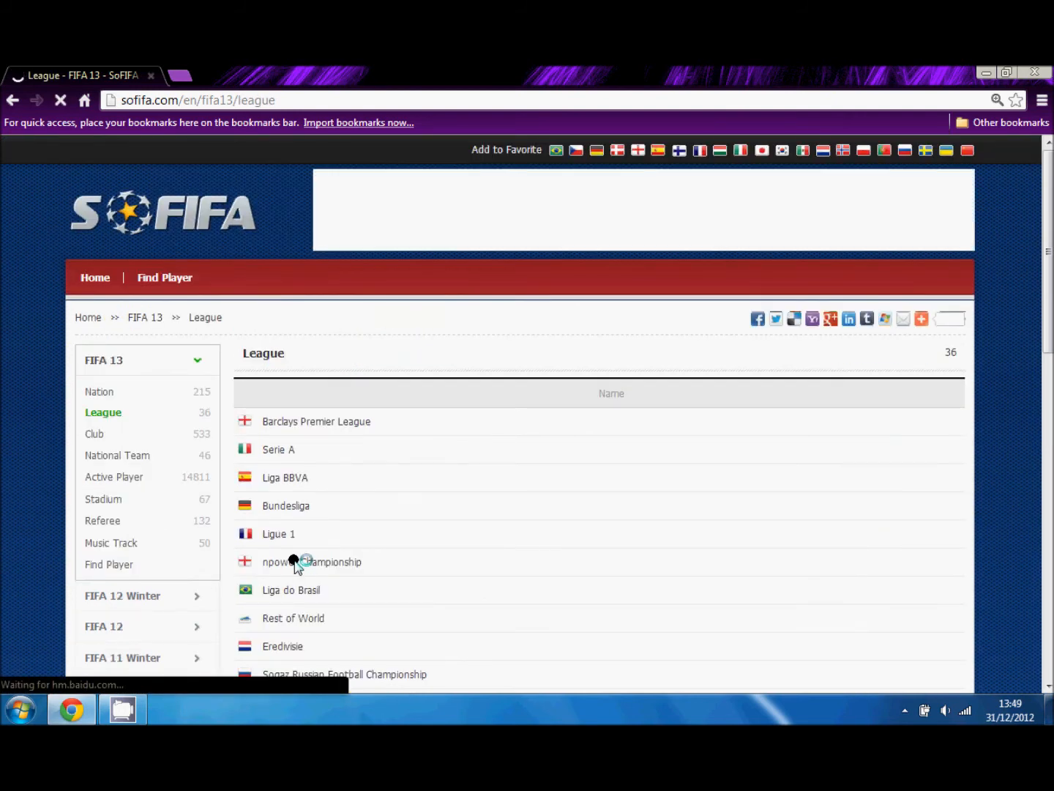
{"action": "left_click", "coordinate": [312, 562]}
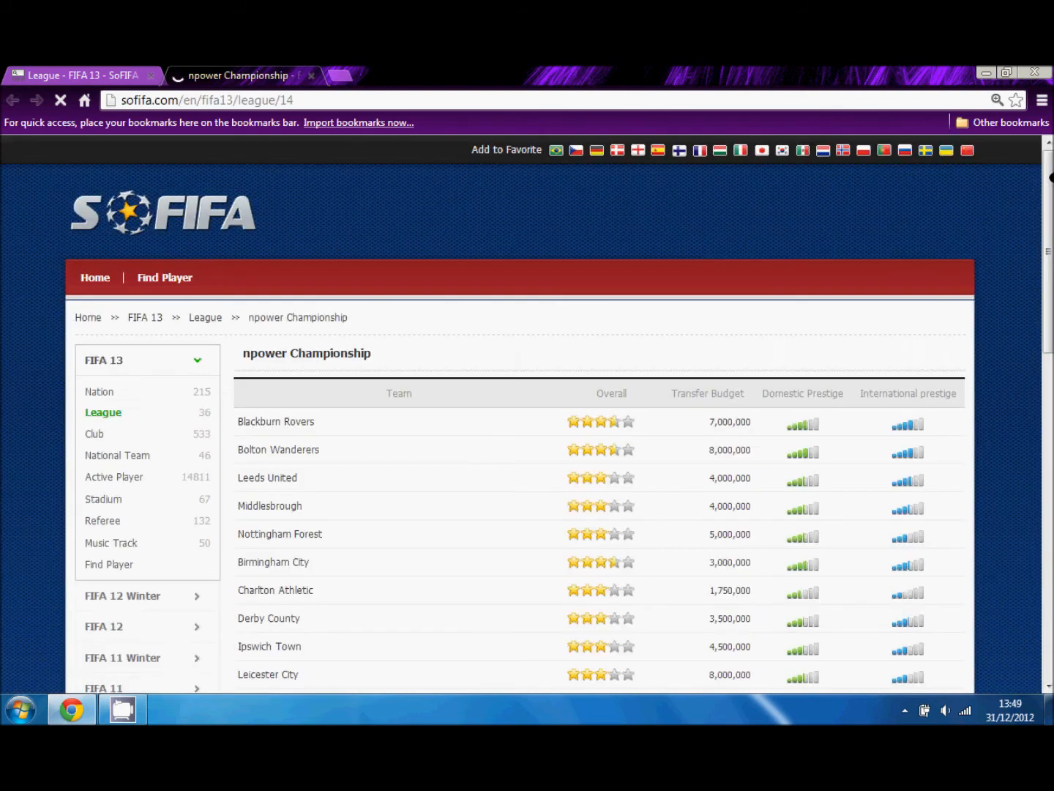
{"action": "scroll", "scroll_direction": "down", "scroll_amount": 3}
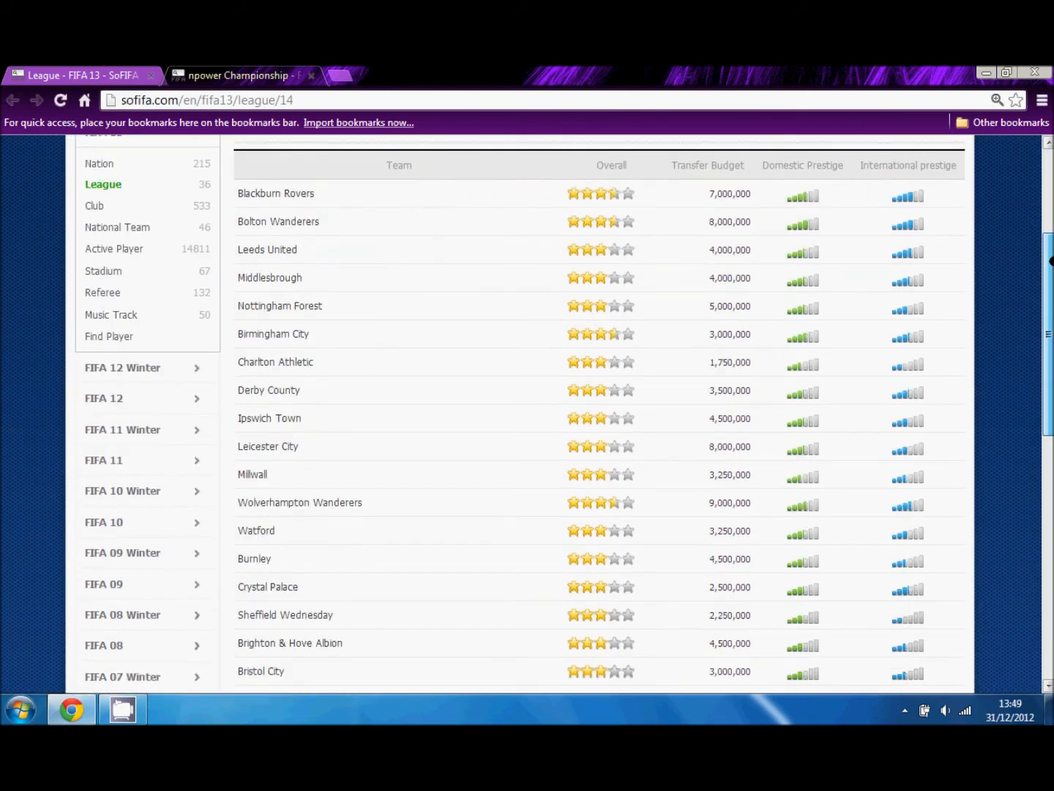
{"action": "scroll", "scroll_direction": "down", "scroll_amount": 3}
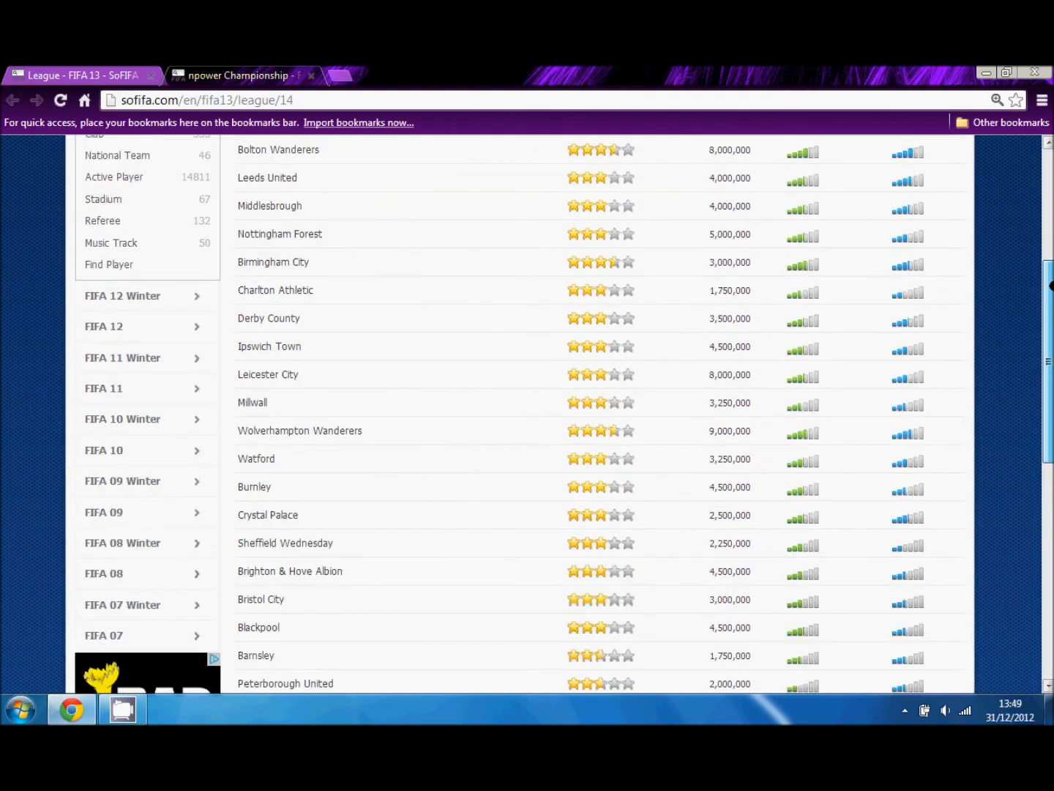
{"action": "scroll", "scroll_direction": "down", "scroll_amount": 3}
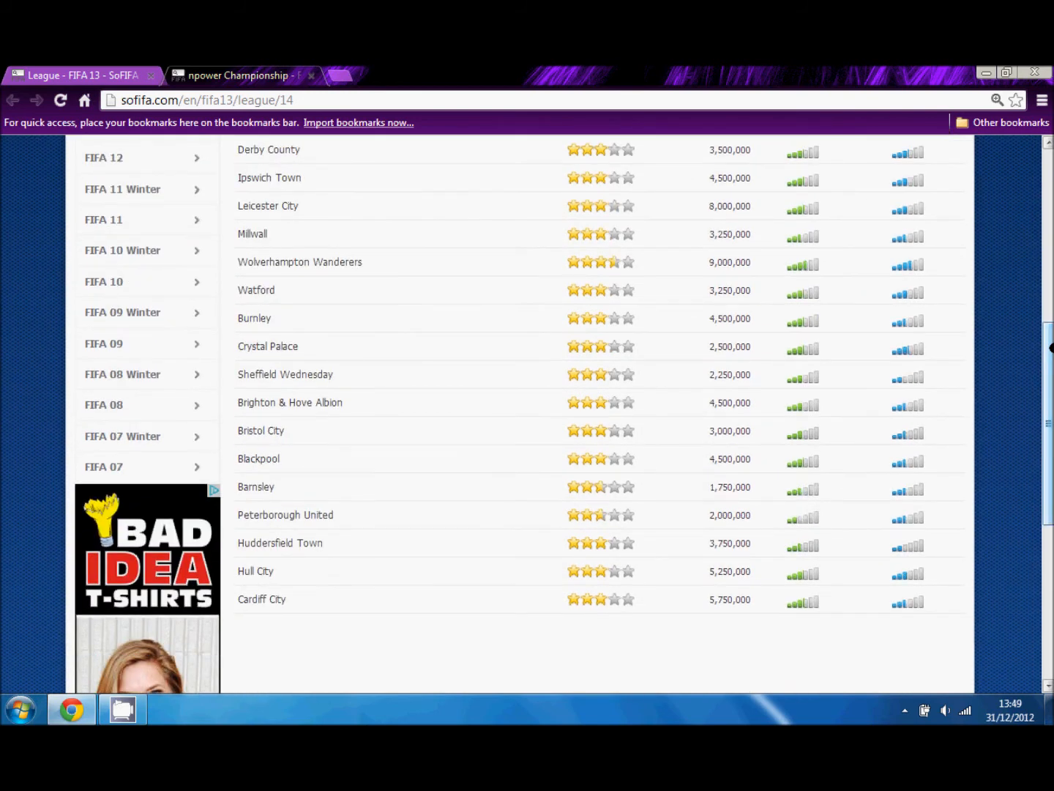
{"action": "mouse_move", "coordinate": [274, 443]}
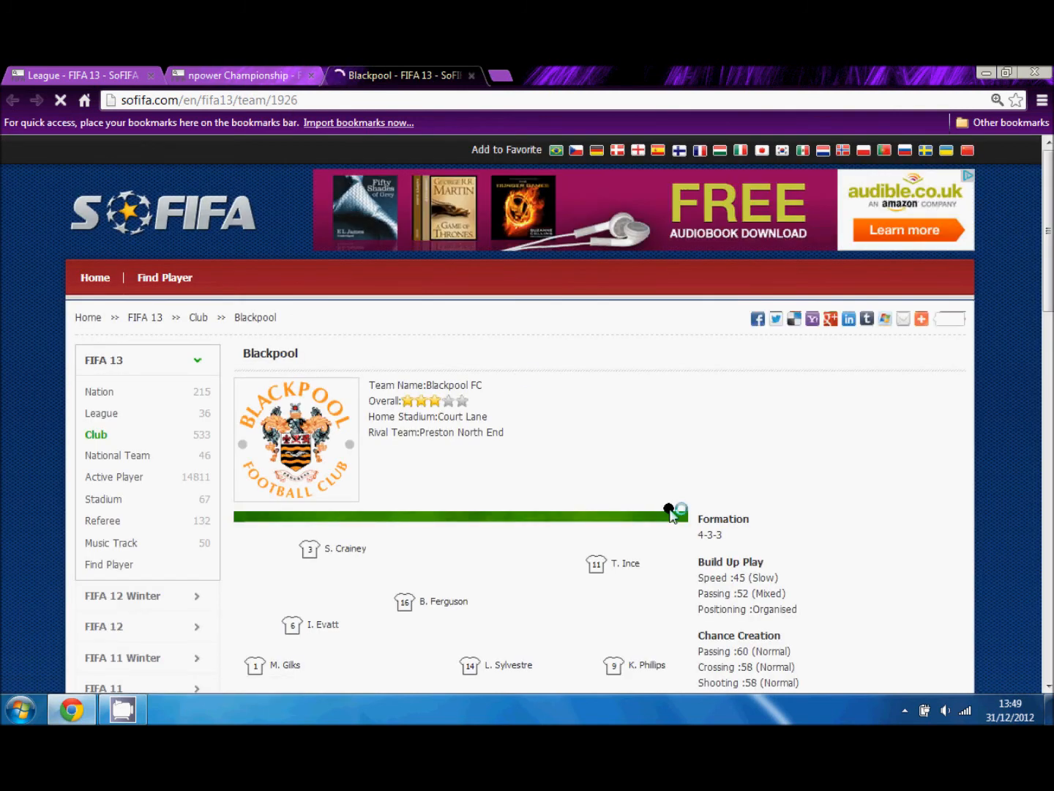
Scroll through Blackpool's squad, formation and tactics, then return to the top.
{"action": "scroll", "scroll_direction": "down", "scroll_amount": 3}
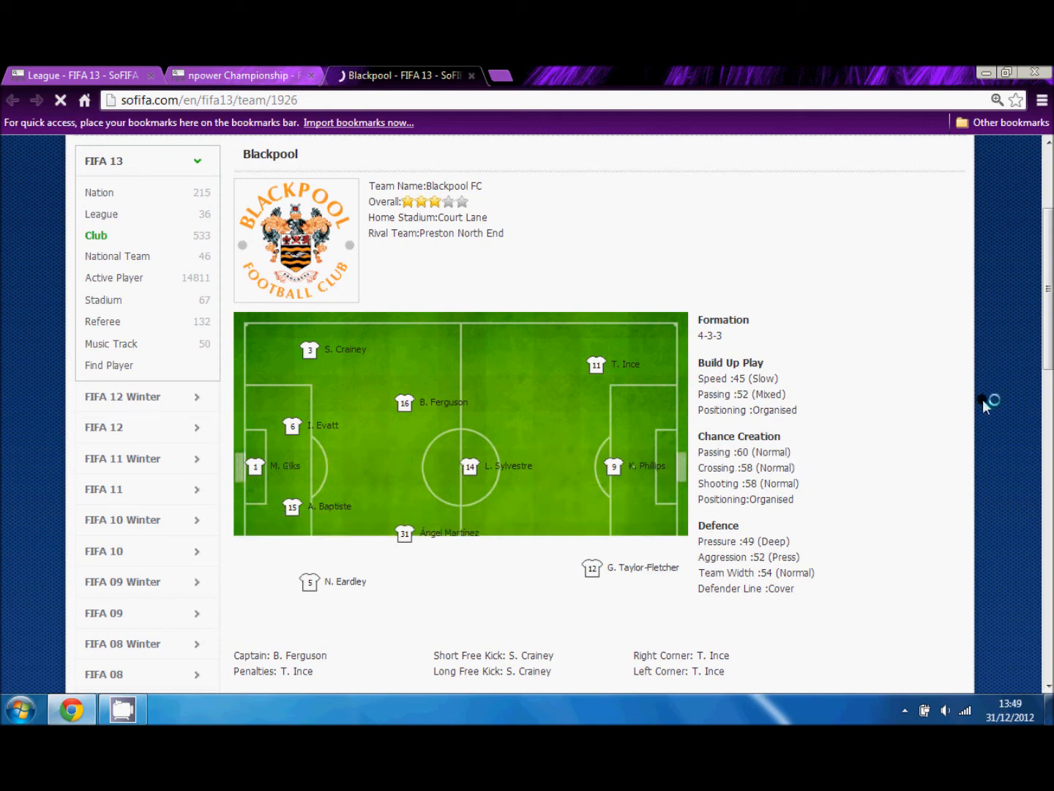
{"action": "scroll", "scroll_direction": "down", "scroll_amount": 3}
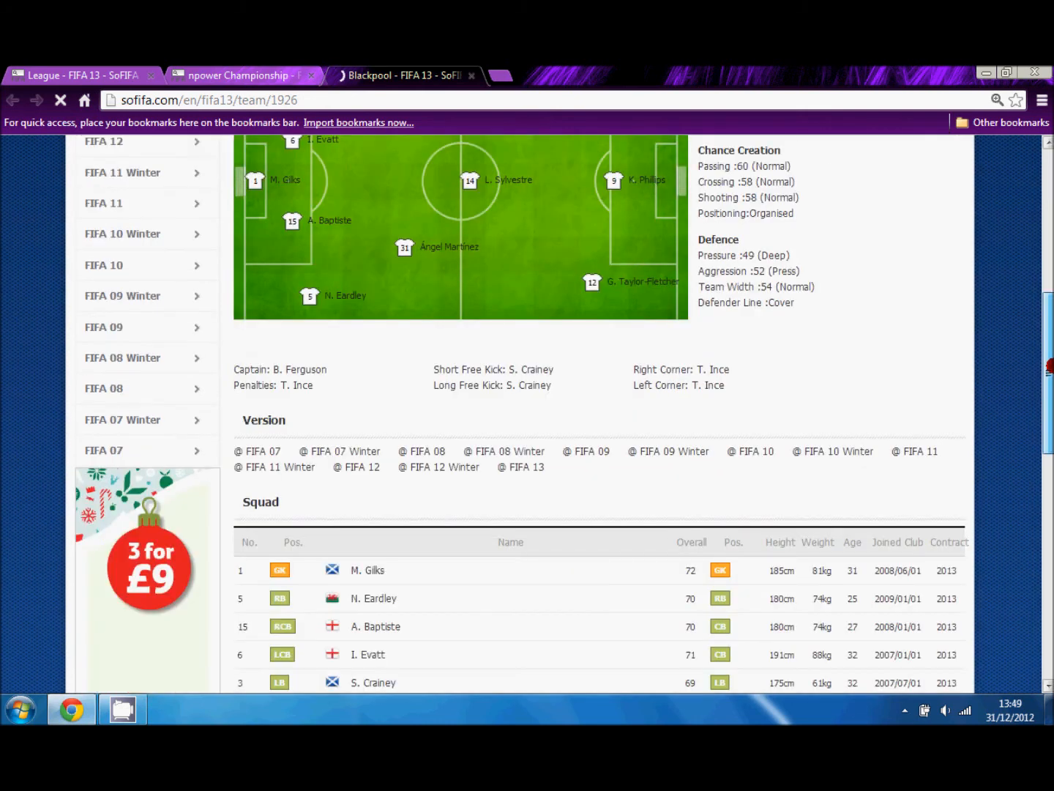
{"action": "scroll", "scroll_direction": "down", "scroll_amount": 3}
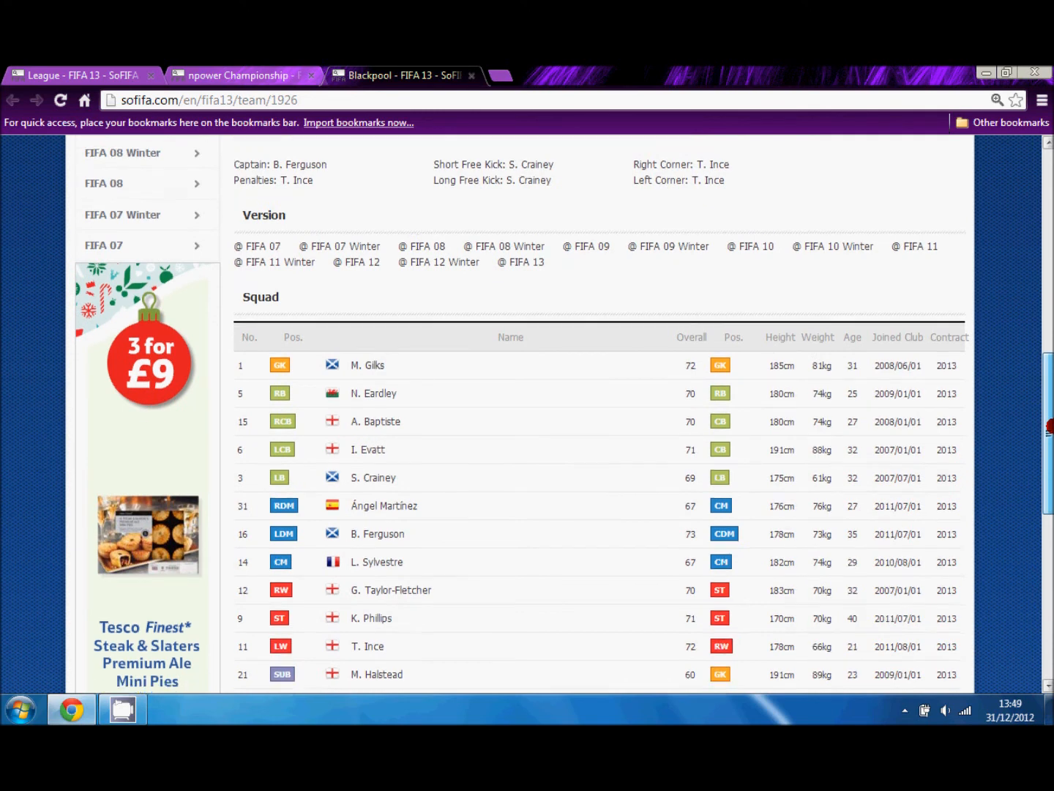
{"action": "scroll", "scroll_direction": "down", "scroll_amount": 3}
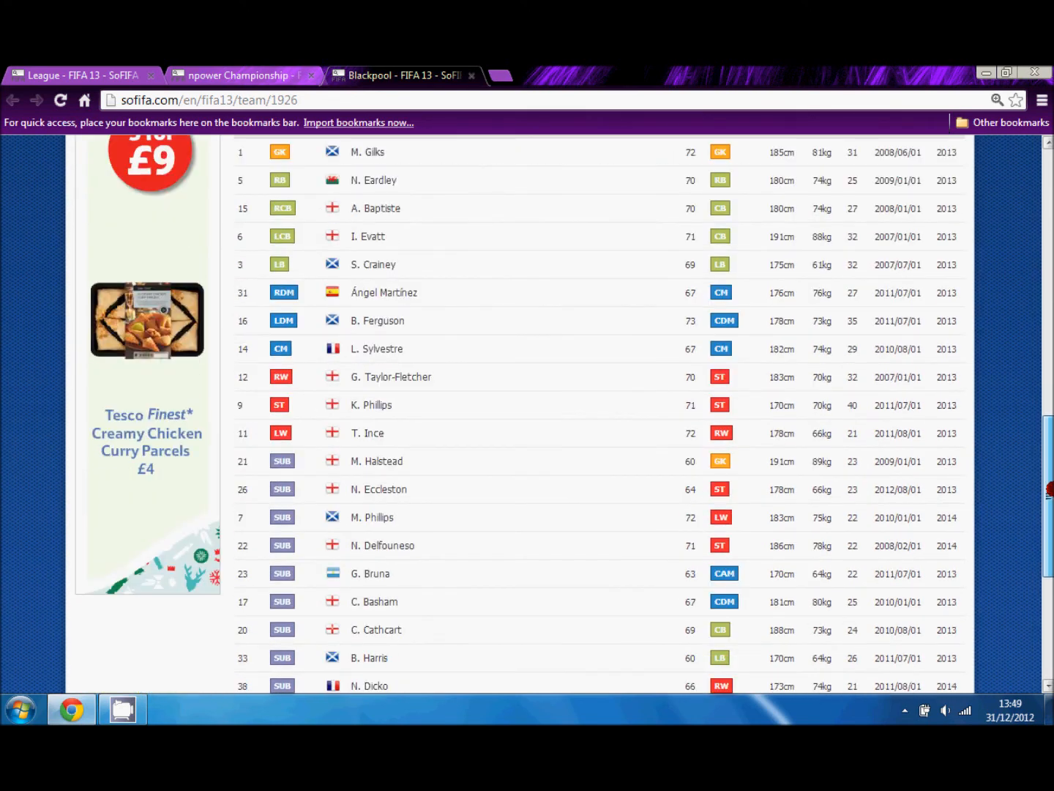
{"action": "scroll", "scroll_direction": "up", "scroll_amount": 3}
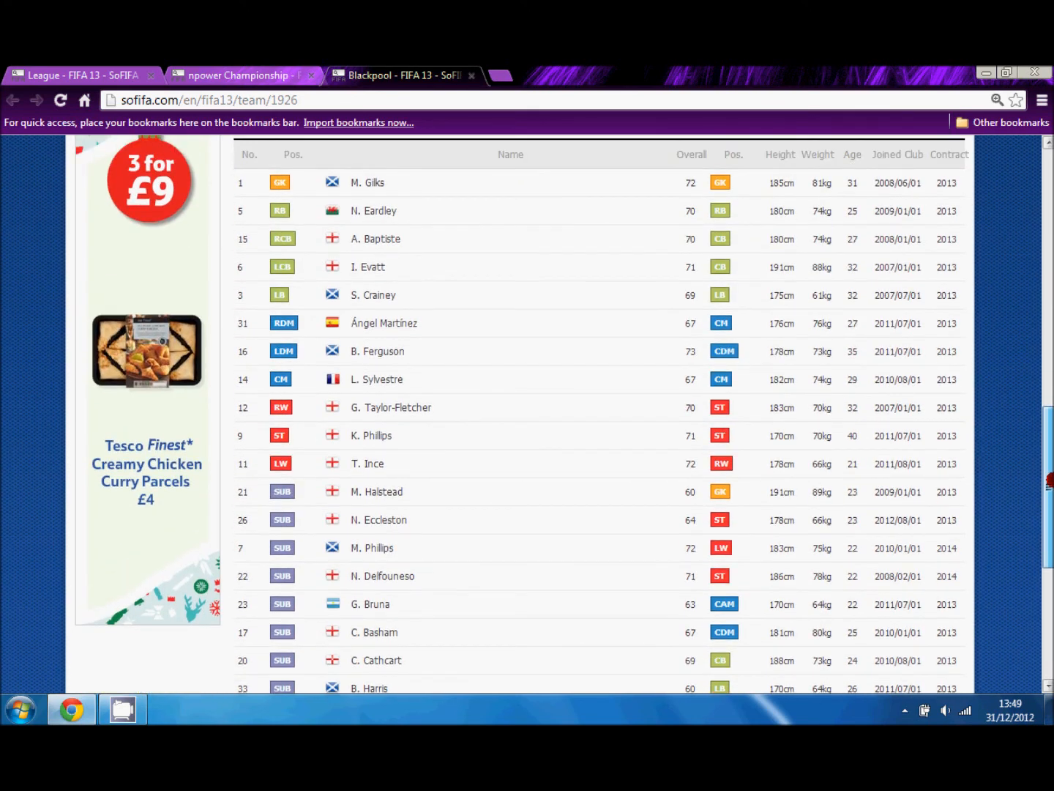
{"action": "scroll", "scroll_direction": "down", "scroll_amount": 3}
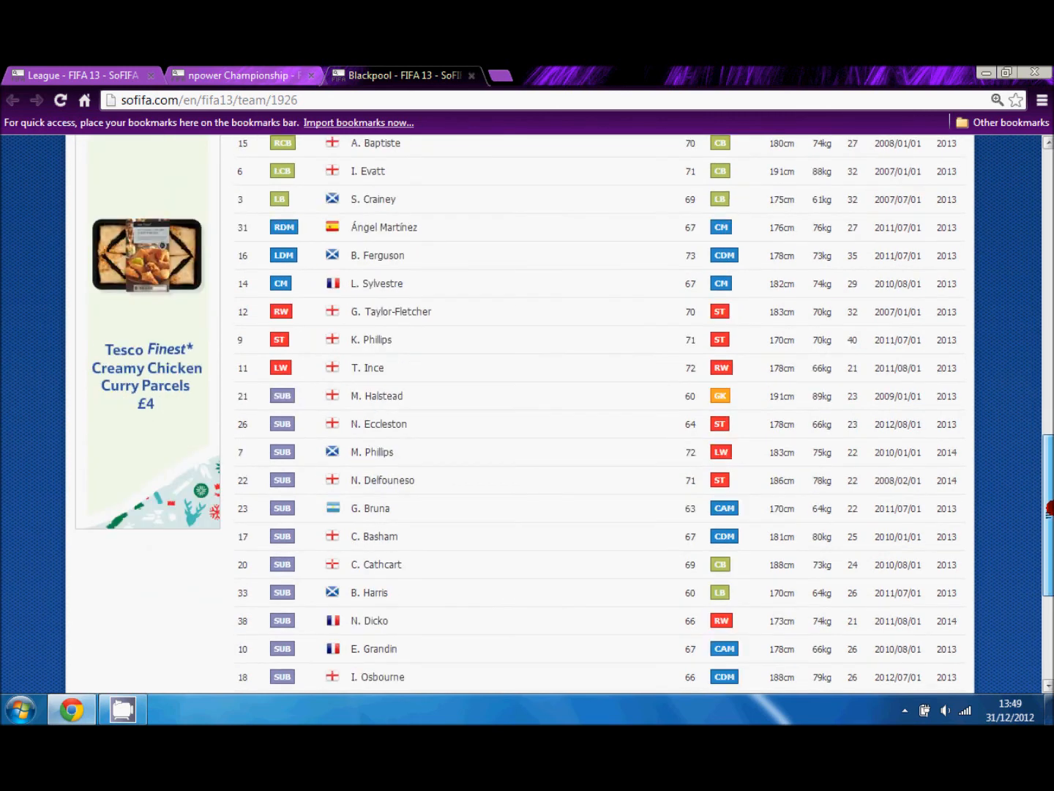
{"action": "scroll", "scroll_direction": "down", "scroll_amount": 3}
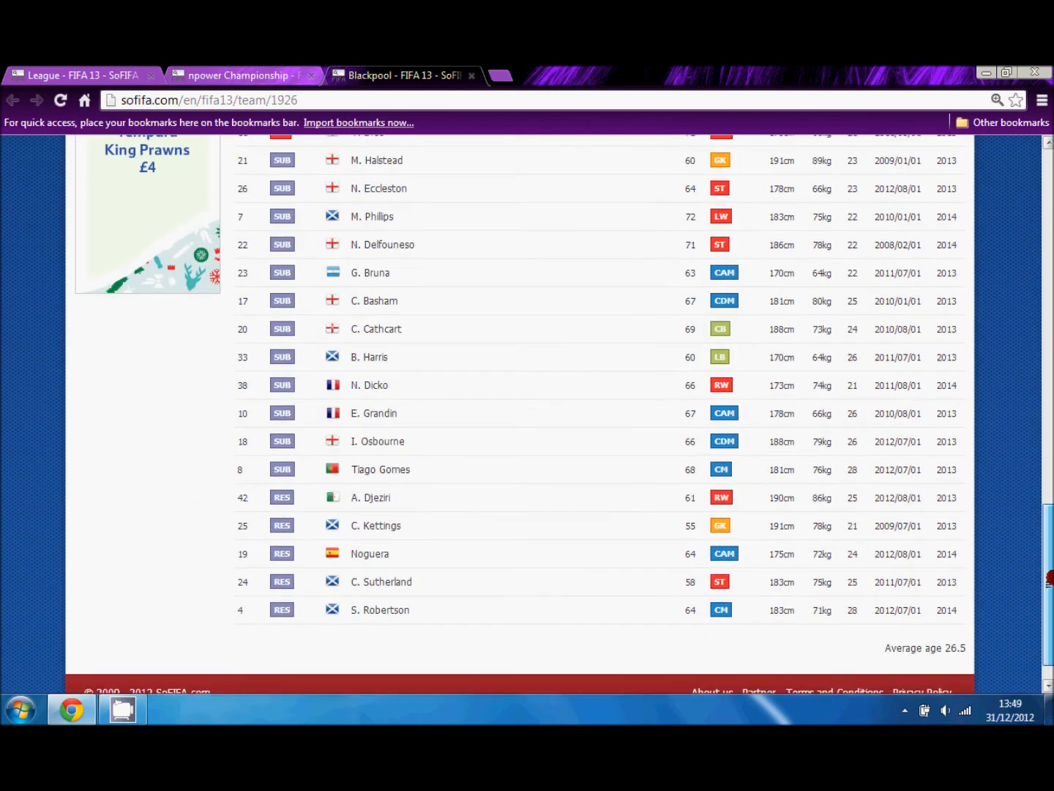
{"action": "scroll", "scroll_direction": "up", "scroll_amount": 3}
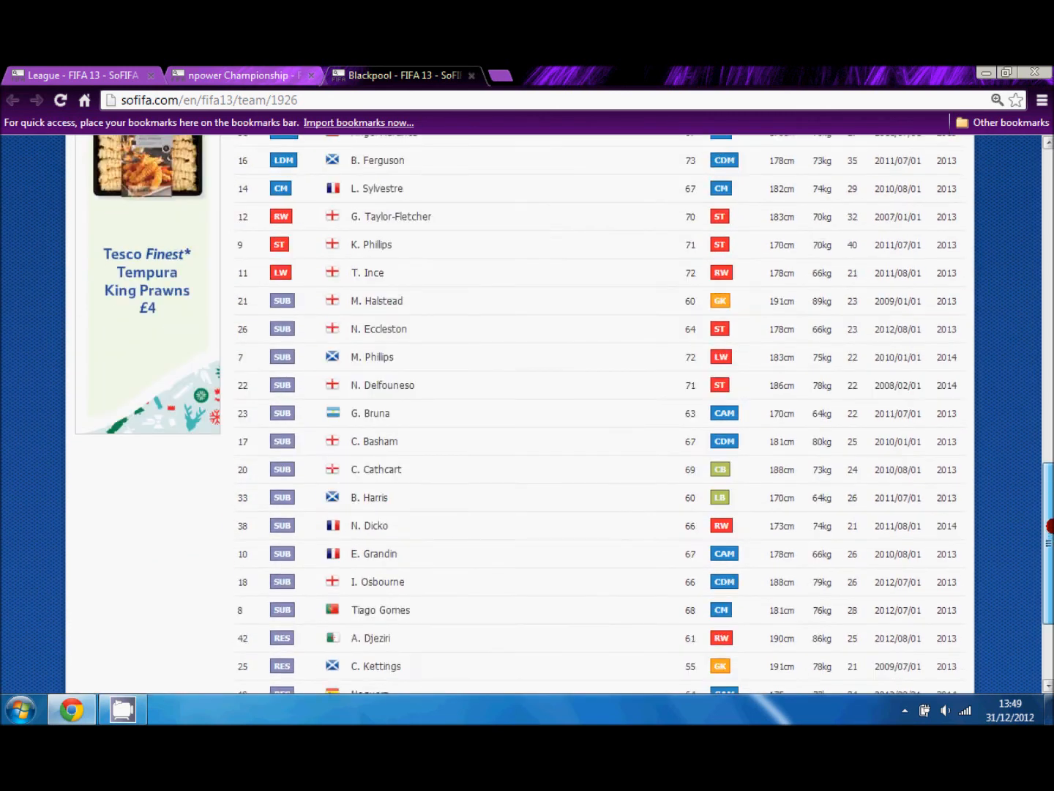
{"action": "scroll", "scroll_direction": "up", "scroll_amount": 3}
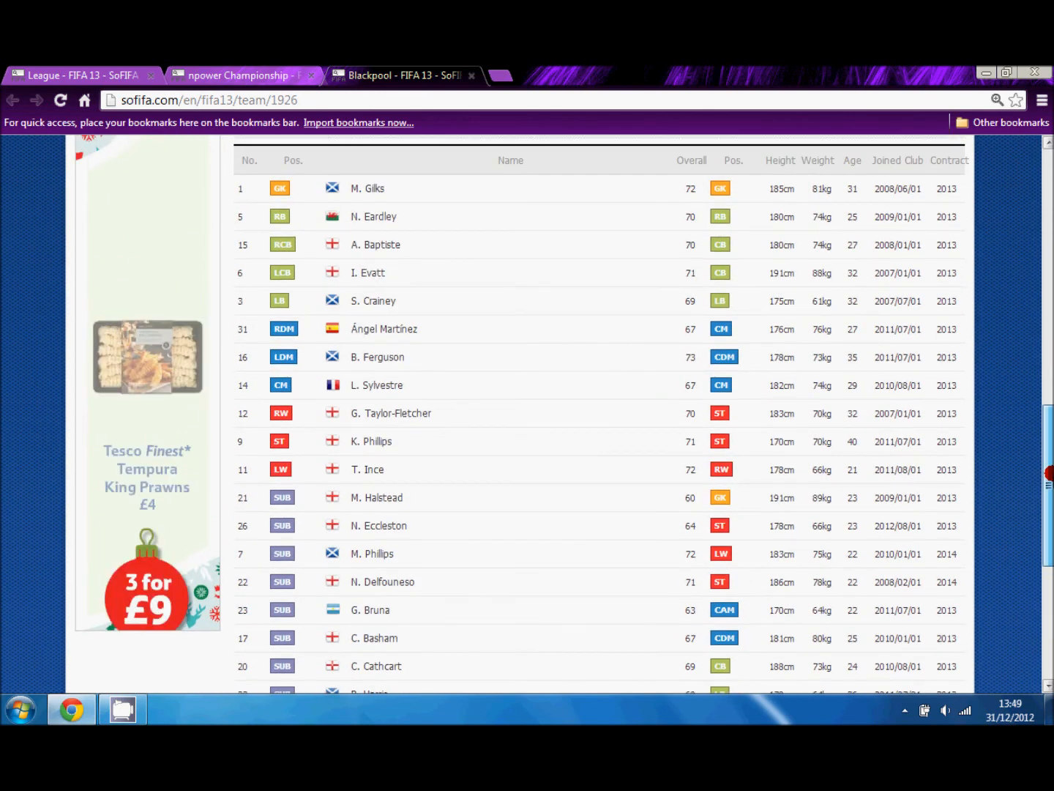
{"action": "scroll", "scroll_direction": "up", "scroll_amount": 3}
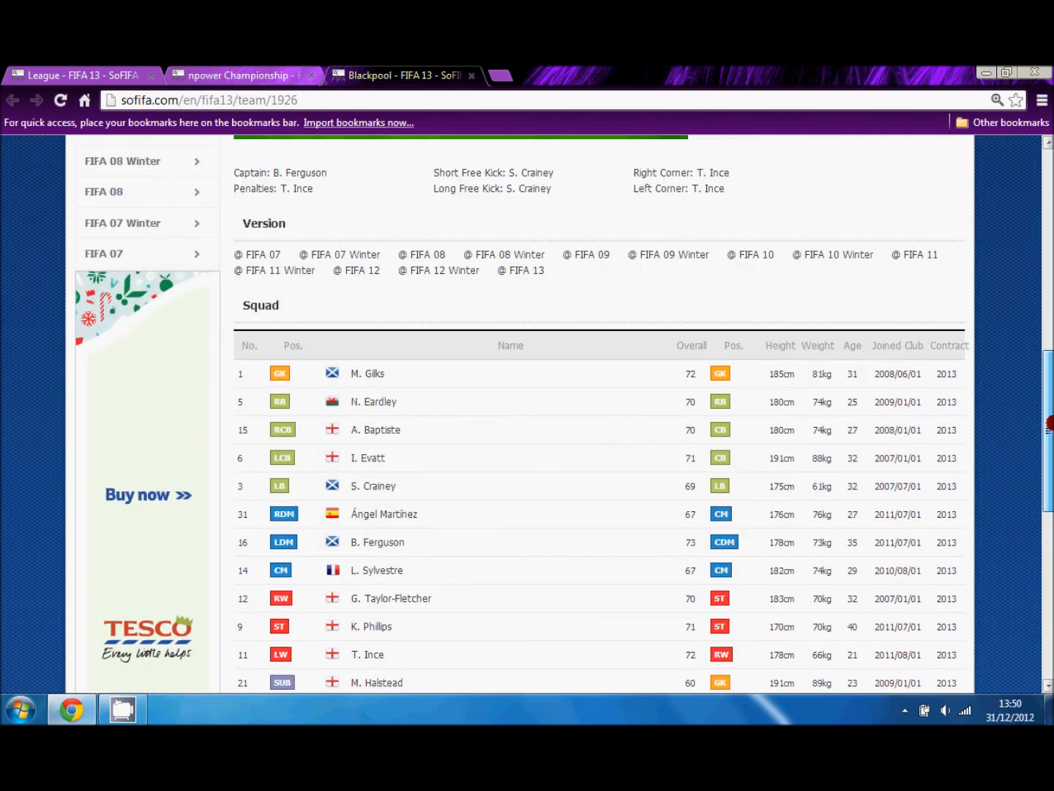
{"action": "scroll", "scroll_direction": "up", "scroll_amount": 3}
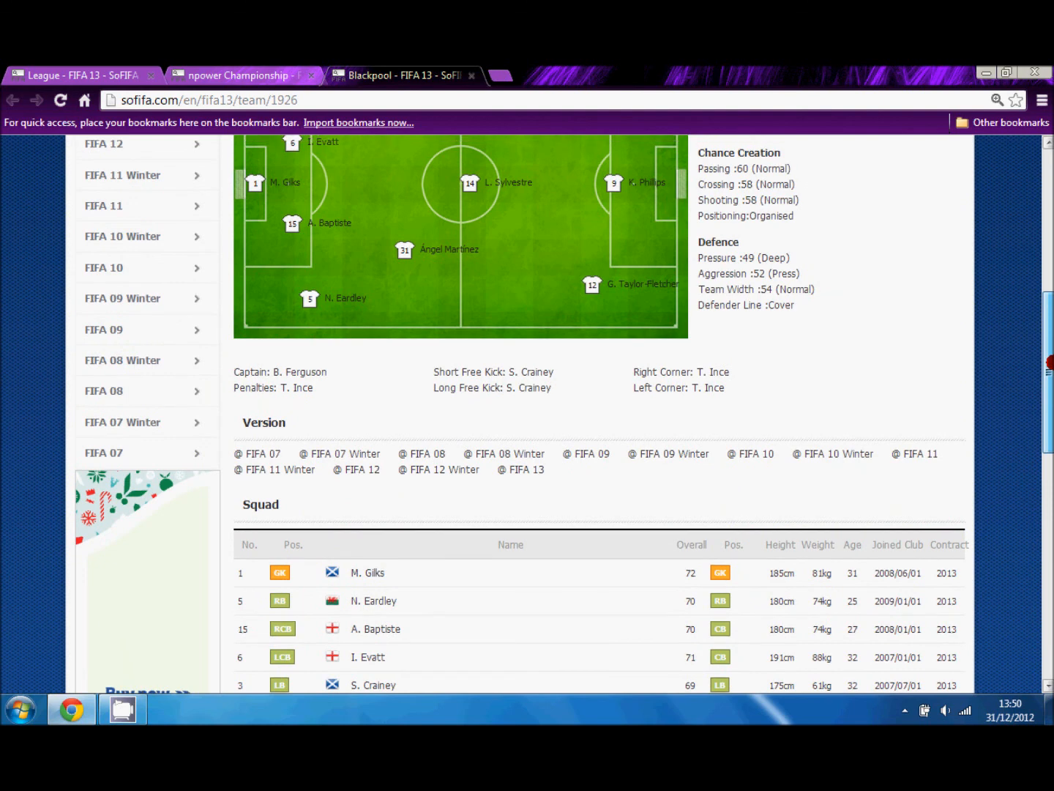
{"action": "scroll", "scroll_direction": "up", "scroll_amount": 3}
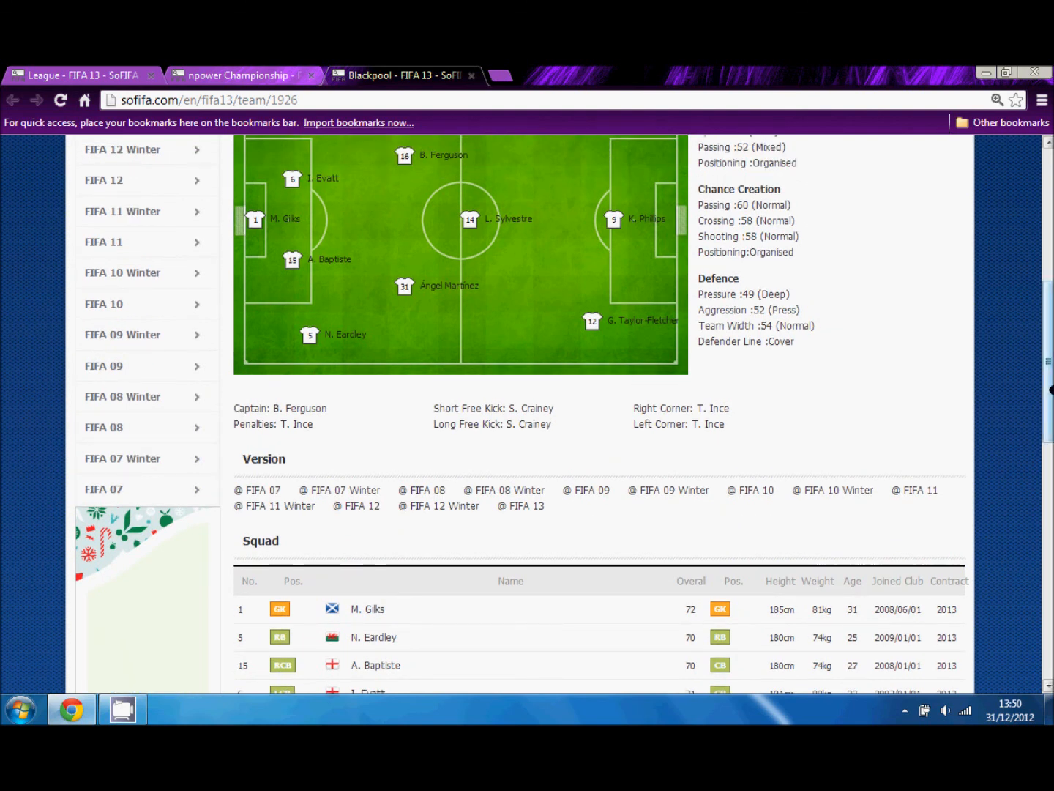
{"action": "scroll", "scroll_direction": "up", "scroll_amount": 3}
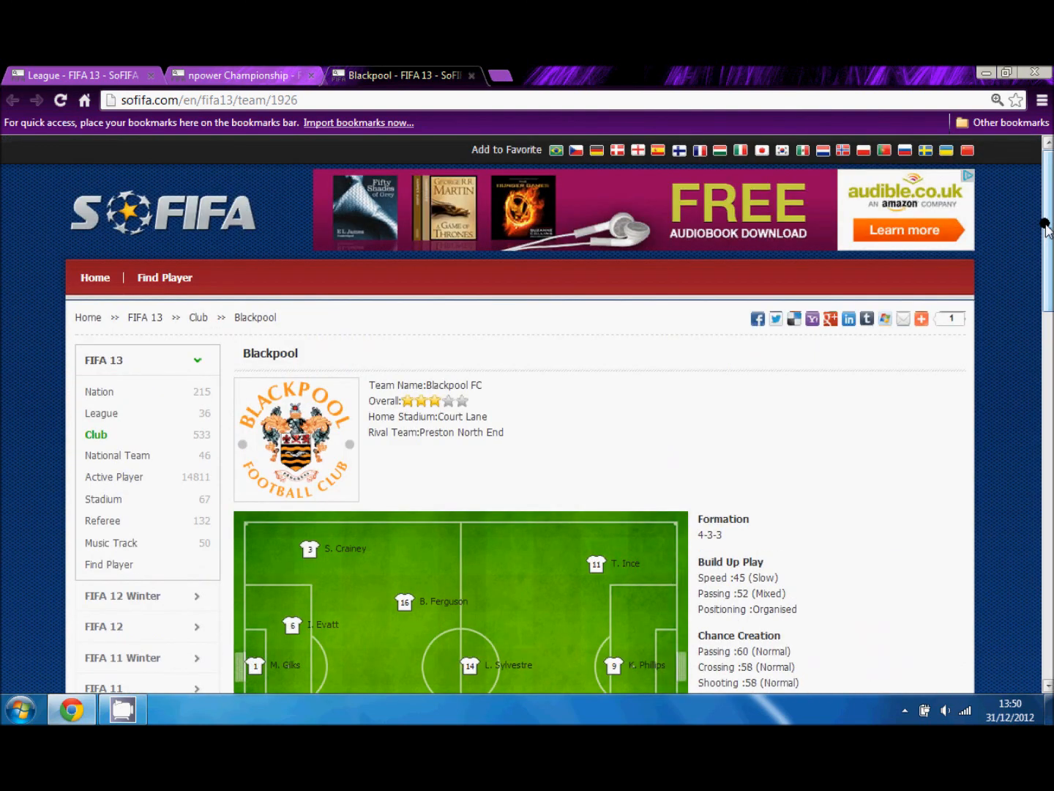
{"action": "mouse_move", "coordinate": [463, 460]}
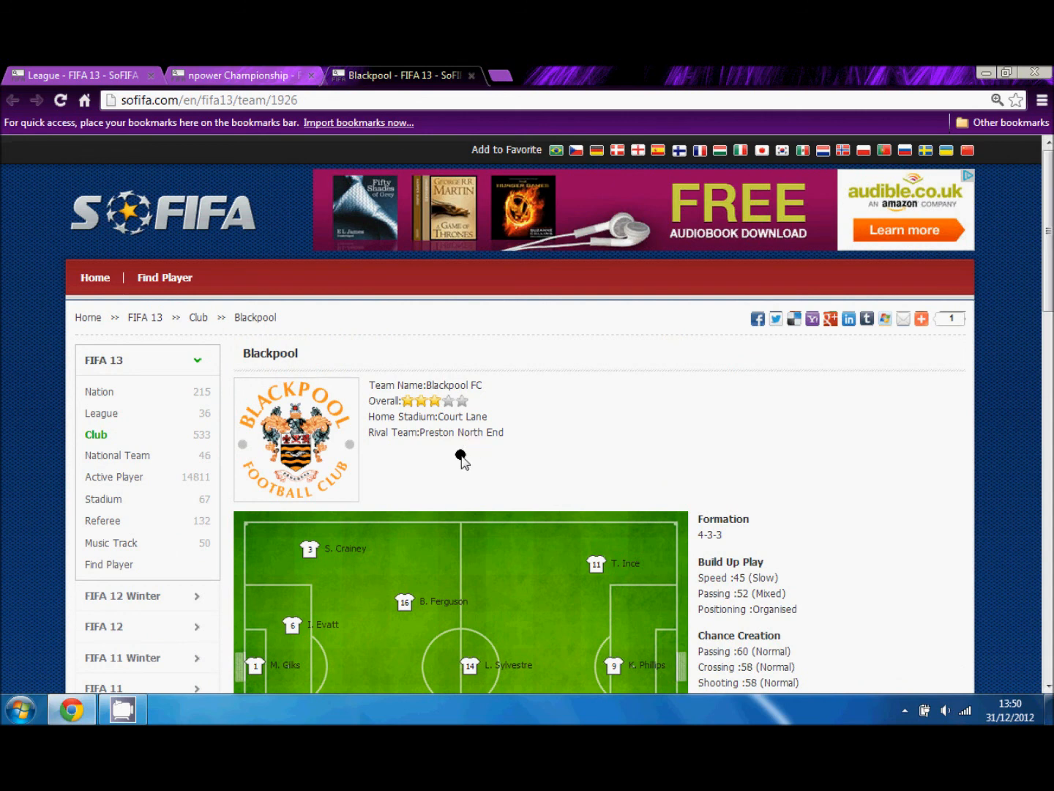